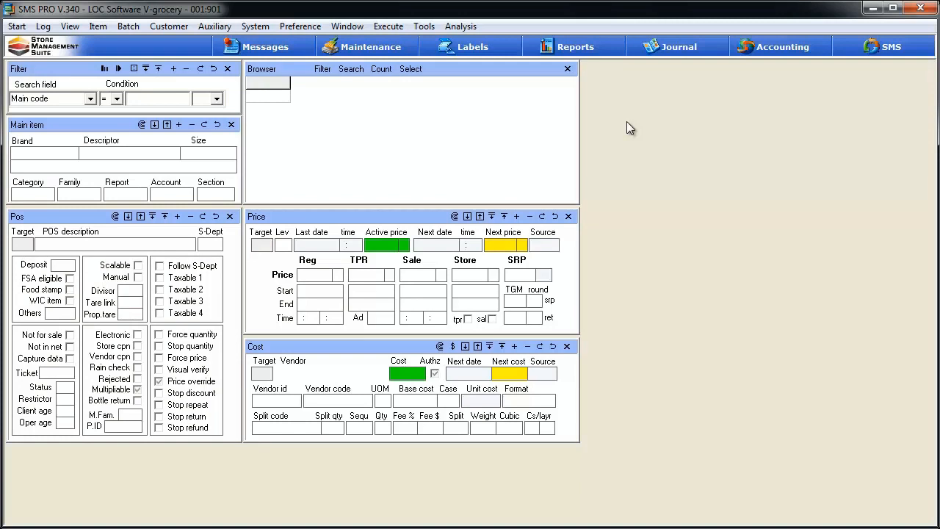
mouse_move(461, 25)
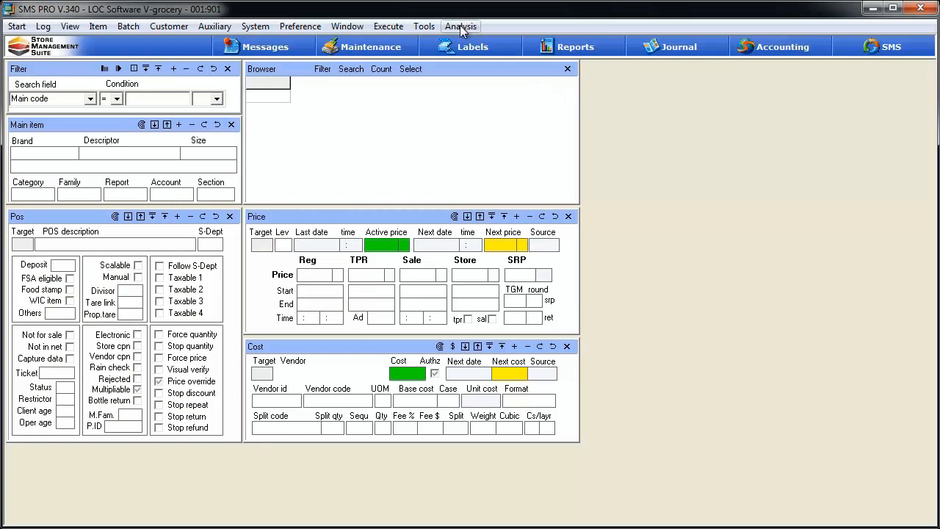
Step: Open the Maintenance Utility panel through Utilities under the Analysis menu
click(459, 27)
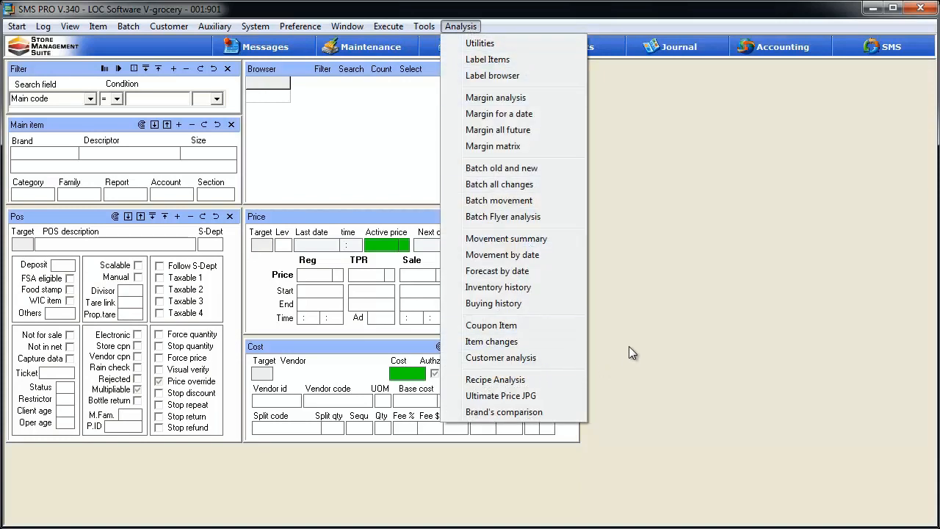
mouse_move(676, 290)
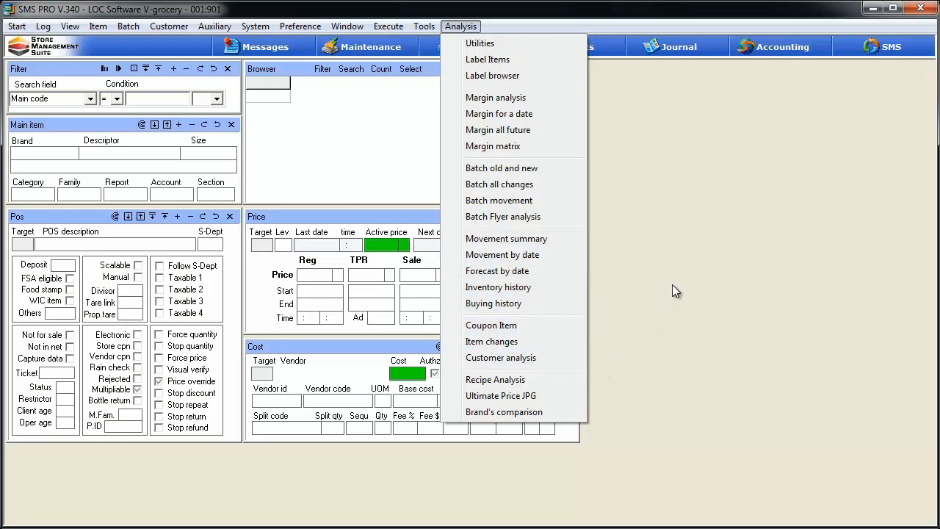
click(461, 26)
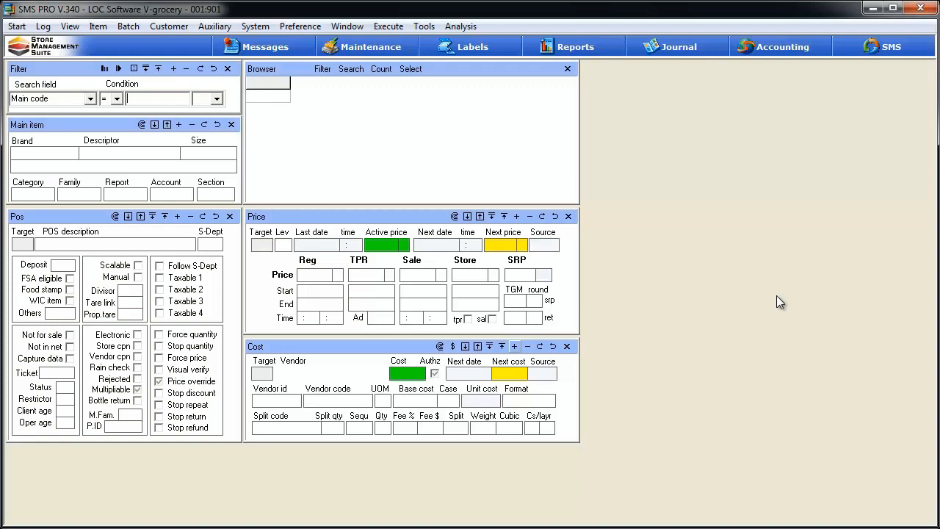
mouse_move(611, 368)
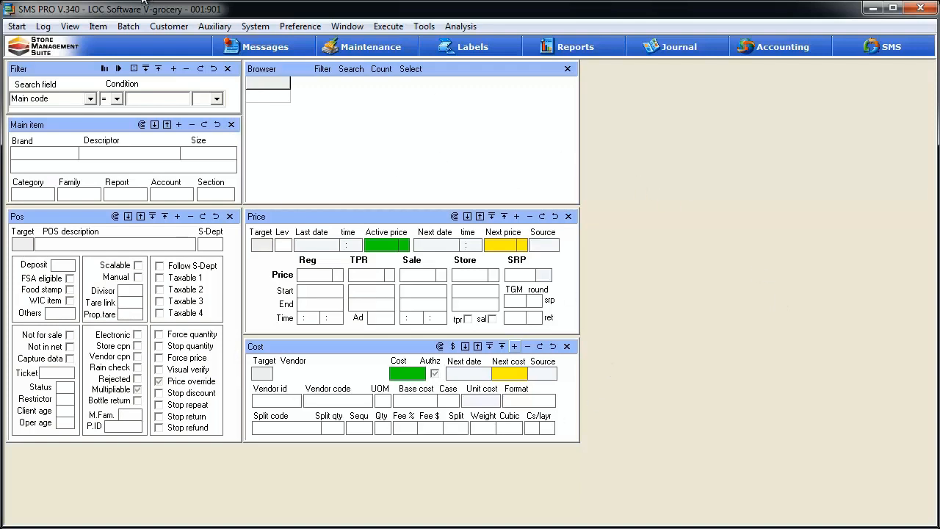
click(69, 25)
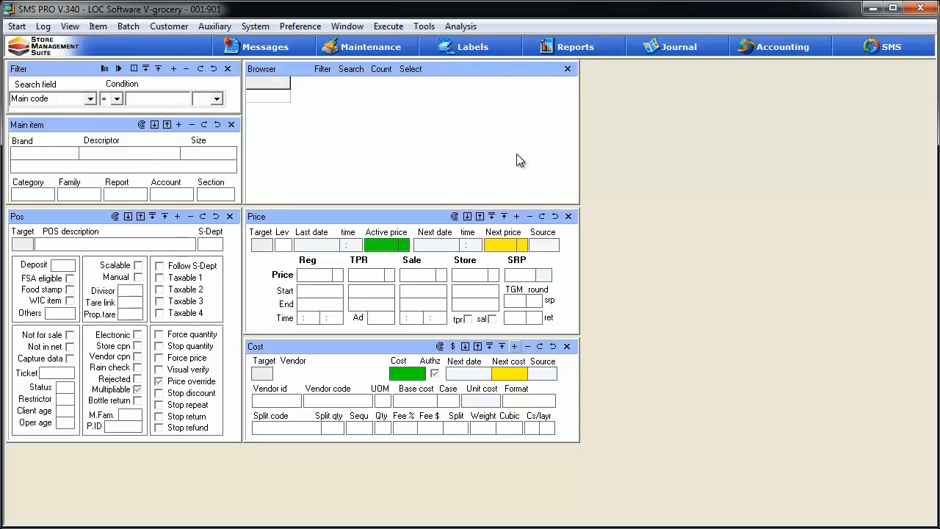
mouse_move(357, 122)
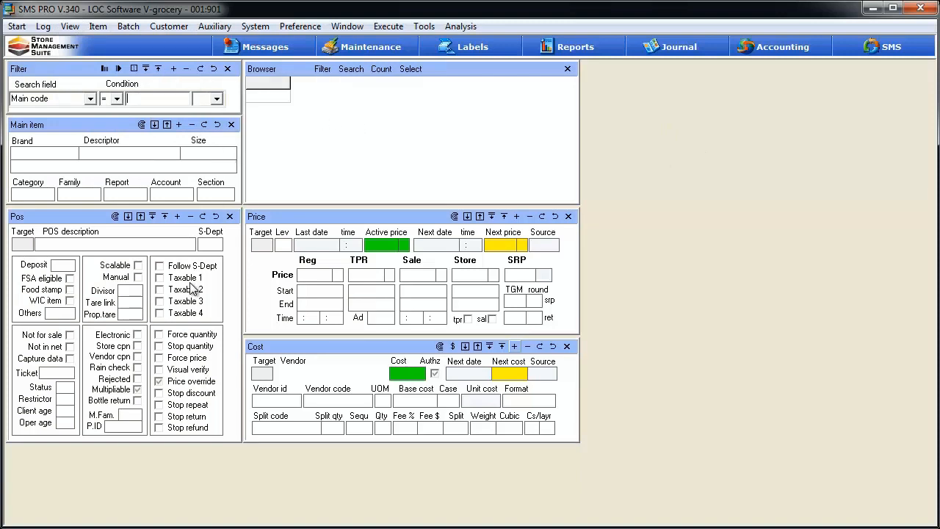
mouse_move(786, 320)
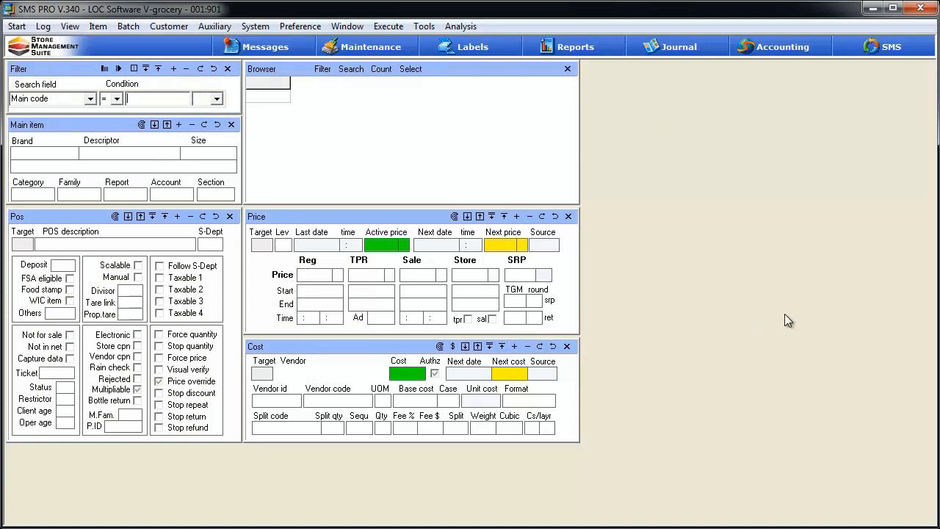
mouse_move(768, 320)
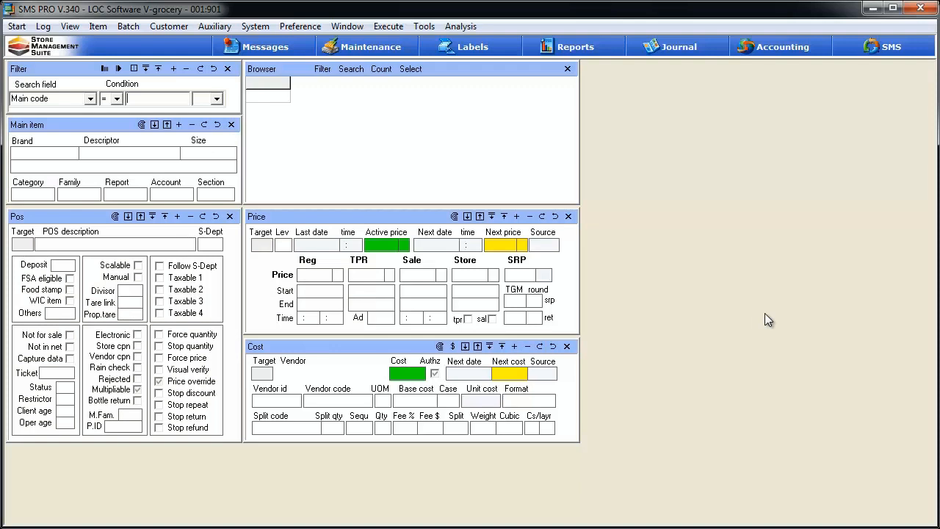
mouse_move(747, 254)
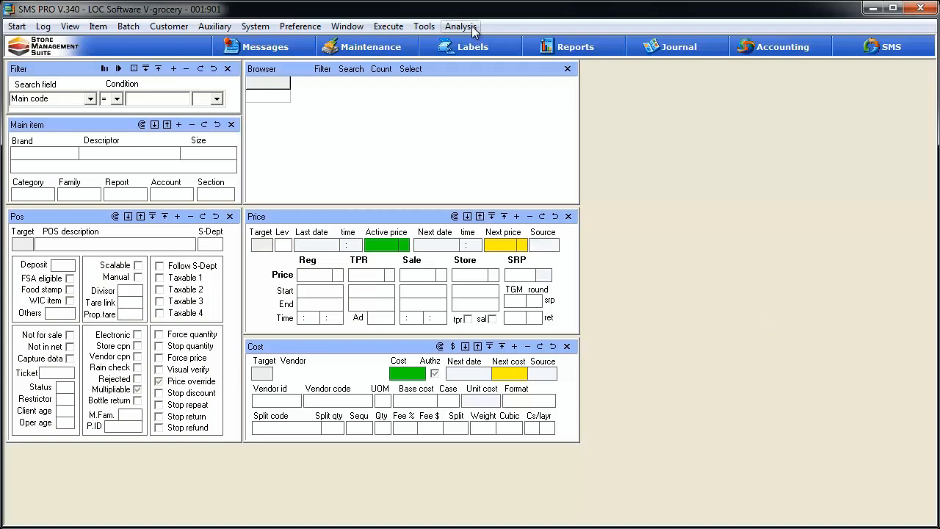
click(460, 26)
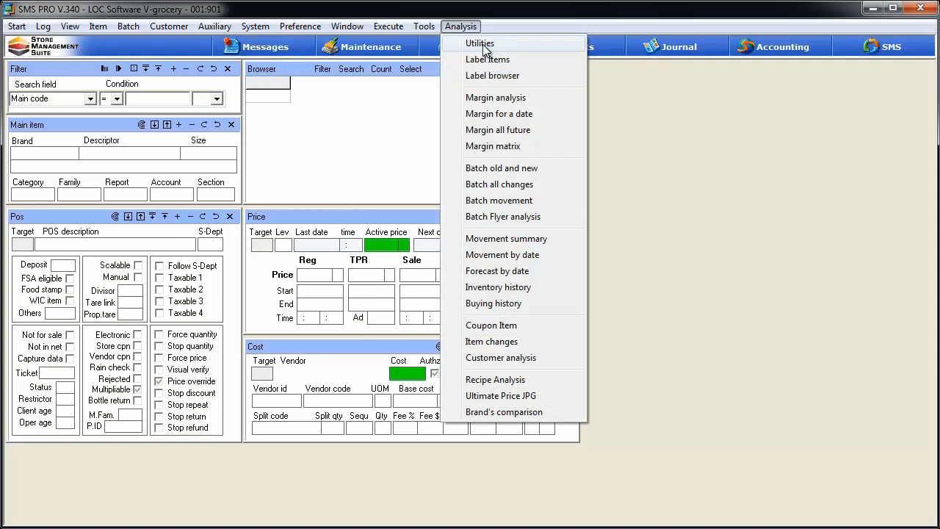
click(481, 43)
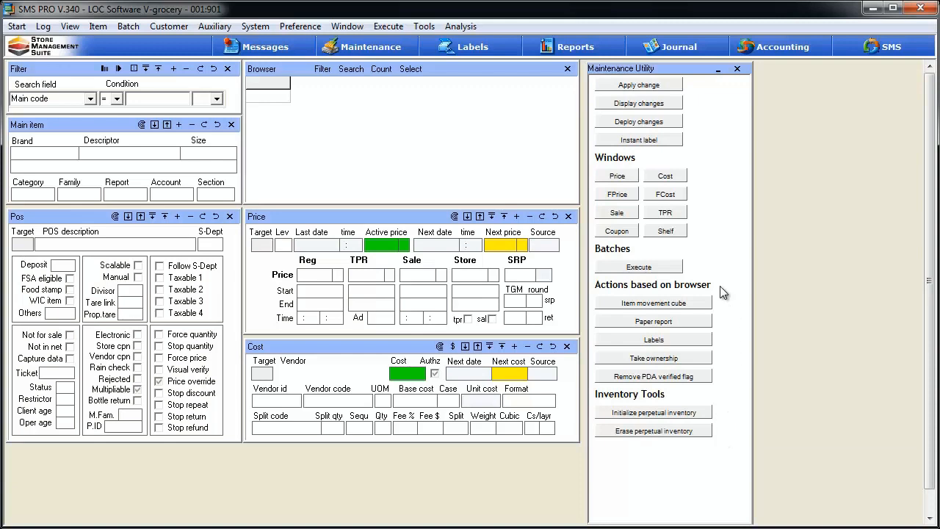
mouse_move(716, 292)
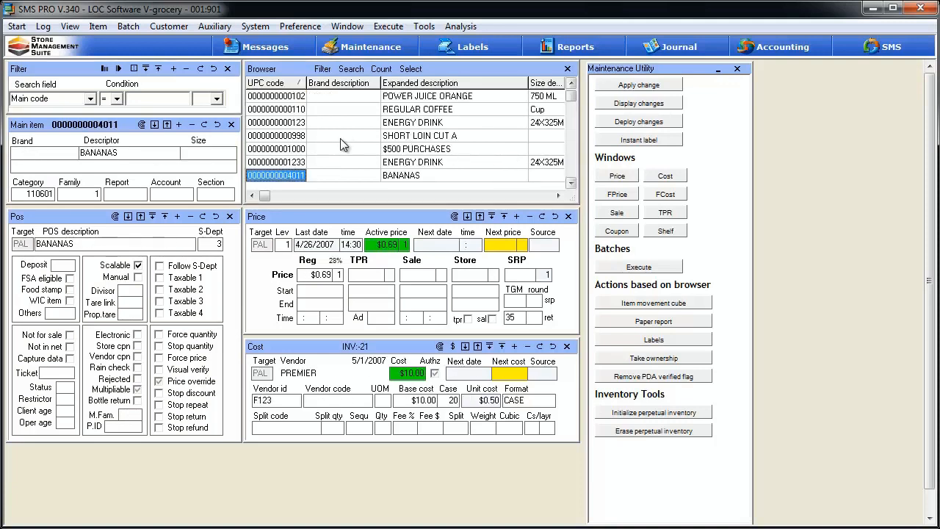
Step: Give ENERGY DRINK an $18.99 sale price for 4/11/2013–4/14/2013 and apply it
click(301, 122)
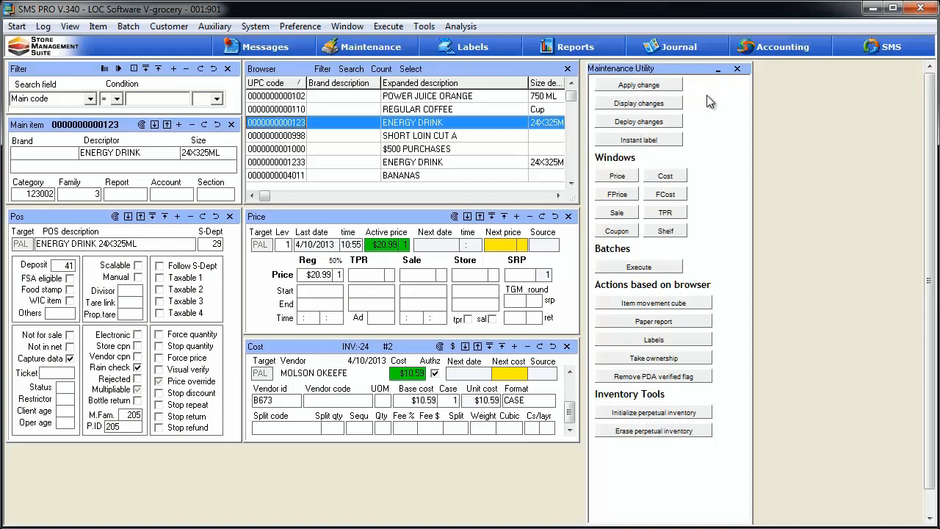
mouse_move(710, 127)
text(4/14/2013)
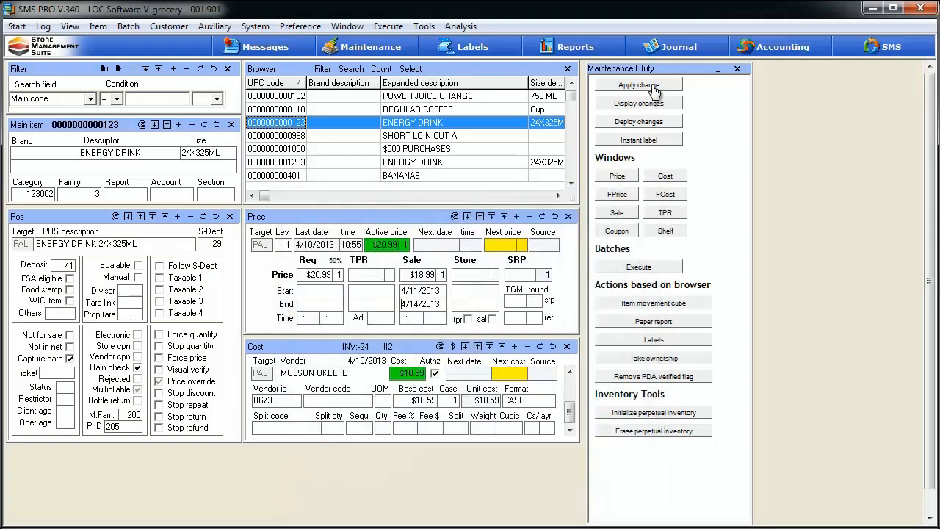
mouse_move(521, 239)
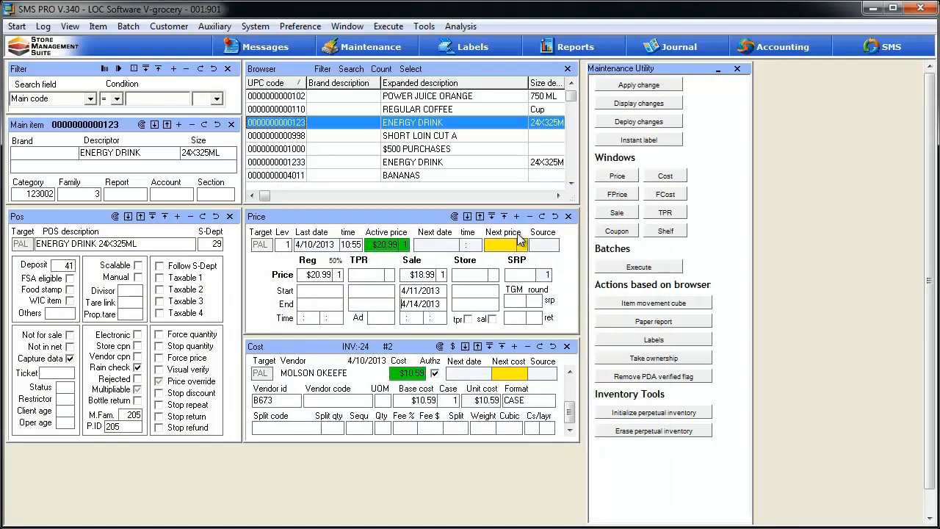
mouse_move(544, 216)
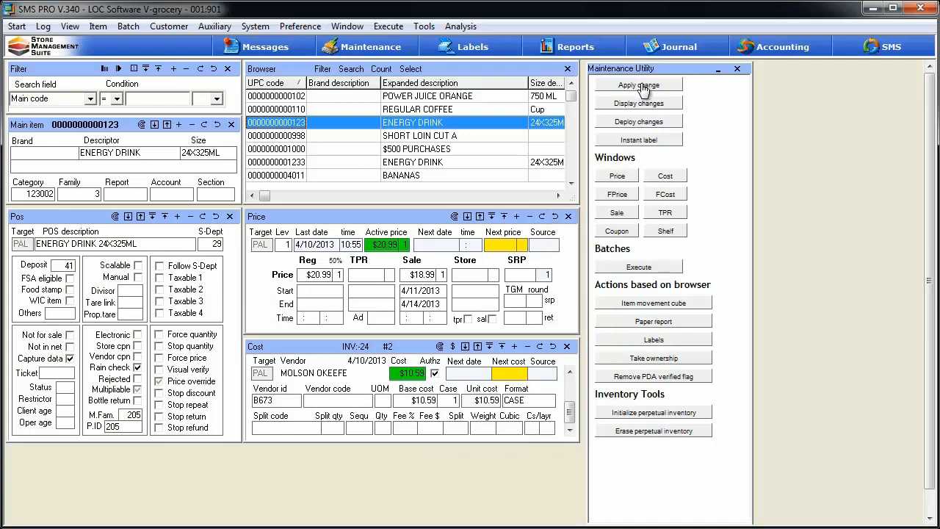
click(639, 84)
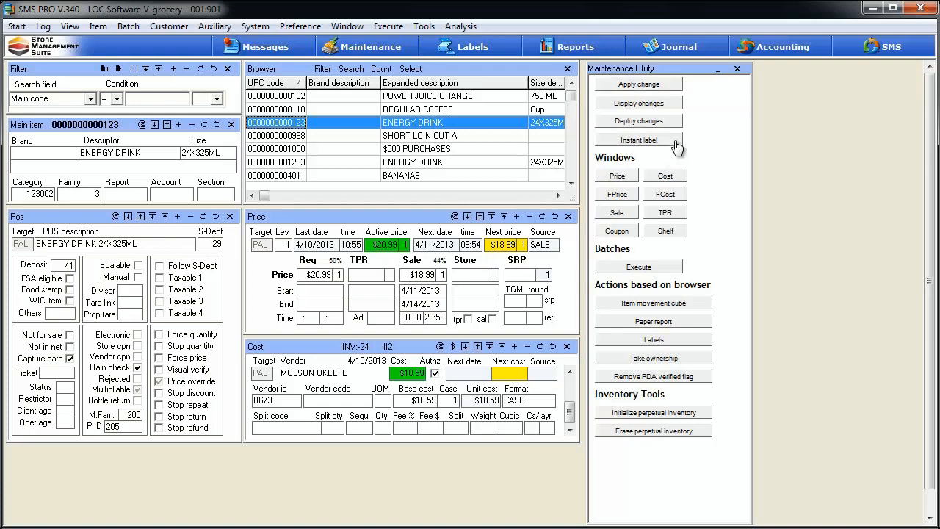
mouse_move(679, 127)
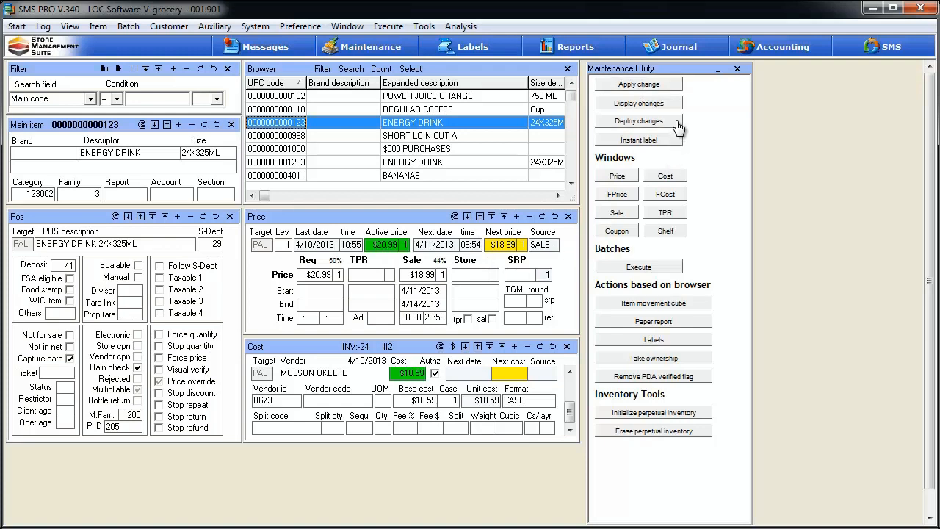
mouse_move(258, 47)
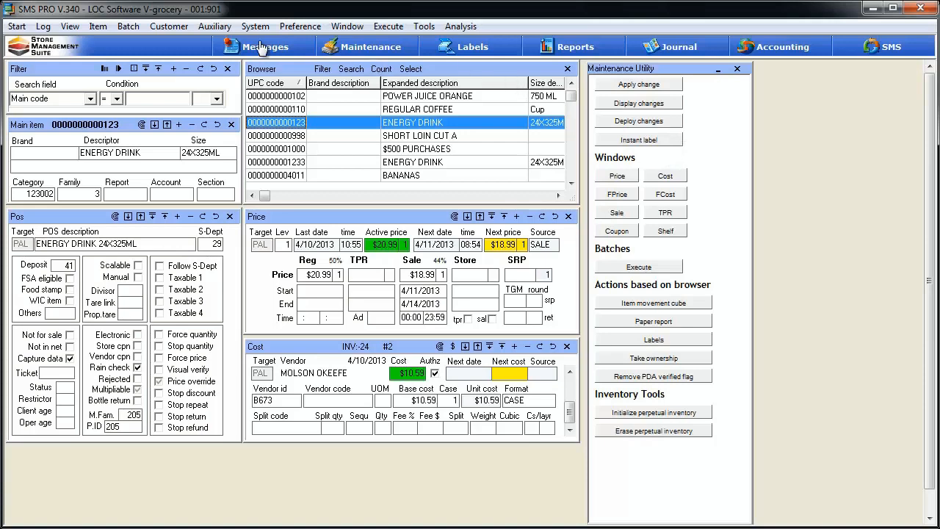
Step: Deploy pending changes so ENERGY DRINK's $18.99 sale becomes active
click(300, 26)
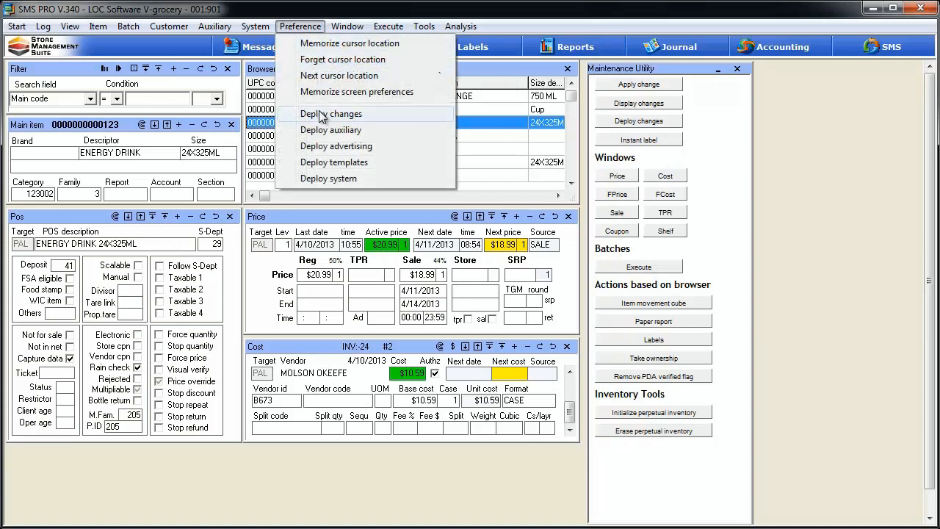
click(330, 113)
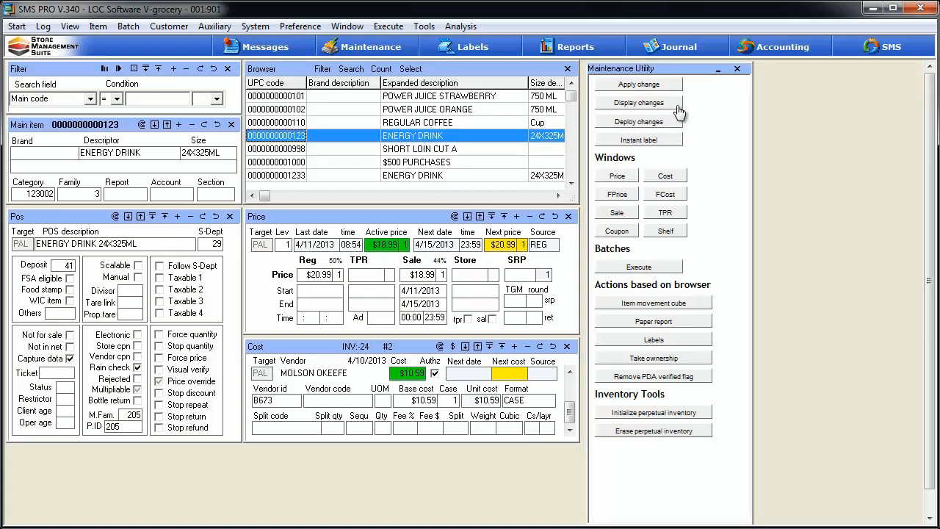
mouse_move(507, 95)
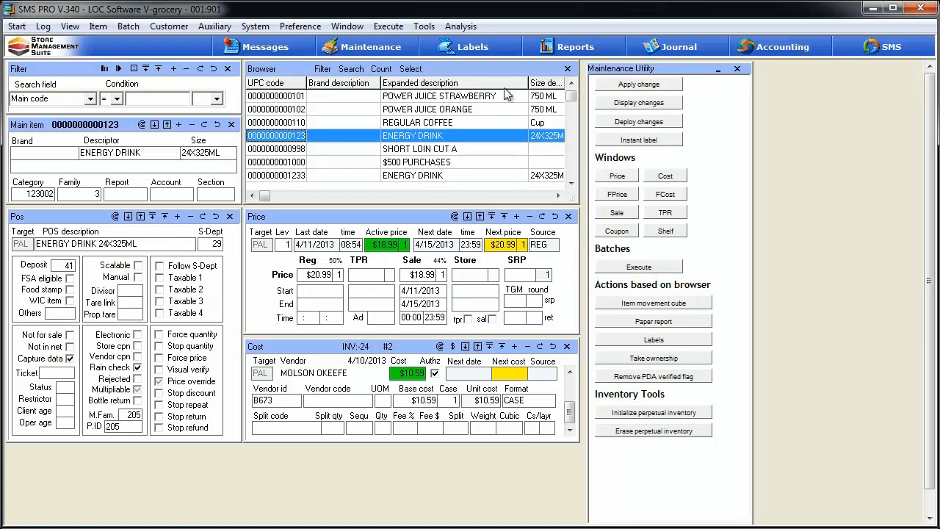
mouse_move(402, 126)
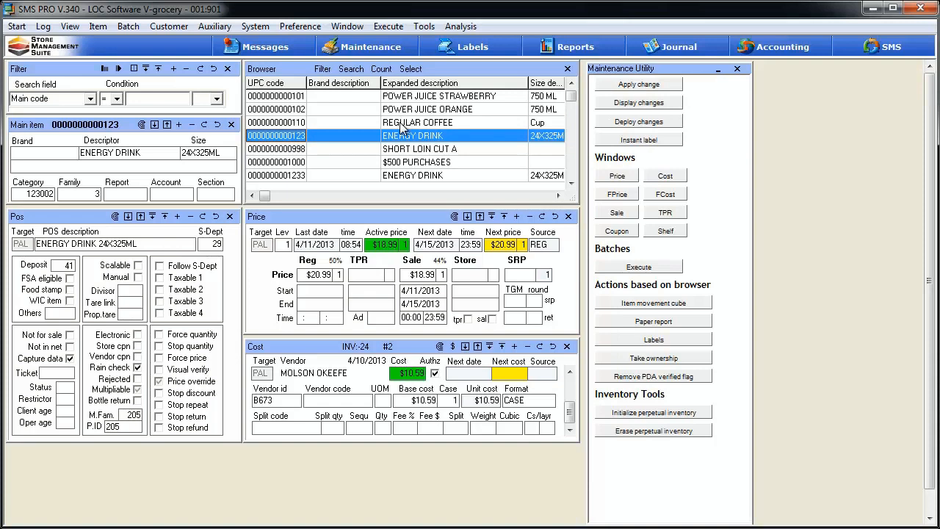
mouse_move(675, 107)
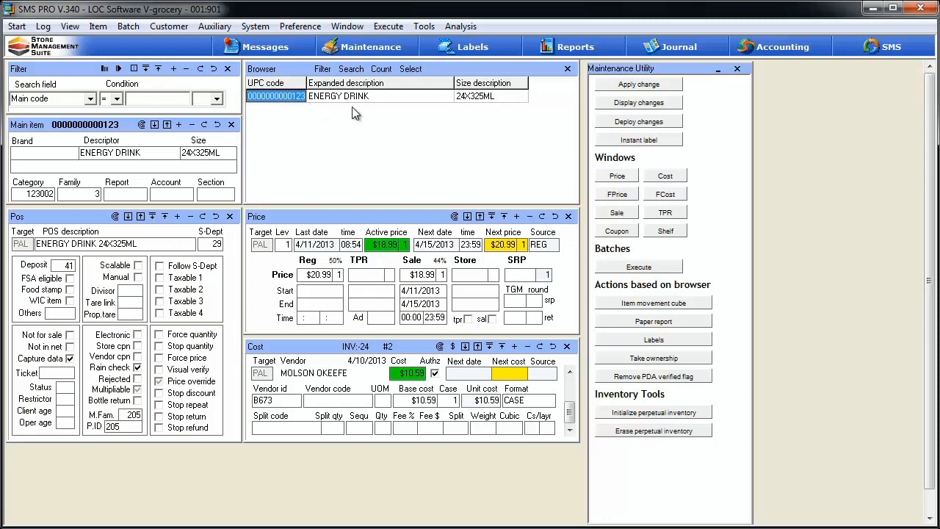
mouse_move(366, 146)
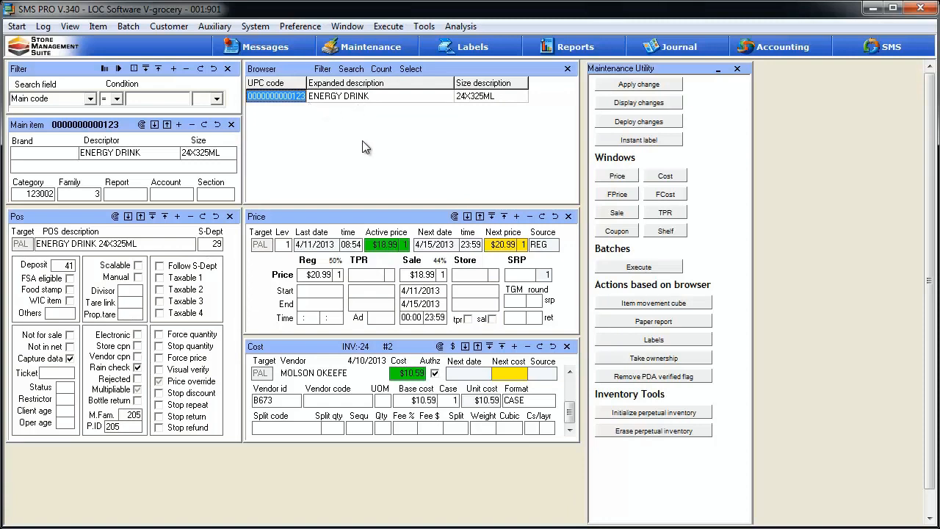
mouse_move(655, 152)
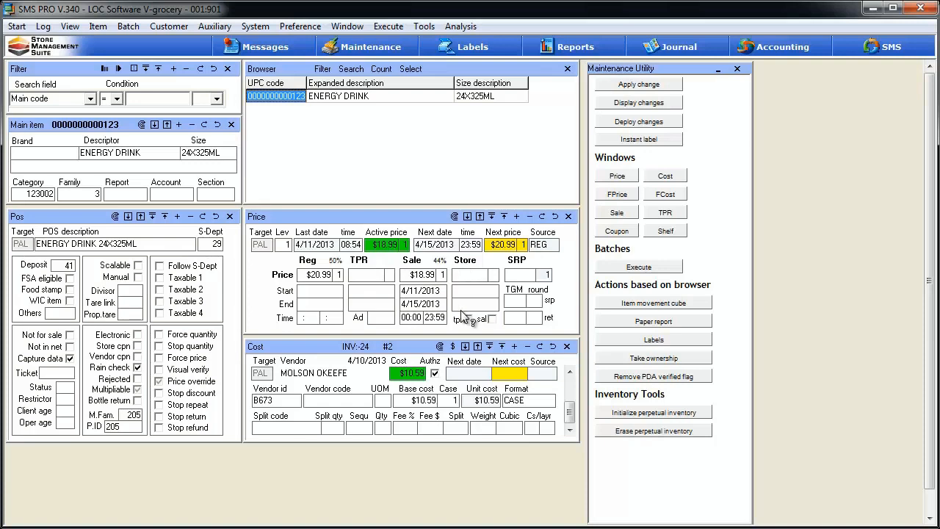
mouse_move(474, 306)
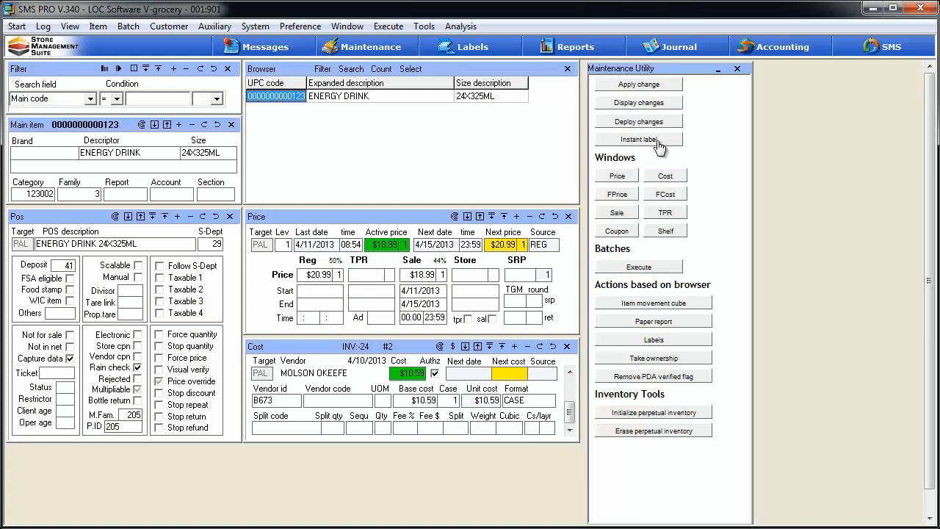
Step: Set up an ENERGY DRINK item label with Sale source and REG_16_320_120.lbz format
click(638, 139)
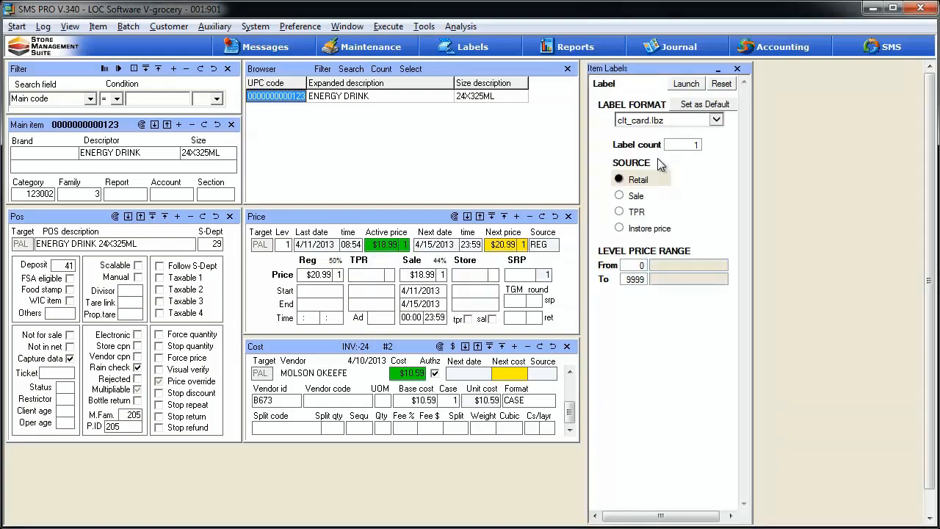
click(618, 195)
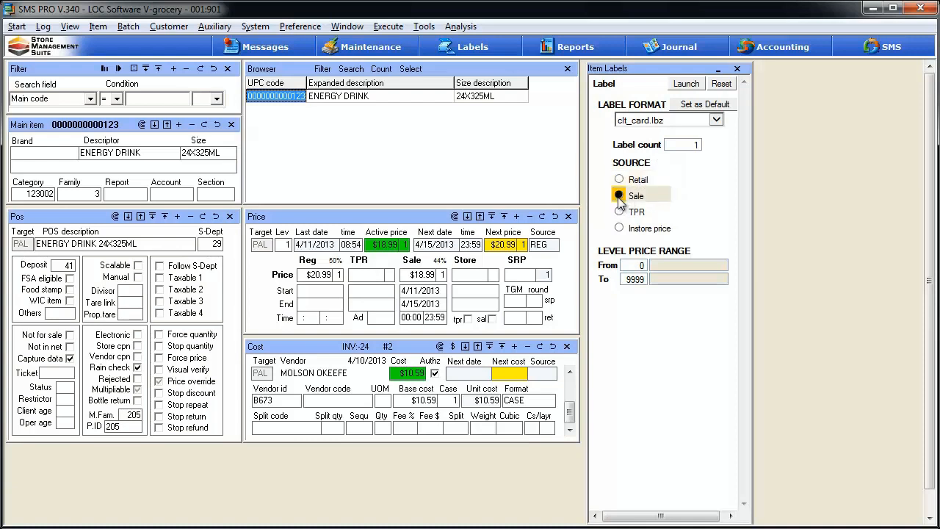
click(715, 119)
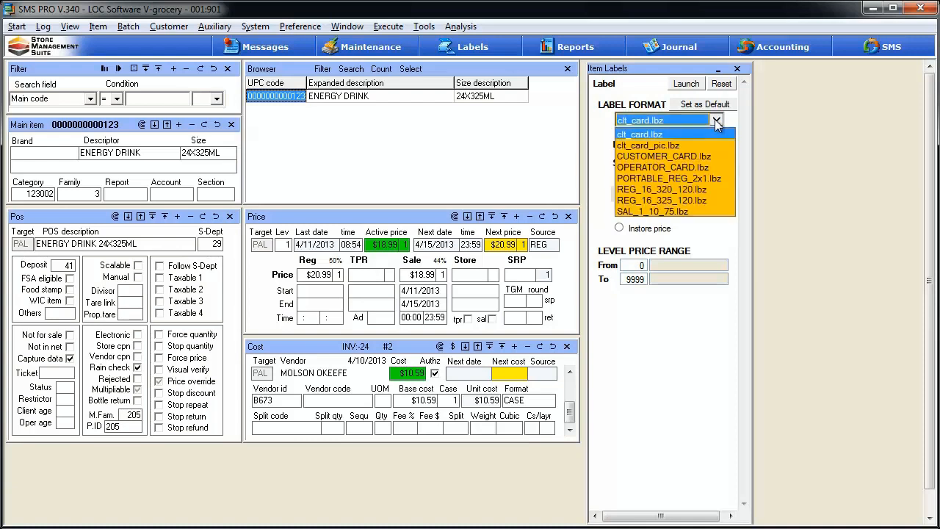
click(662, 189)
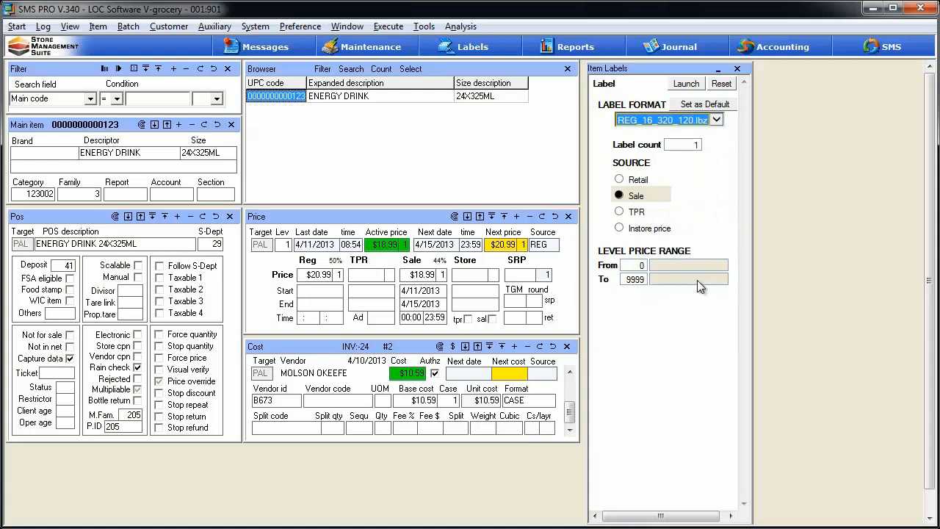
mouse_move(703, 103)
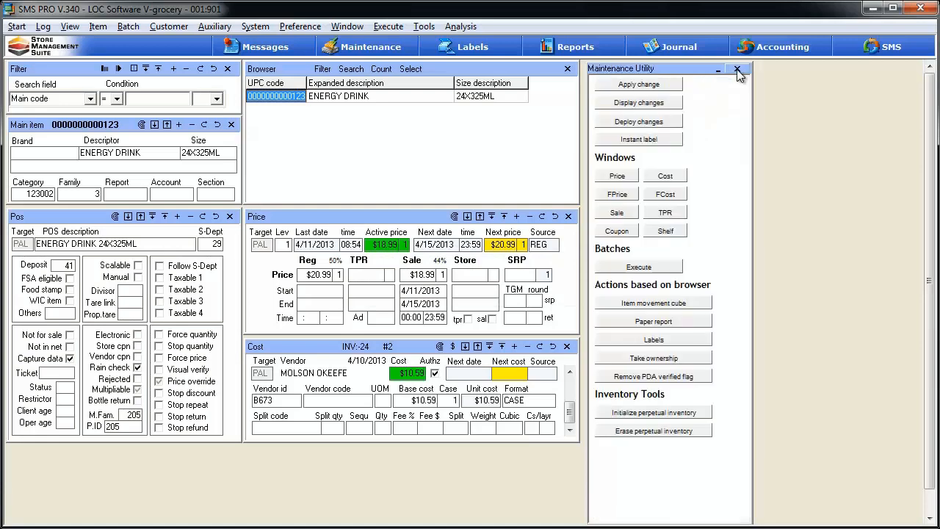
Step: Print the queued REG_16_320_120.lbz label job from the Labels section
click(472, 46)
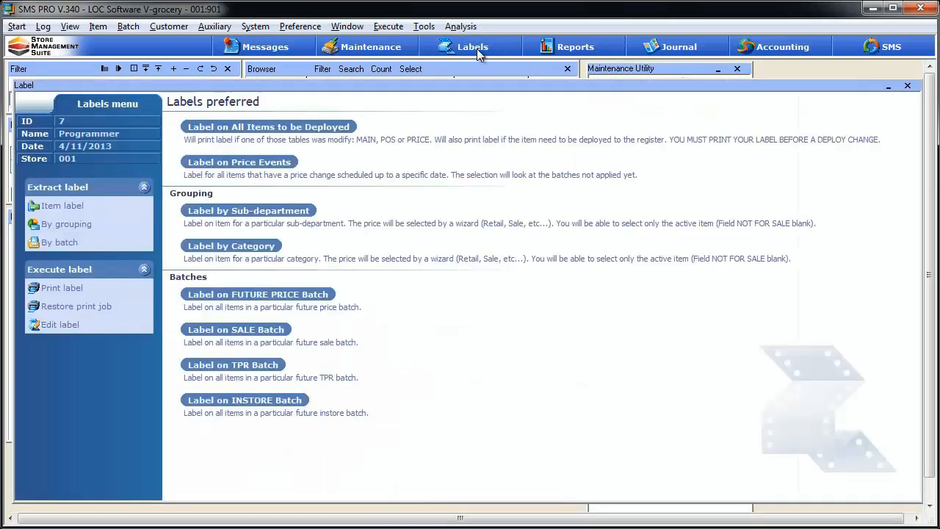
click(62, 287)
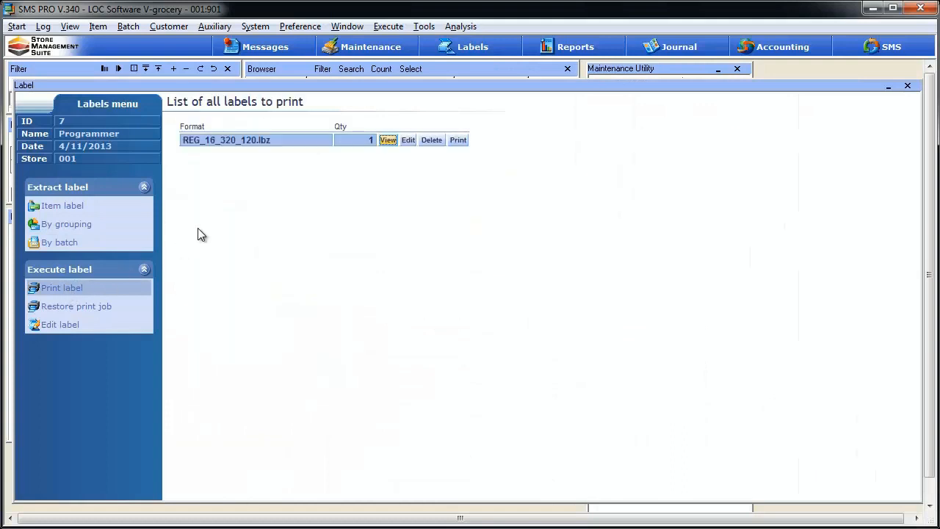
mouse_move(342, 164)
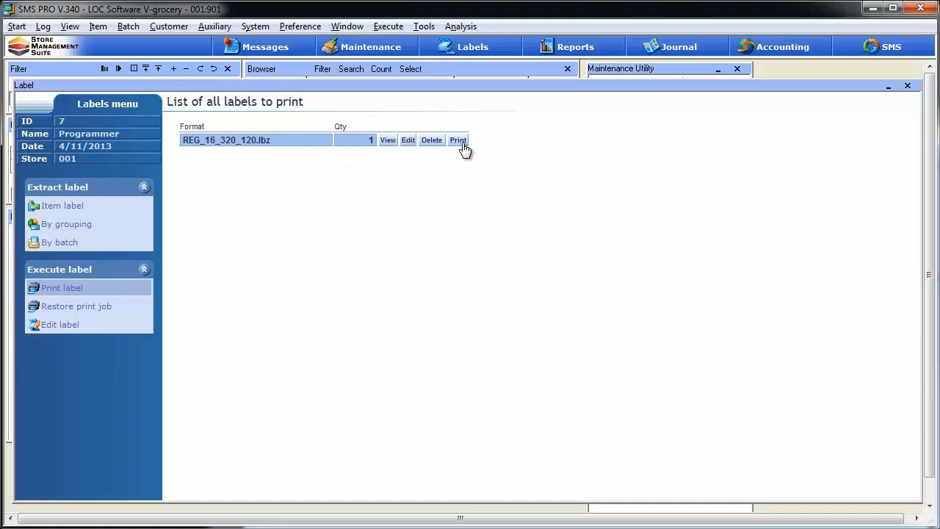
click(457, 139)
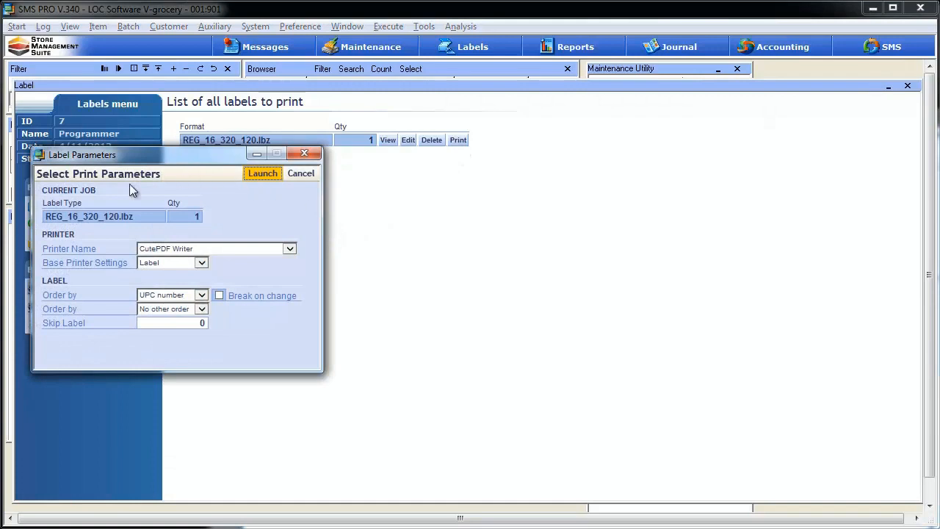
mouse_move(265, 281)
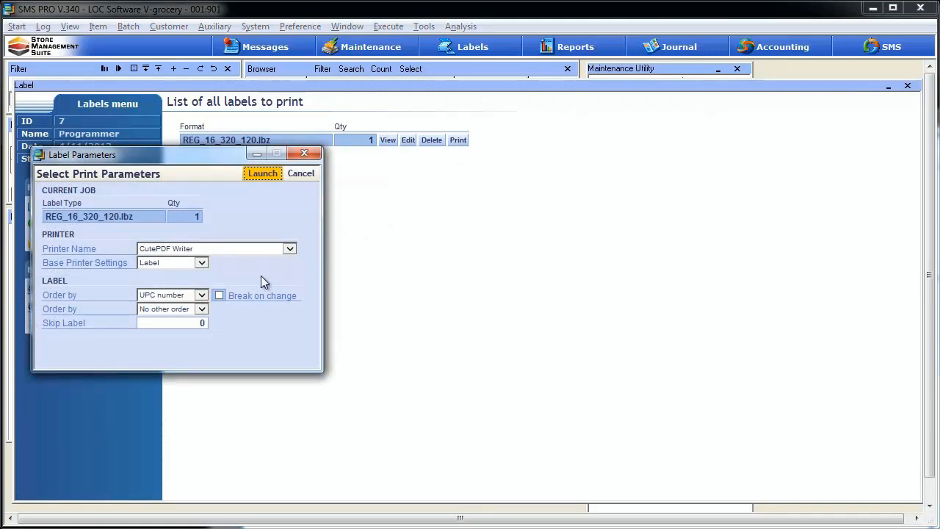
mouse_move(259, 273)
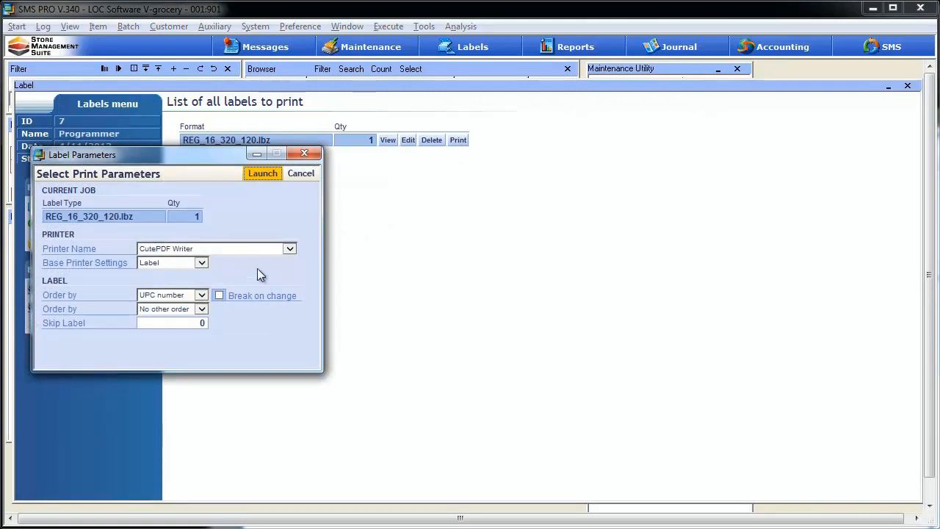
mouse_move(262, 186)
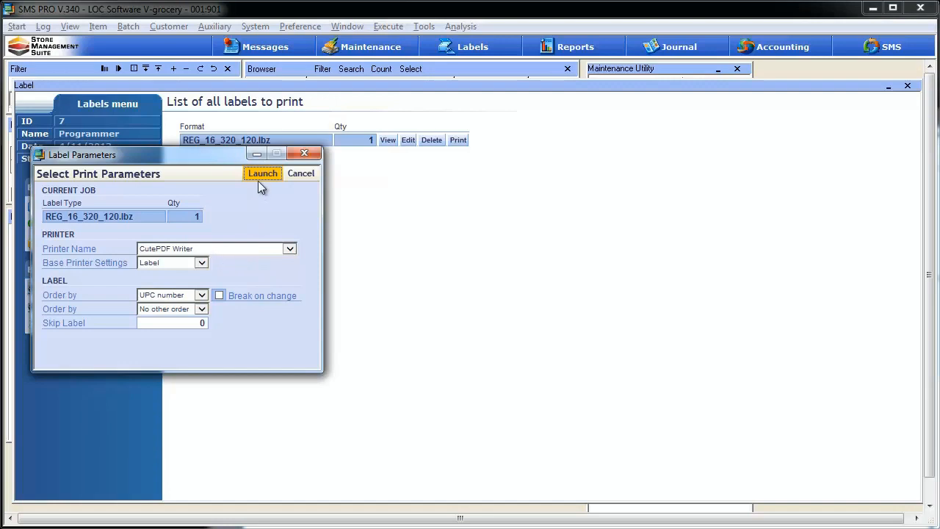
click(262, 173)
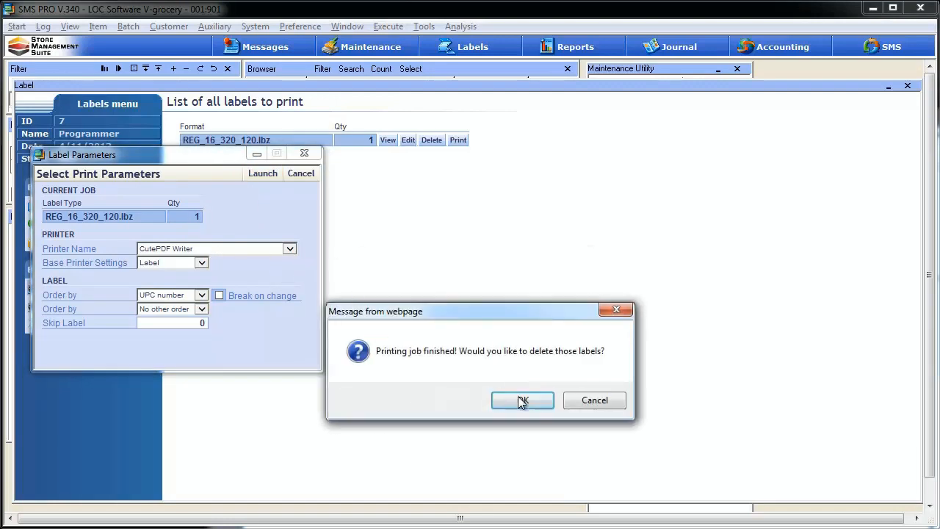
Step: Confirm deleting the printed labels and review Label.pdf showing ENERGY DRINK at 18.99
click(522, 400)
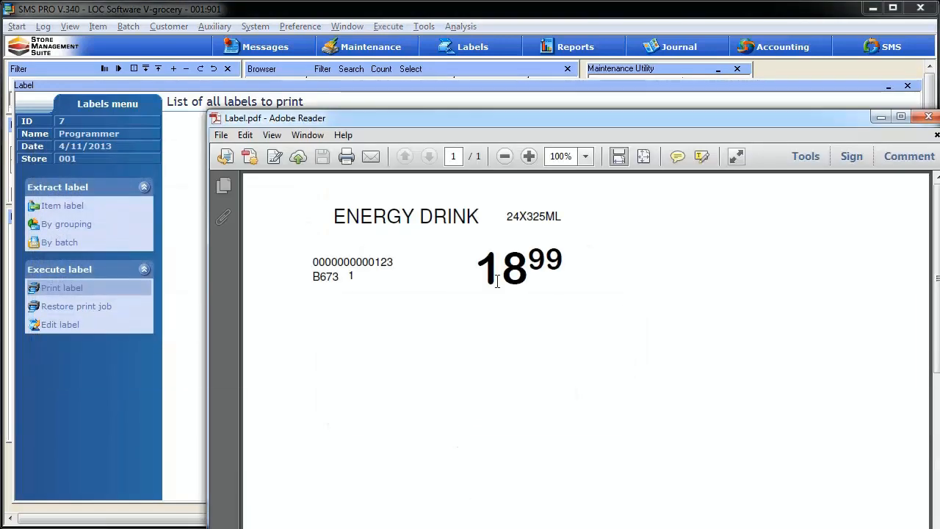
mouse_move(379, 289)
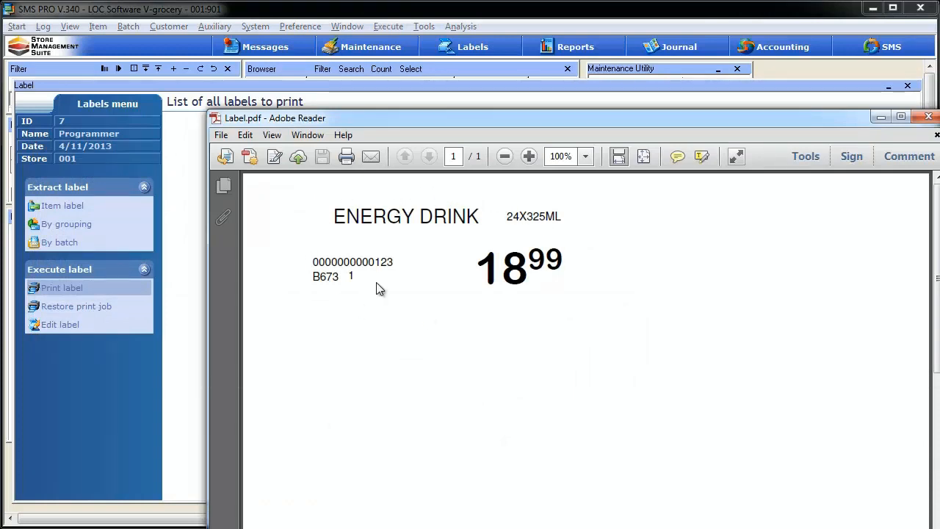
mouse_move(478, 260)
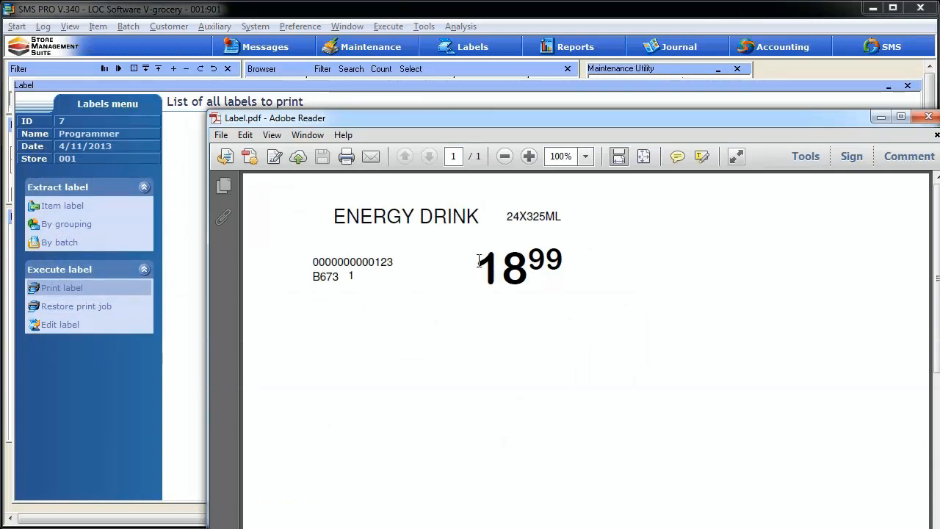
mouse_move(456, 271)
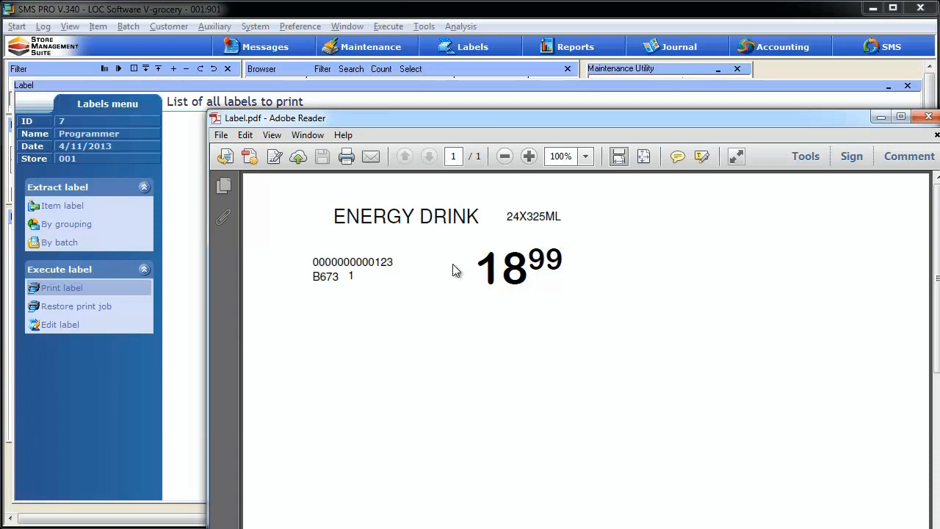
mouse_move(422, 274)
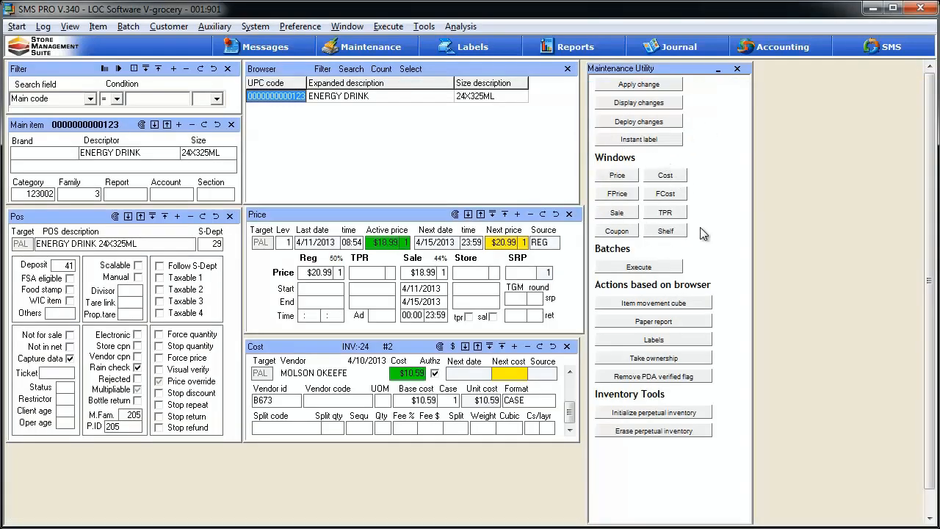
mouse_move(646, 180)
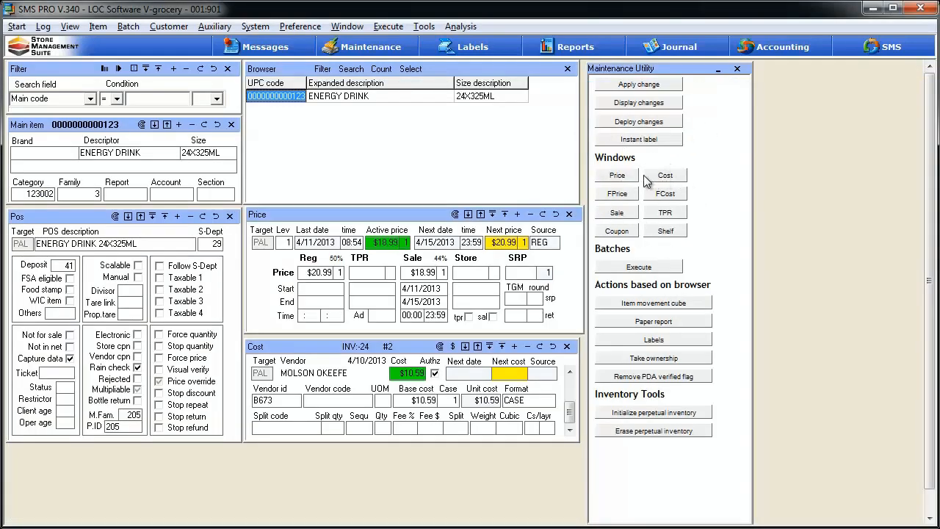
mouse_move(684, 240)
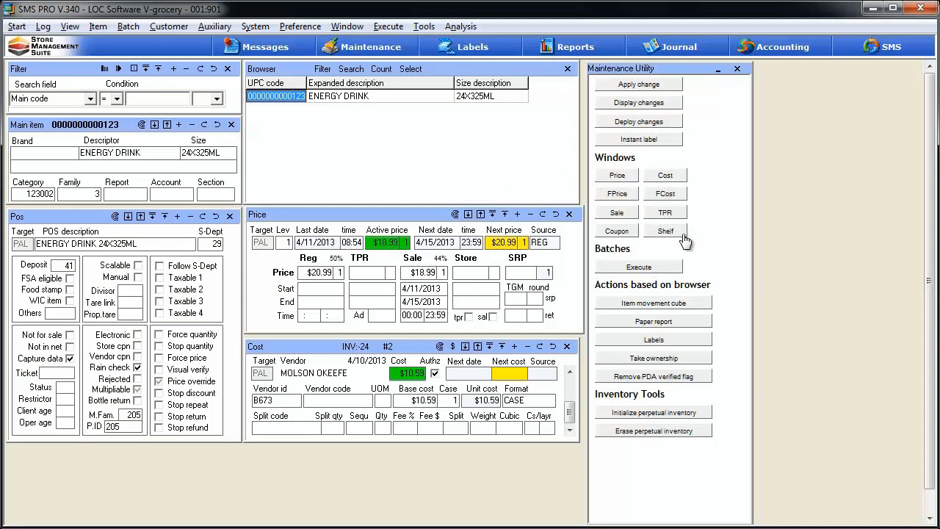
mouse_move(703, 240)
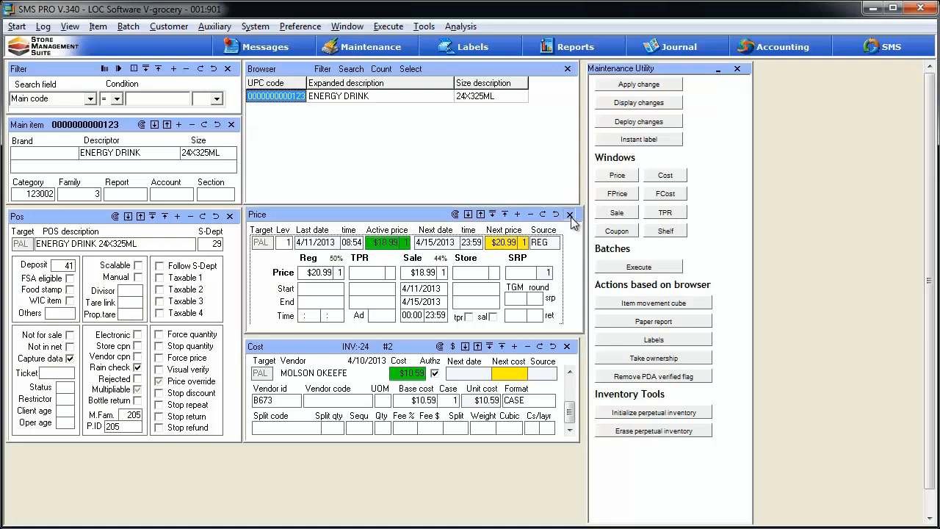
click(566, 213)
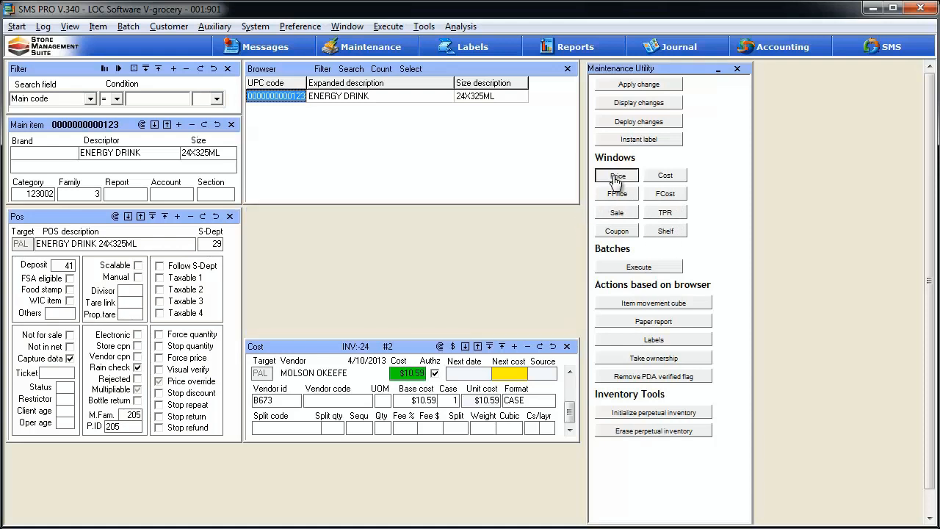
click(615, 175)
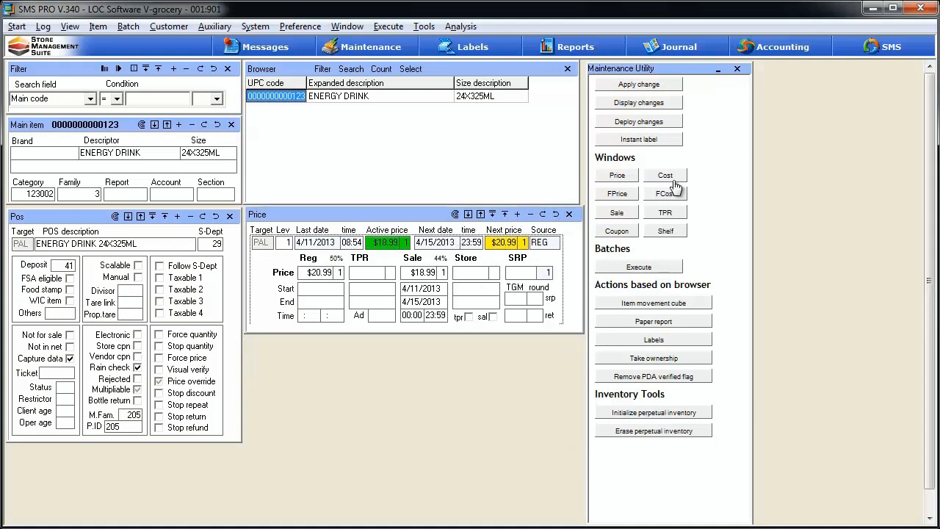
click(664, 175)
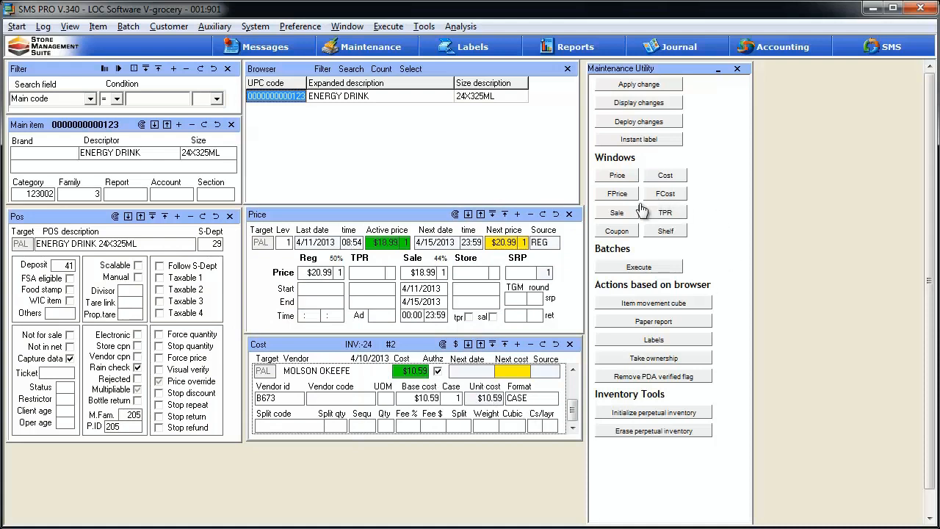
mouse_move(635, 224)
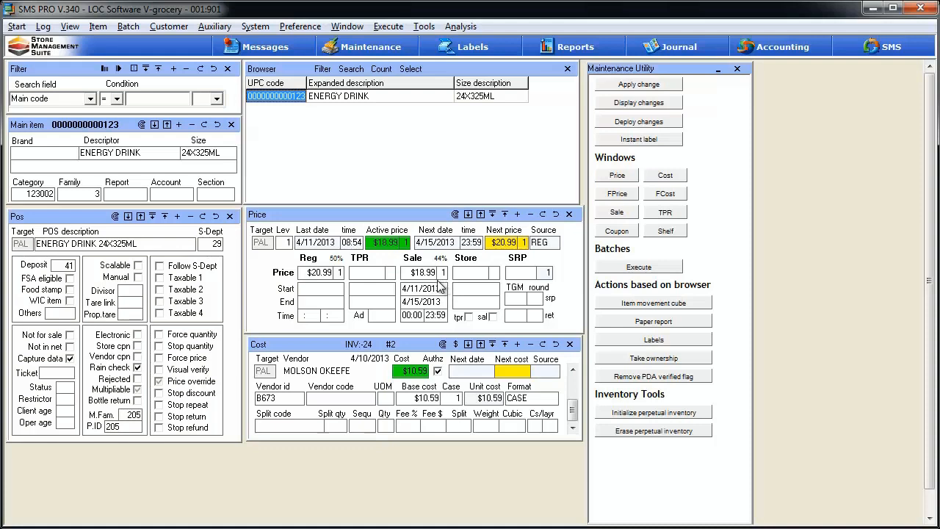
mouse_move(558, 260)
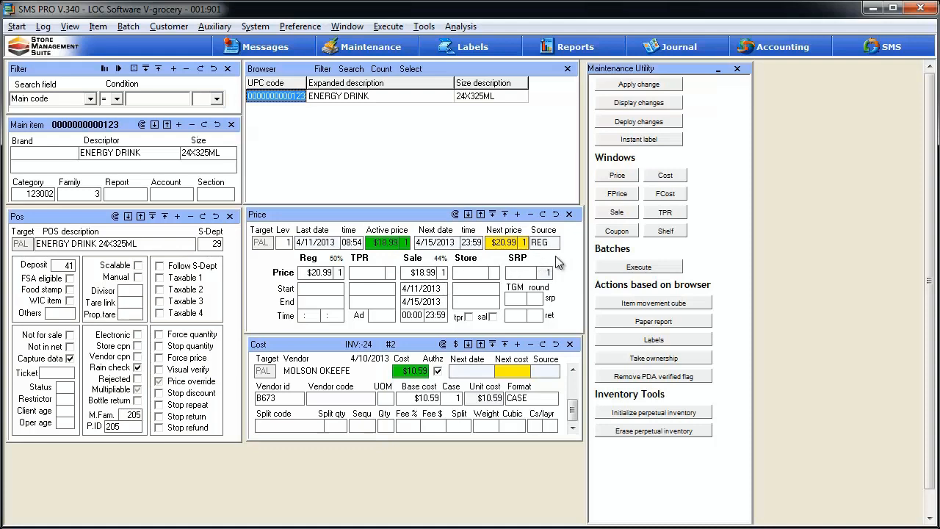
Step: Show ENERGY DRINK's future prices: batch 00000027 at $18.99 from 4/15/2013
click(616, 193)
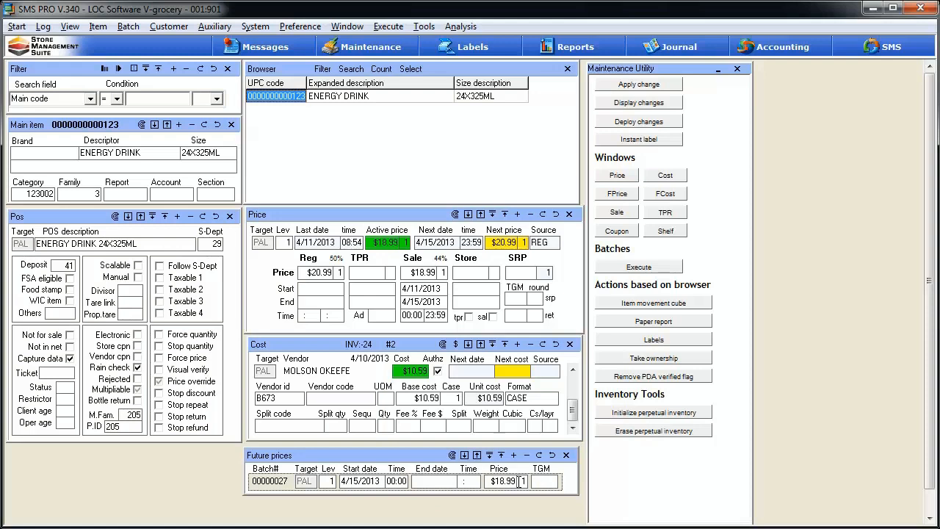
mouse_move(664, 196)
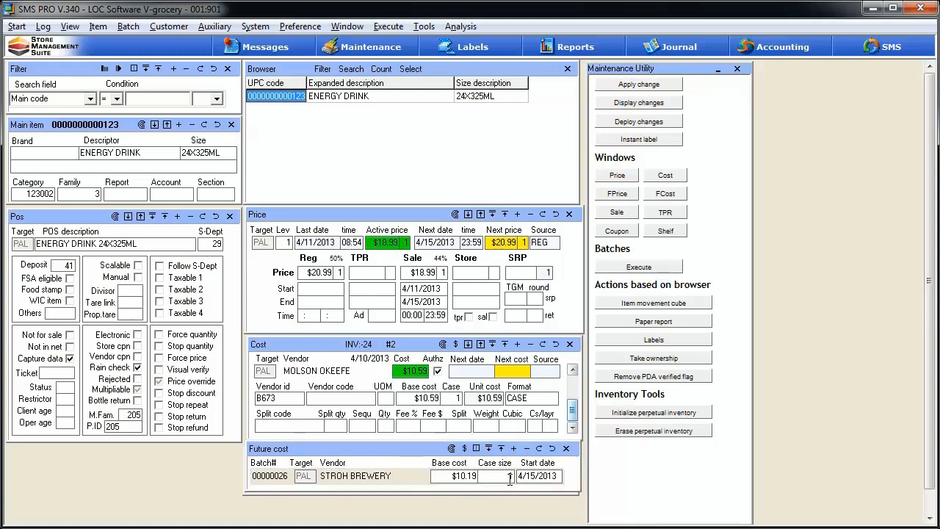
mouse_move(616, 216)
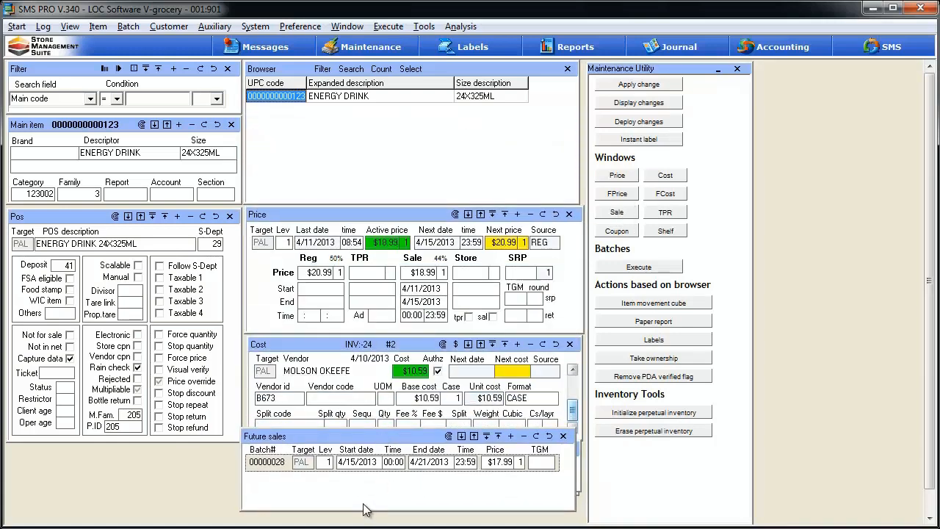
mouse_move(445, 478)
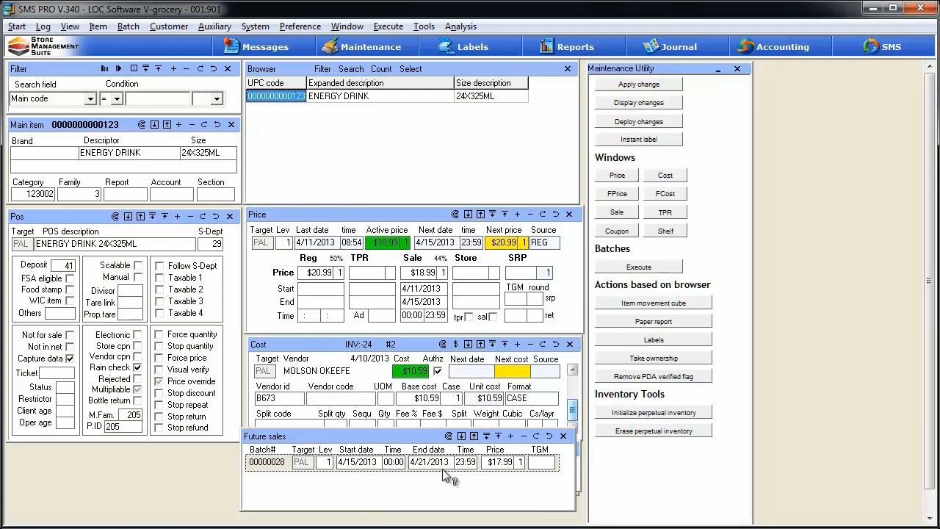
mouse_move(488, 482)
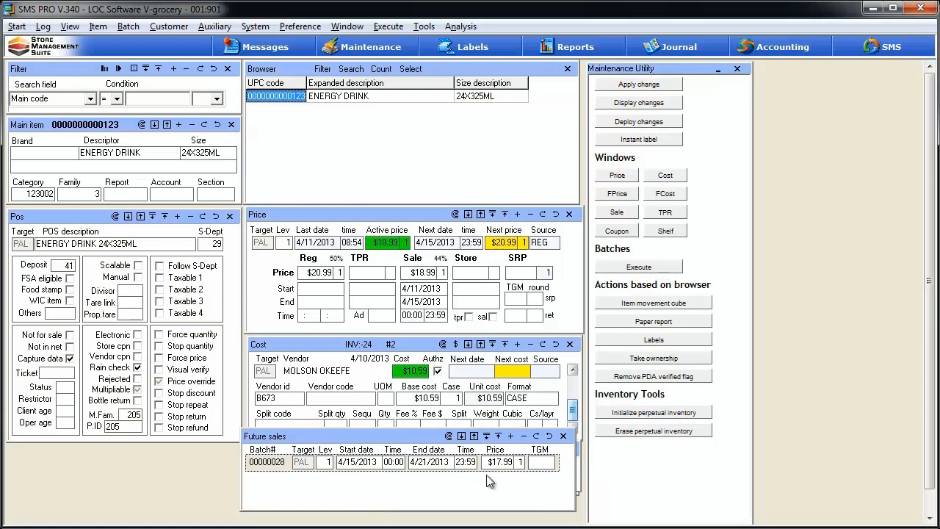
mouse_move(518, 476)
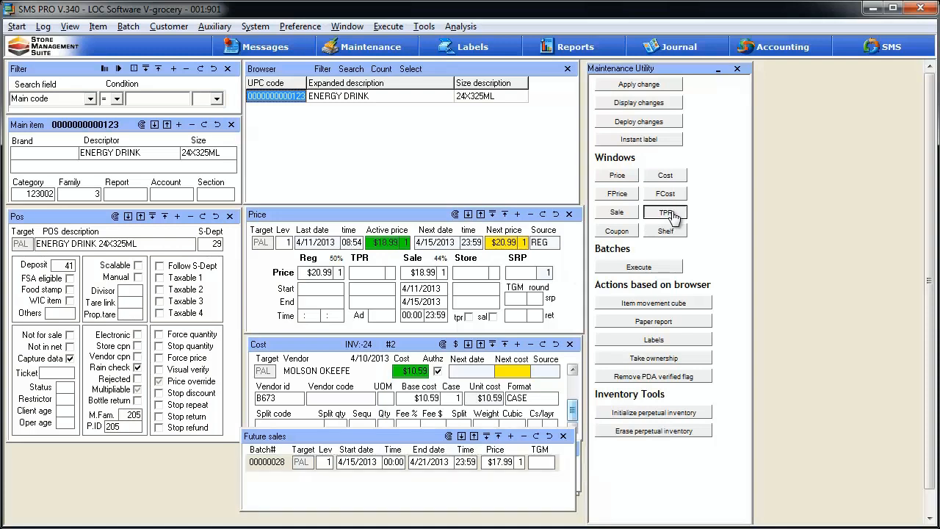
click(664, 211)
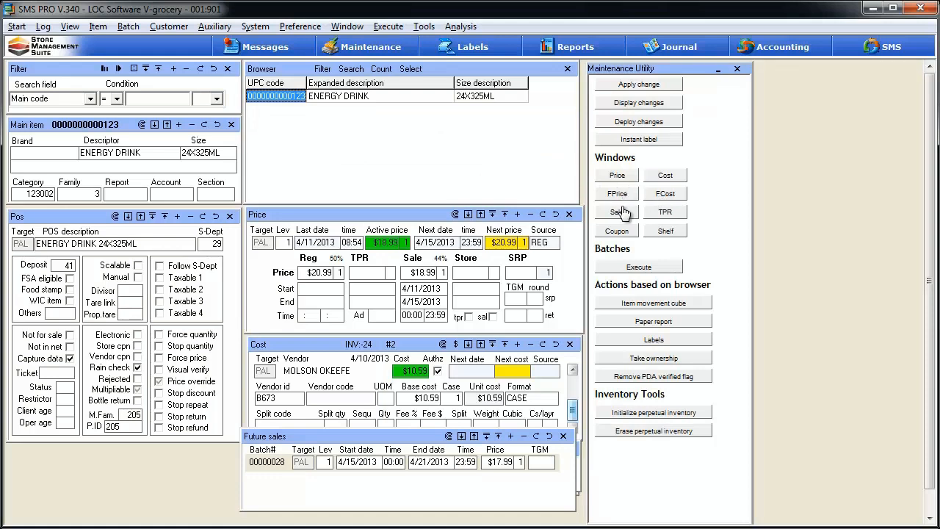
mouse_move(628, 235)
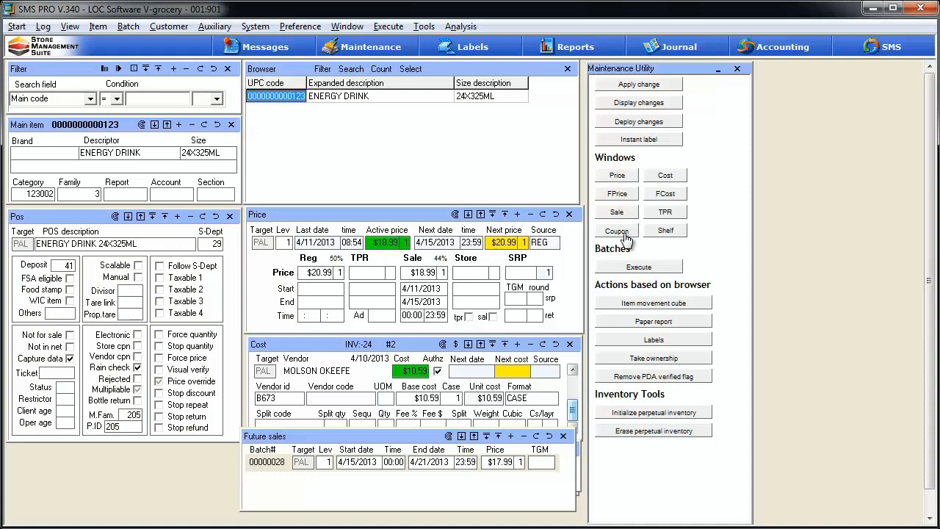
mouse_move(664, 239)
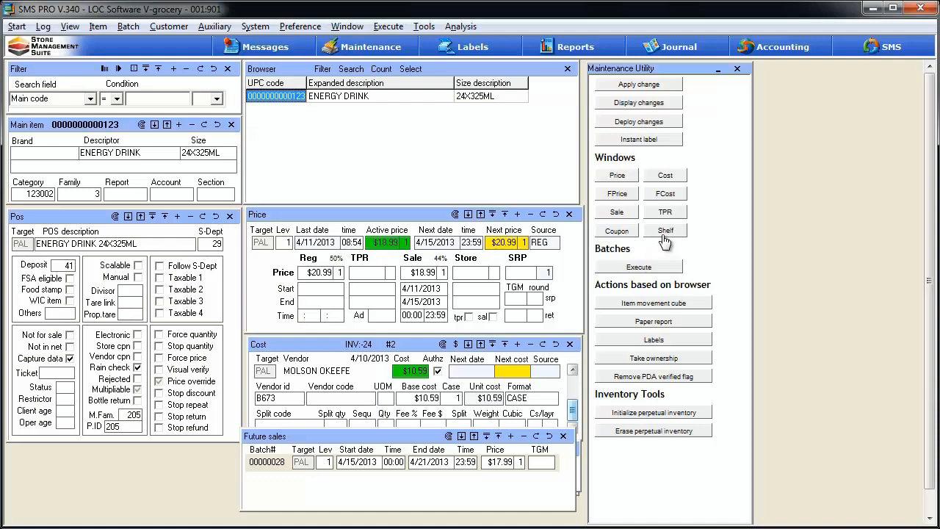
Step: Open ENERGY DRINK's Shelf window showing shelf T5 and REG_16_320_120.LBZ template
click(664, 230)
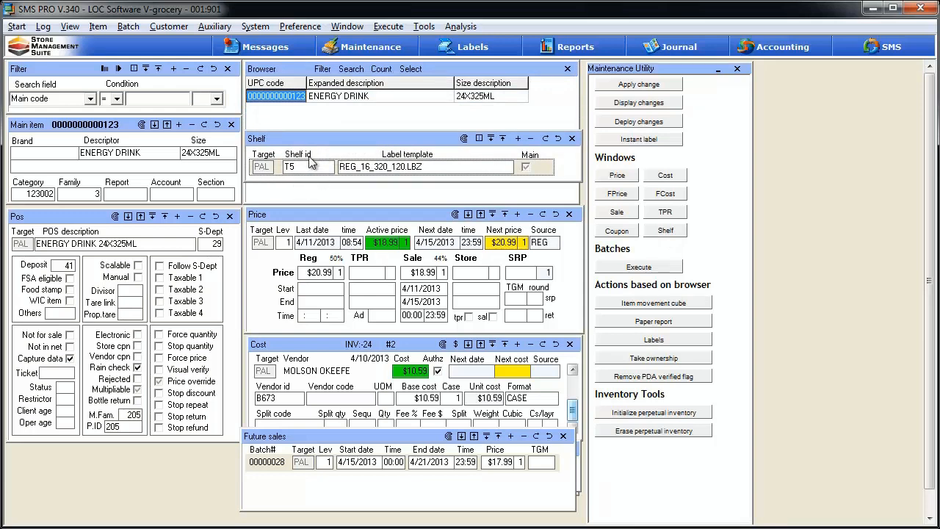
mouse_move(444, 176)
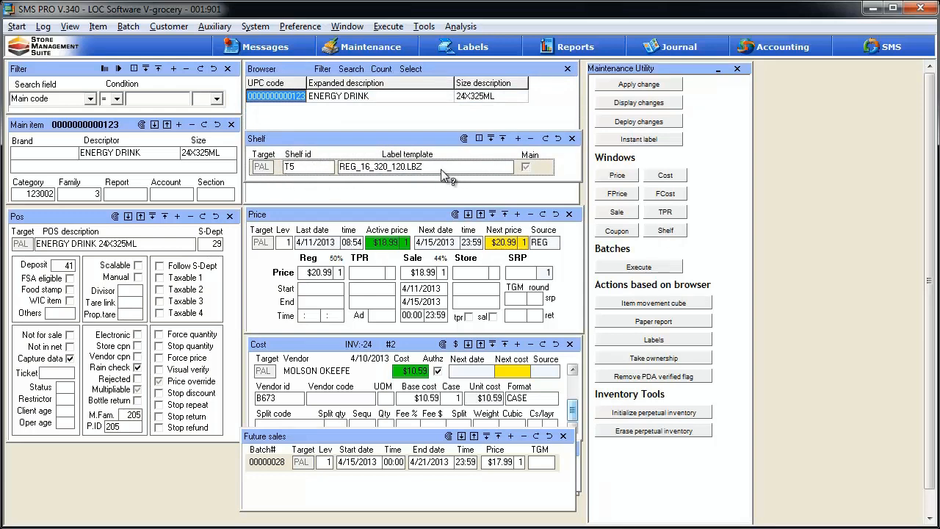
mouse_move(437, 181)
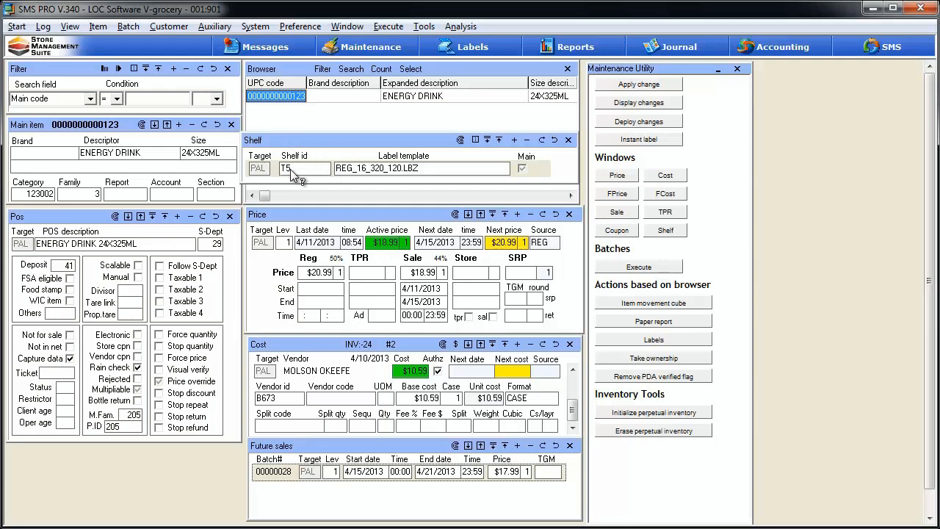
mouse_move(441, 152)
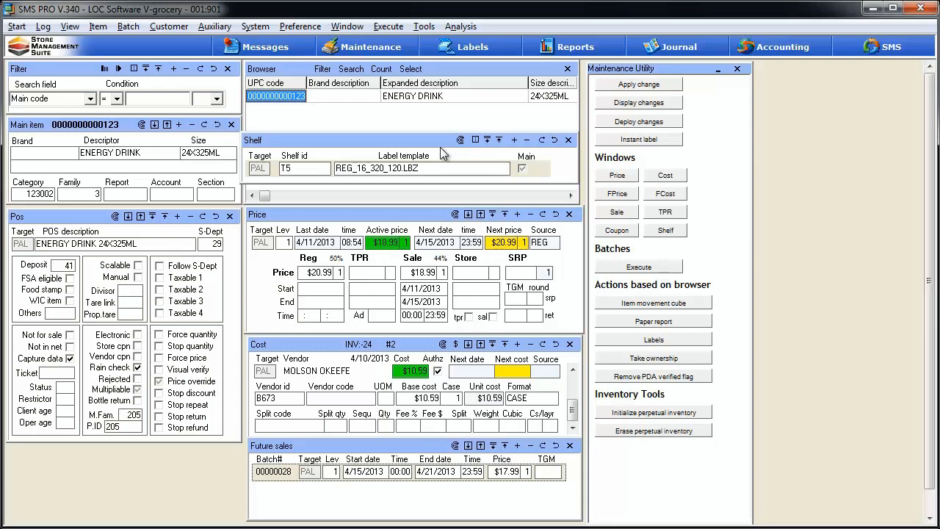
mouse_move(565, 152)
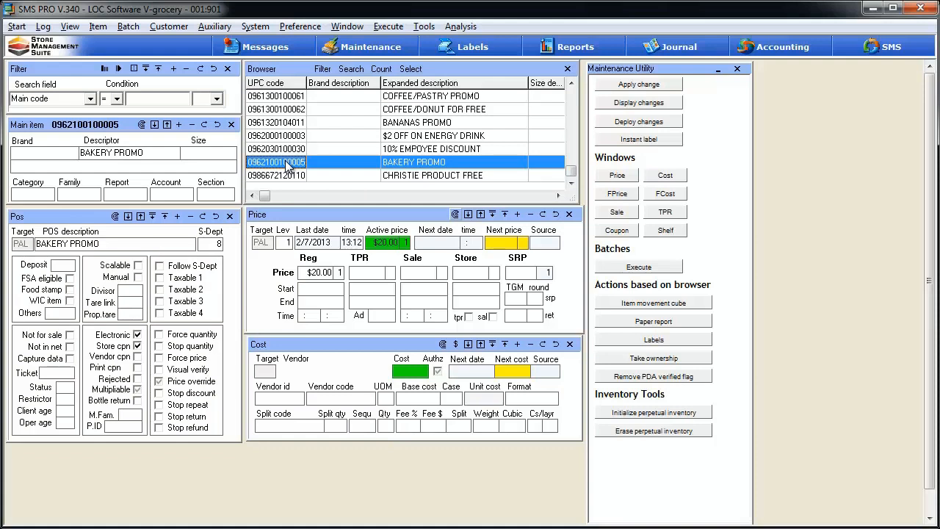
mouse_move(335, 169)
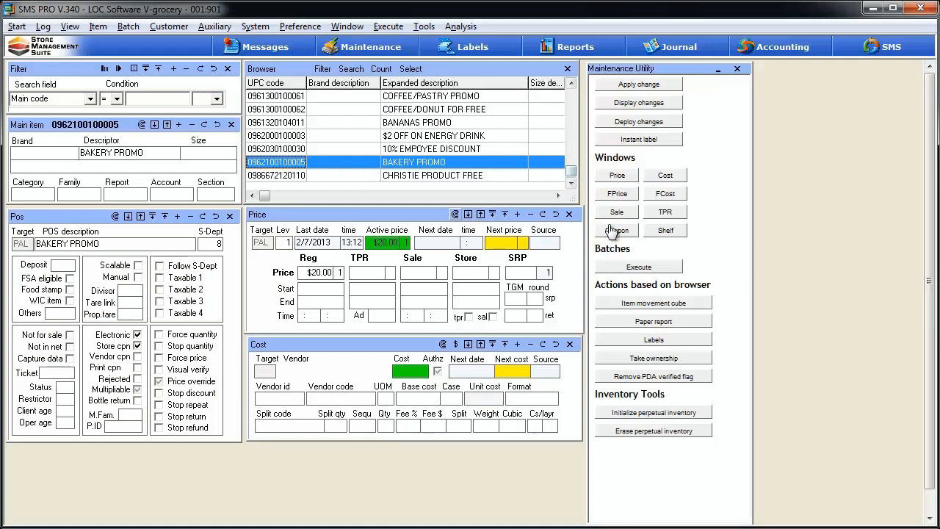
Step: View BAKERY PROMO's coupon link rules: DPT 8 $20.00, SUB 5, TTL $1.00
click(615, 229)
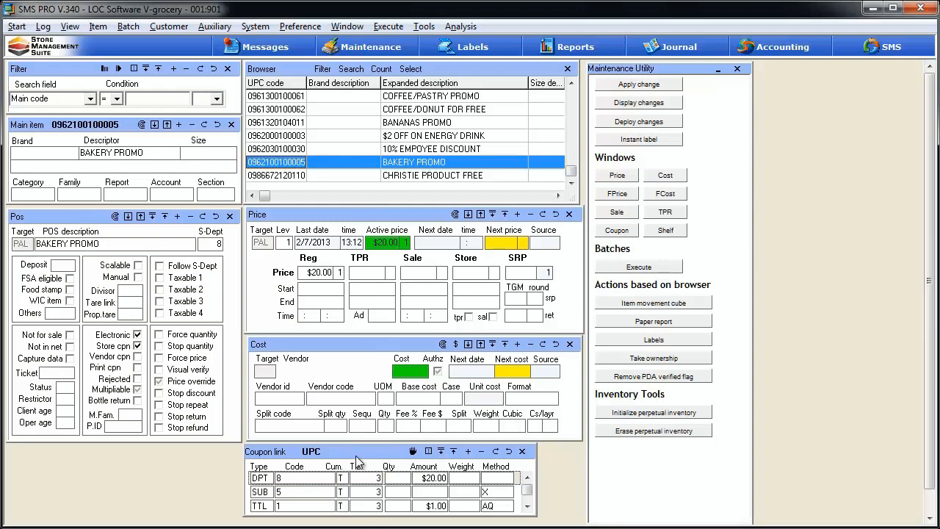
mouse_move(446, 469)
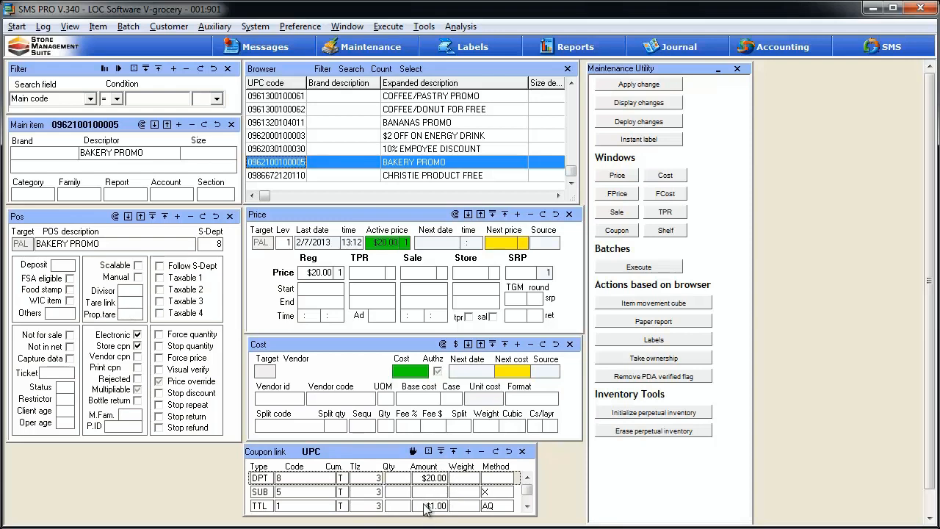
mouse_move(359, 460)
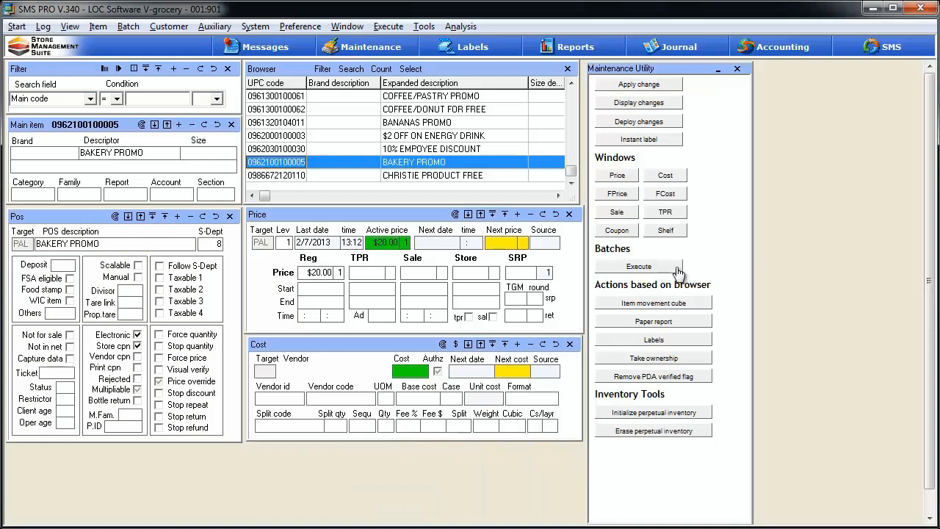
mouse_move(654, 280)
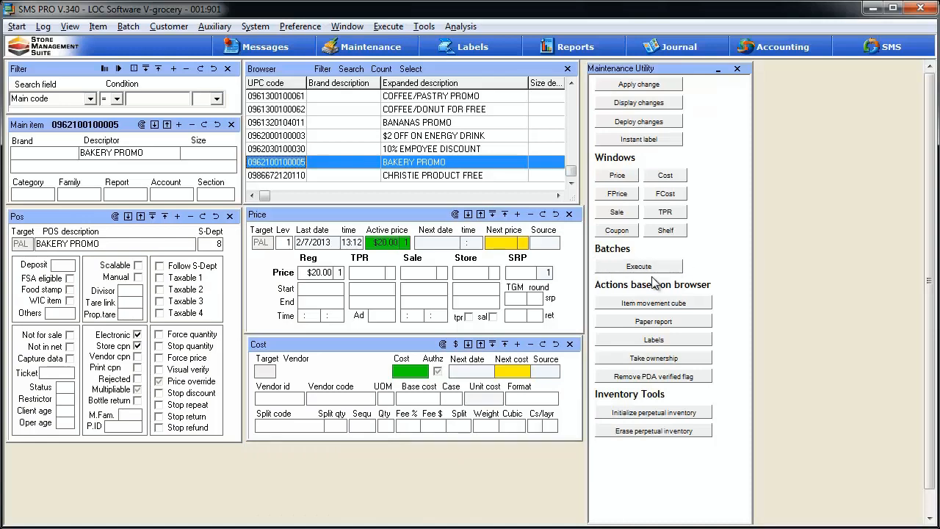
mouse_move(652, 273)
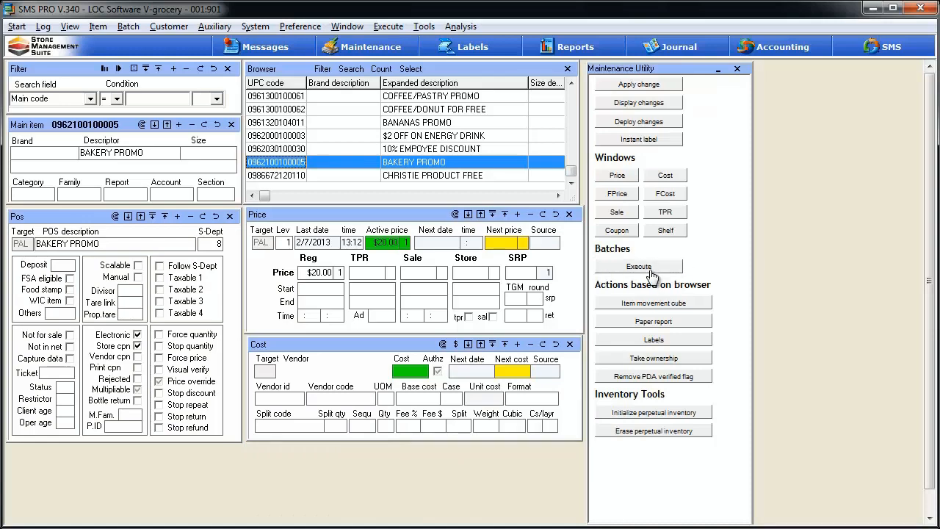
click(637, 266)
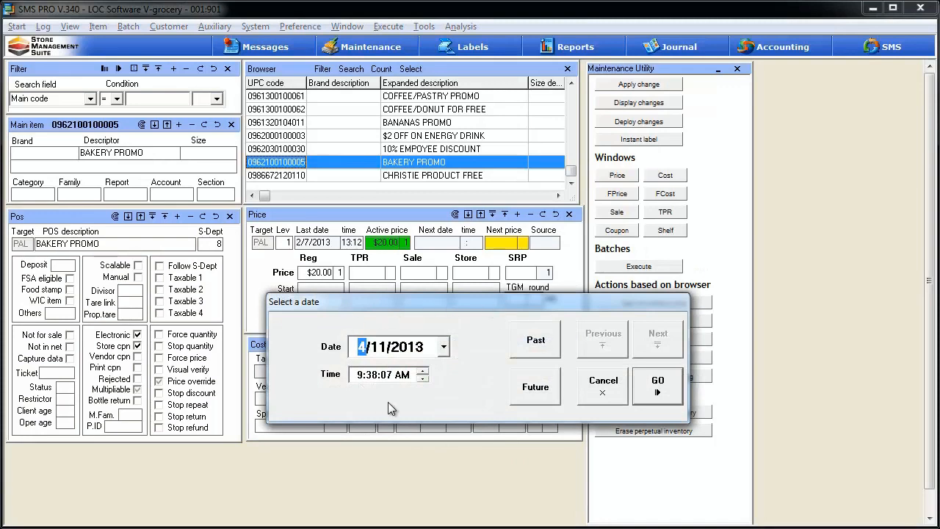
mouse_move(470, 400)
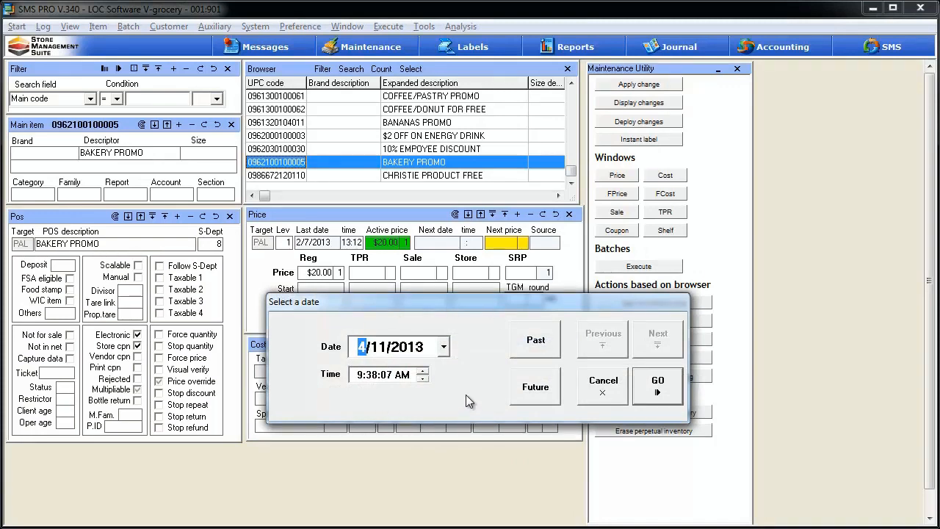
mouse_move(557, 378)
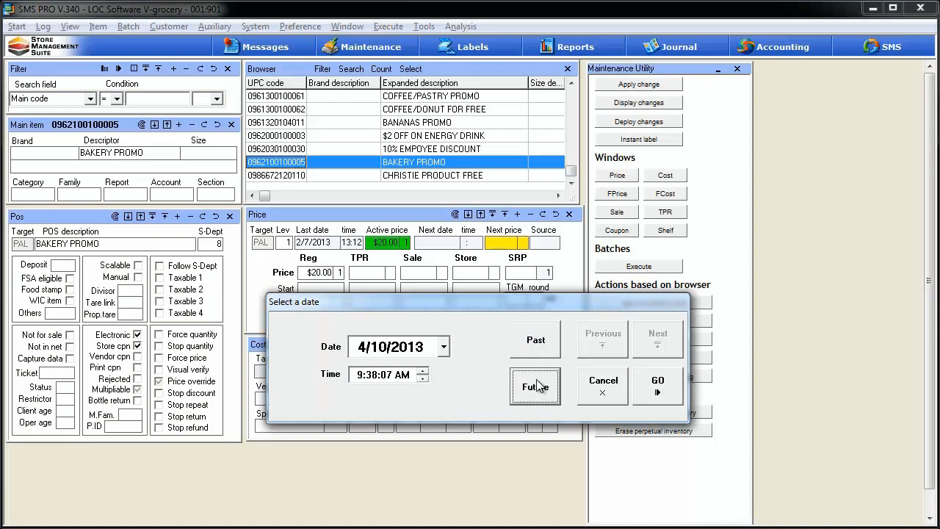
click(439, 346)
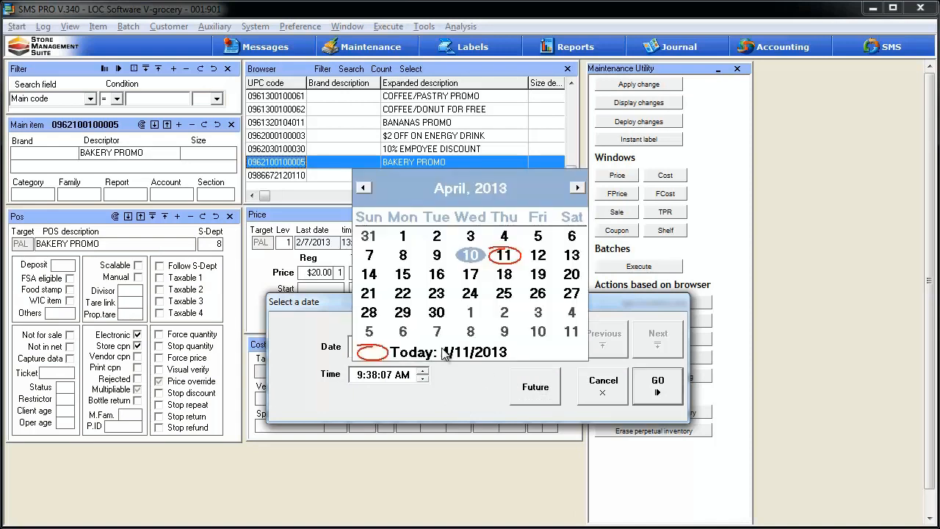
mouse_move(510, 278)
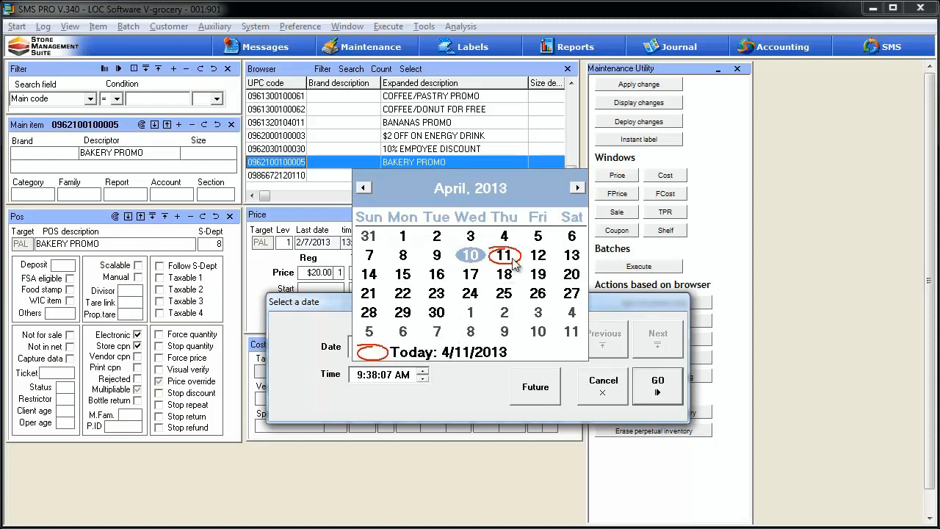
click(470, 254)
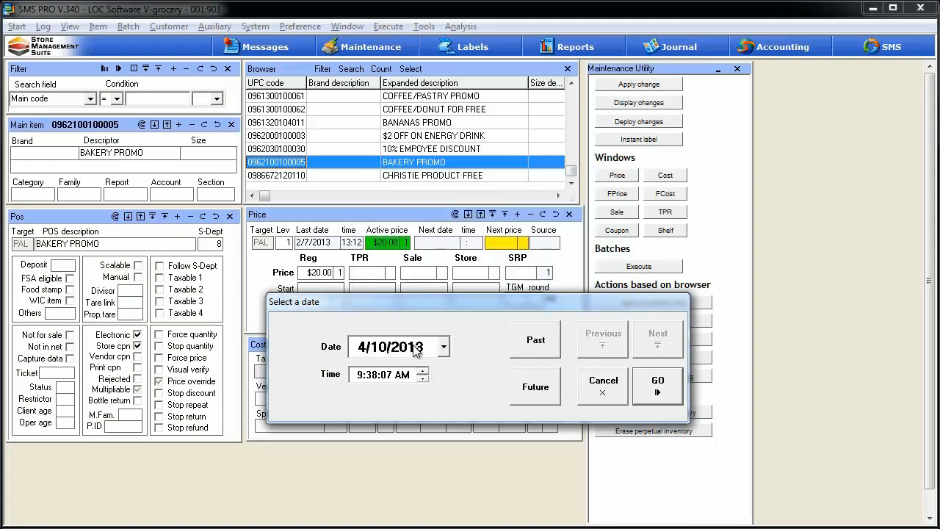
mouse_move(659, 380)
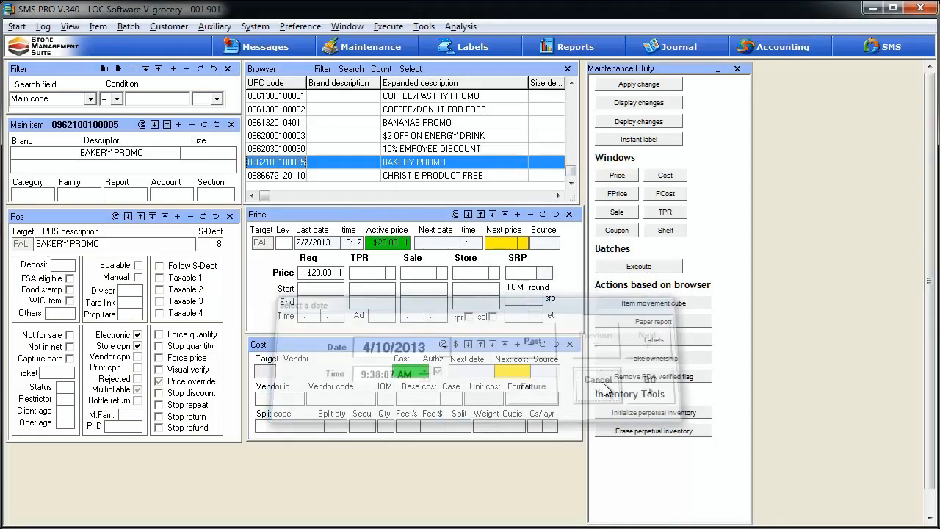
Step: Cancel the batch run and filter the browser to sub-department 34, B.B.Q.SAUCE
click(596, 379)
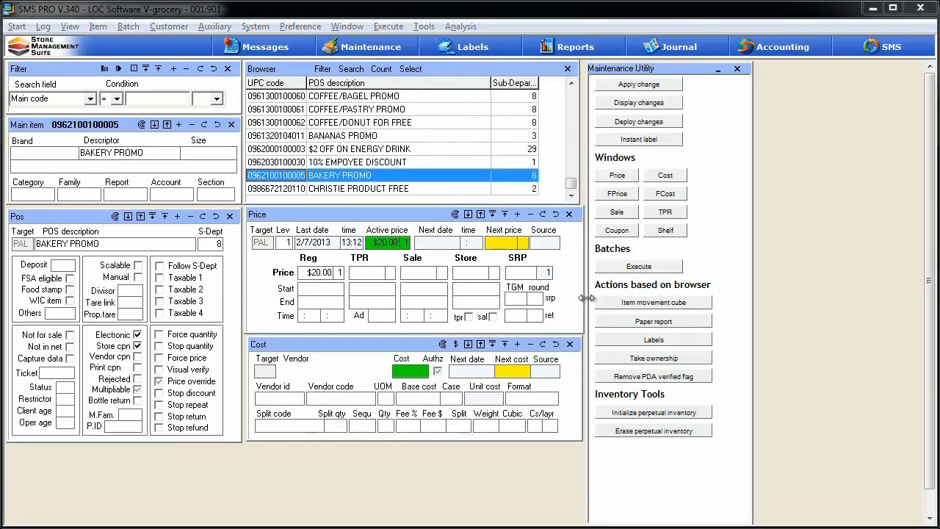
mouse_move(687, 390)
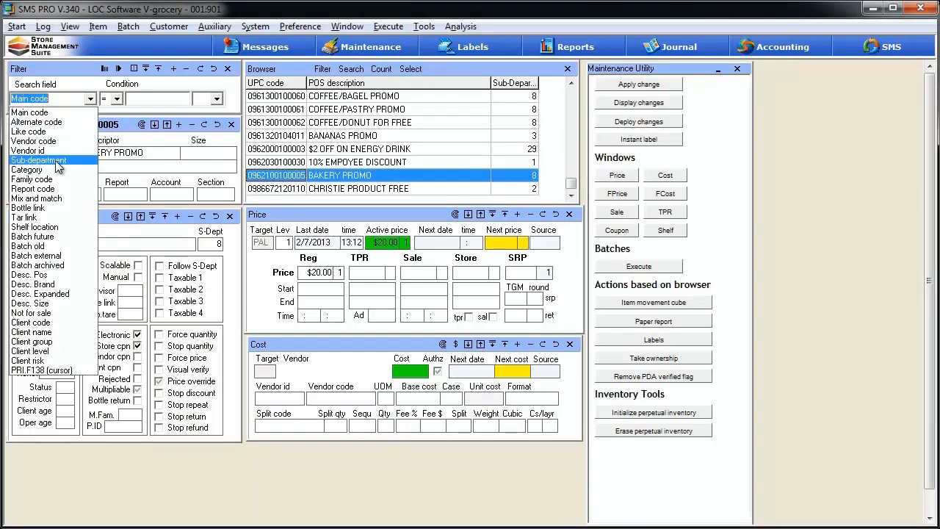
click(39, 160)
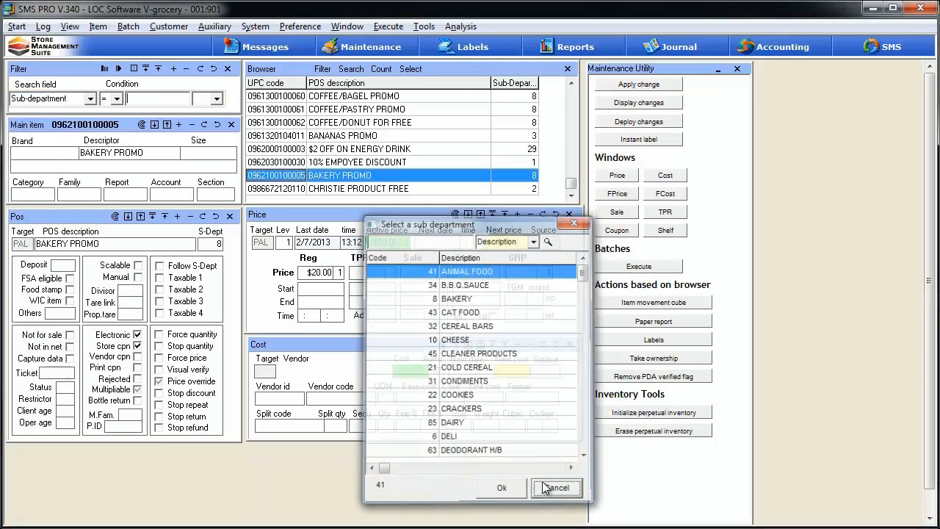
click(555, 488)
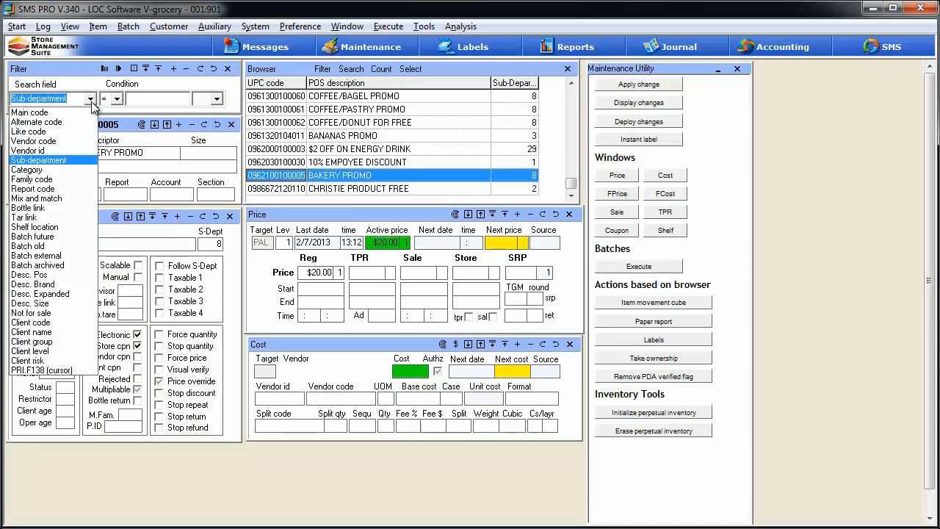
mouse_move(73, 168)
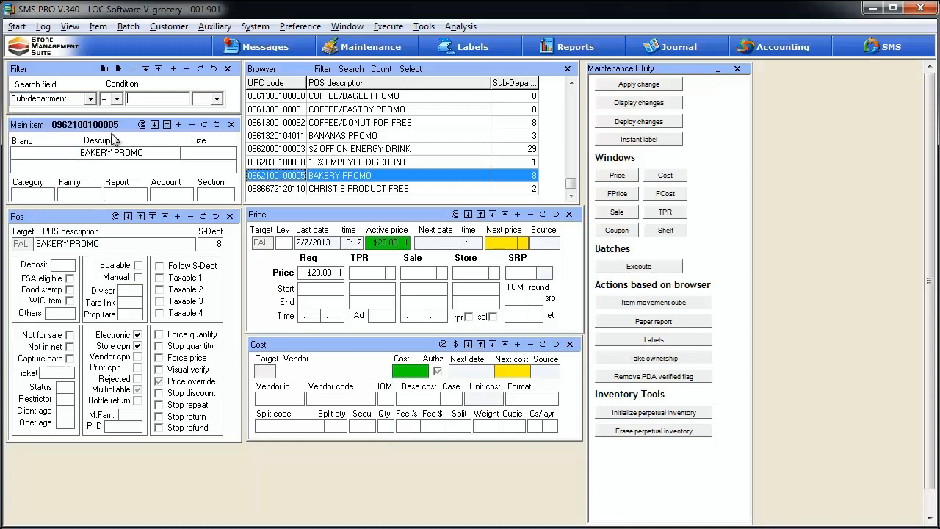
mouse_move(147, 107)
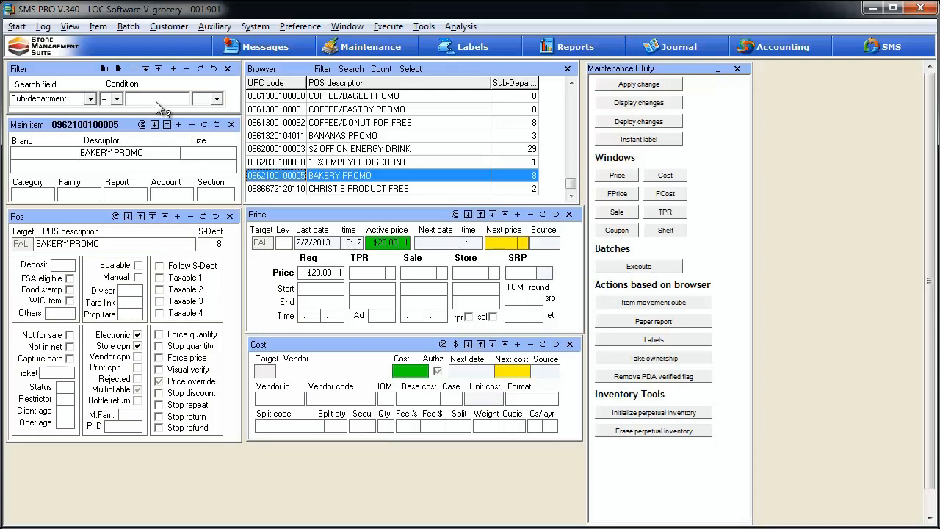
click(216, 99)
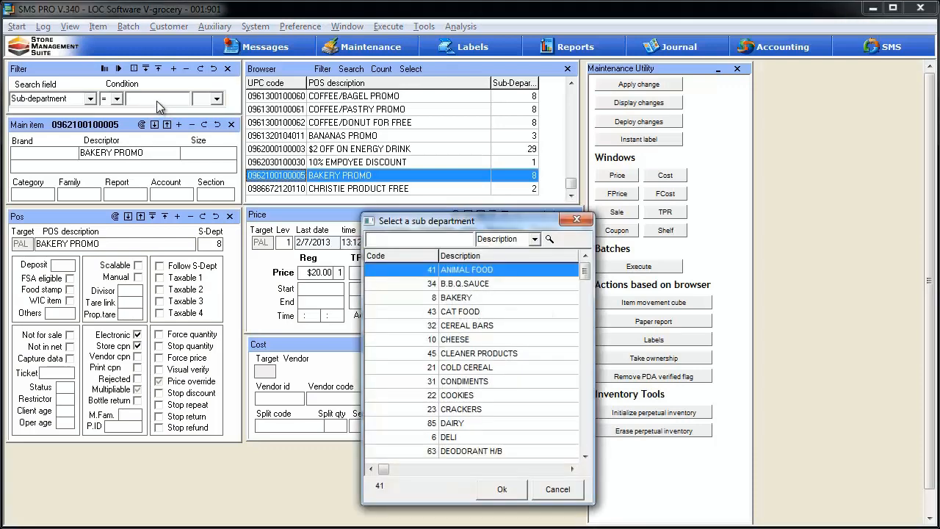
mouse_move(493, 423)
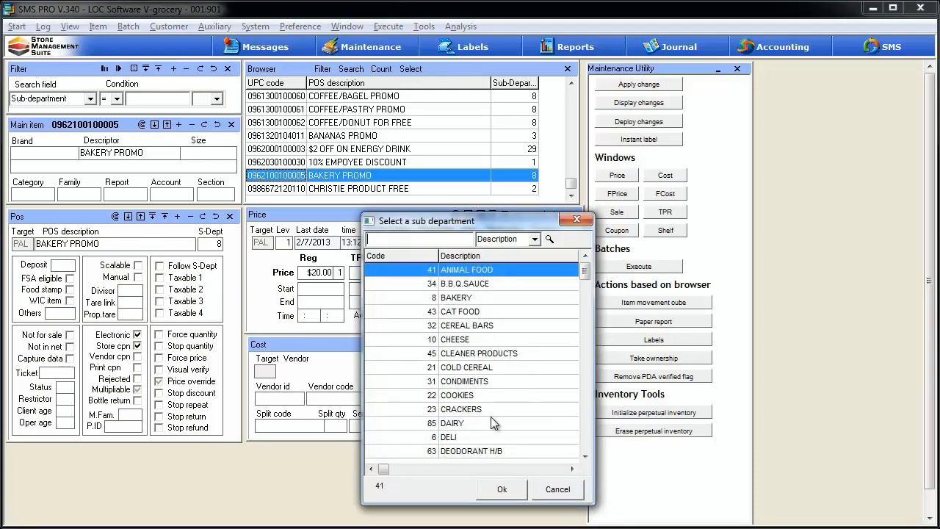
mouse_move(505, 440)
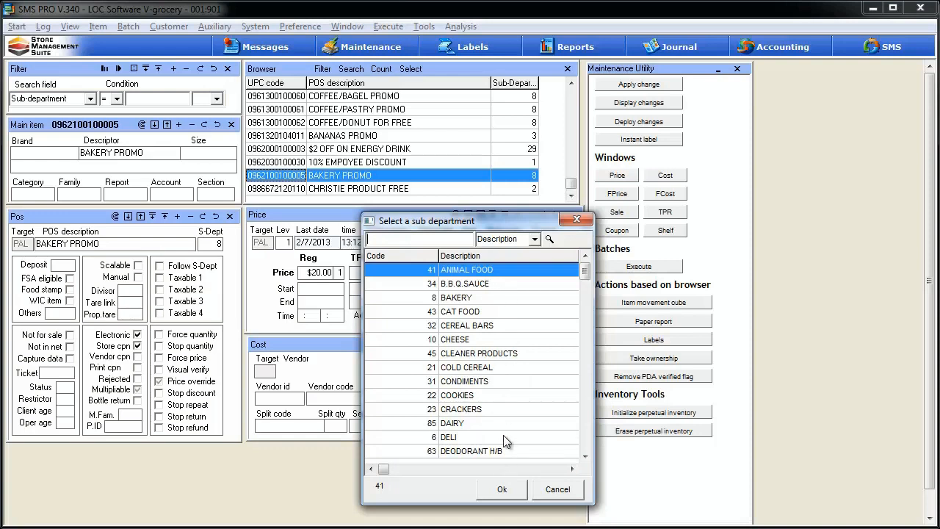
mouse_move(444, 423)
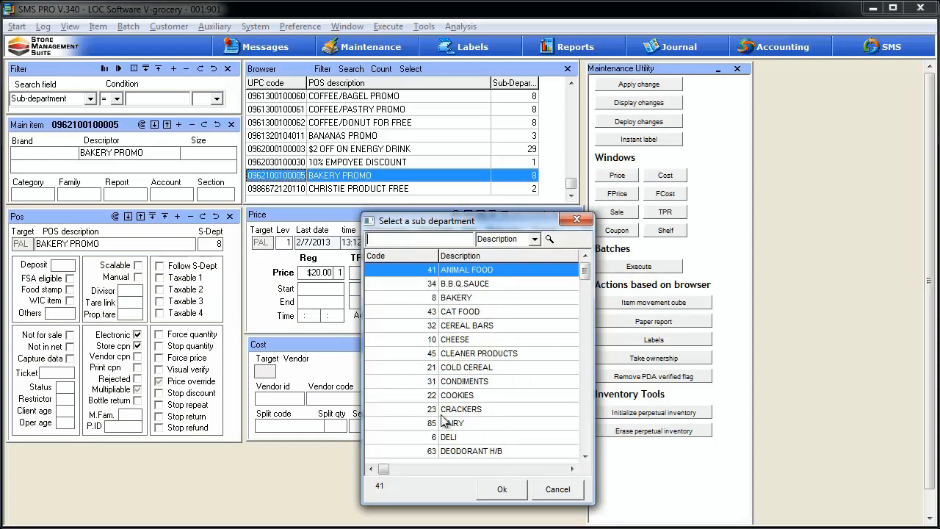
mouse_move(460, 311)
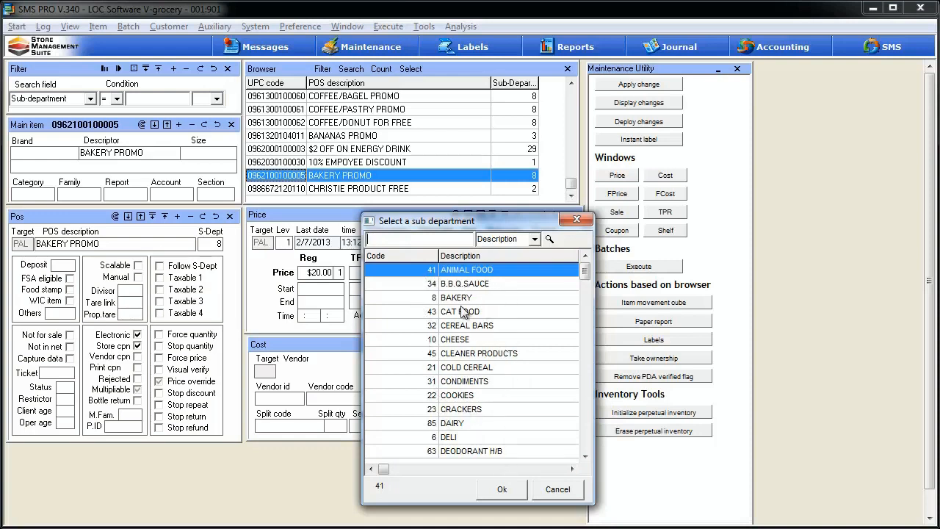
click(465, 283)
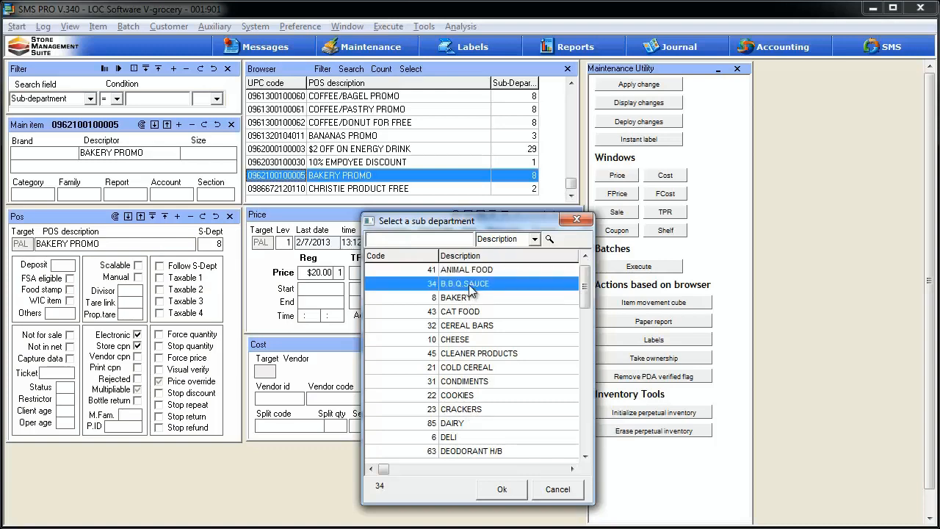
click(502, 489)
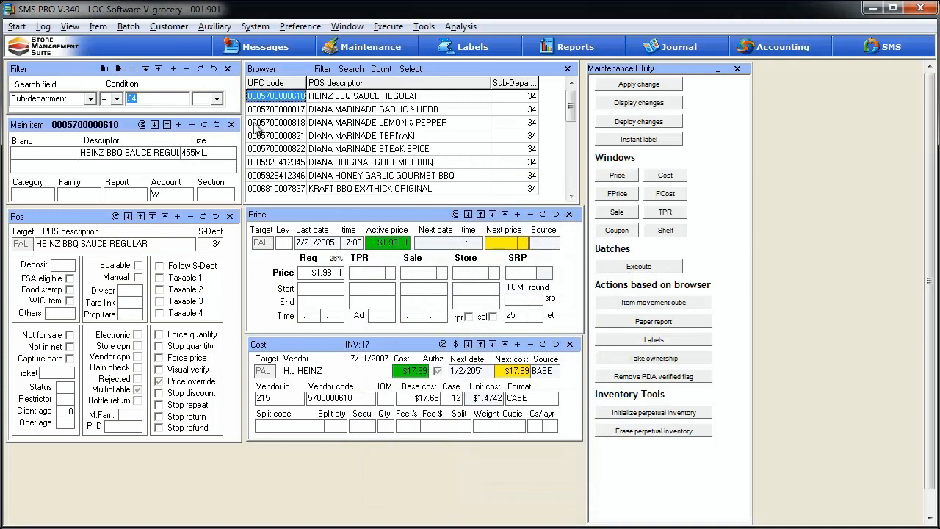
mouse_move(392, 164)
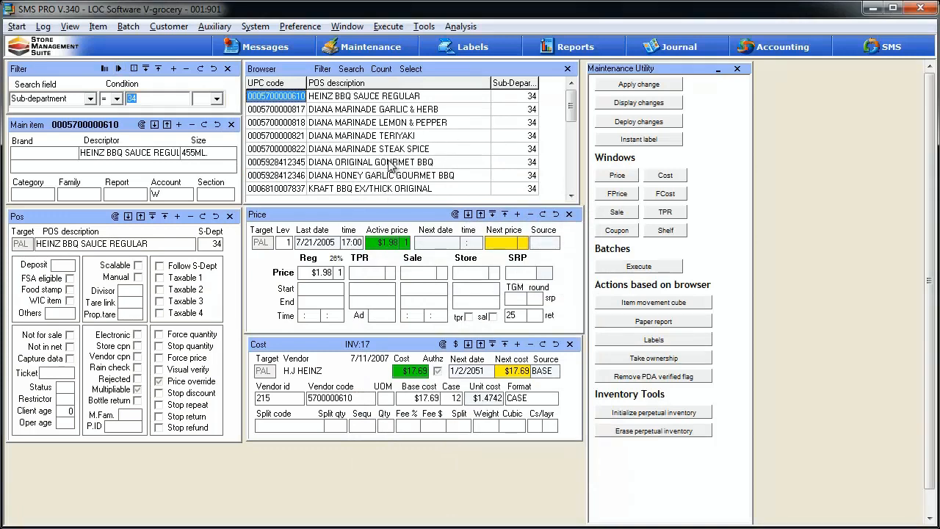
mouse_move(391, 175)
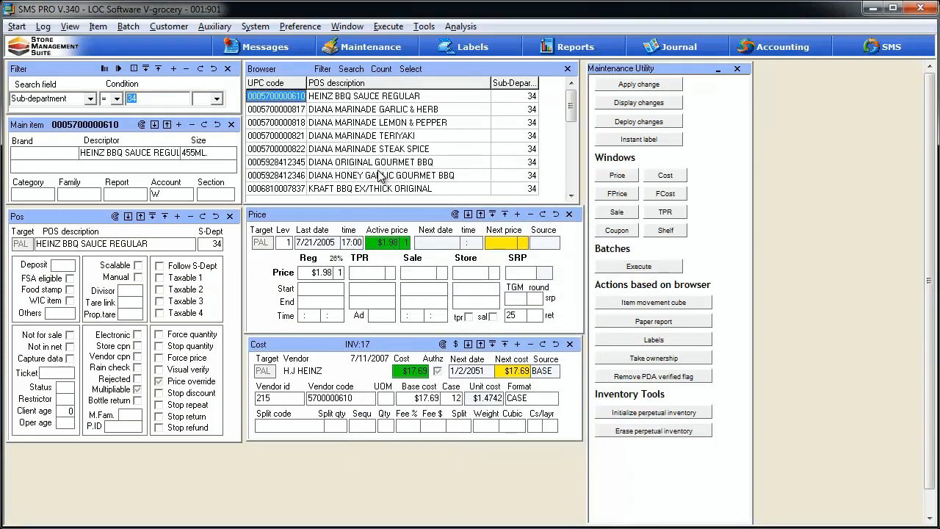
mouse_move(364, 188)
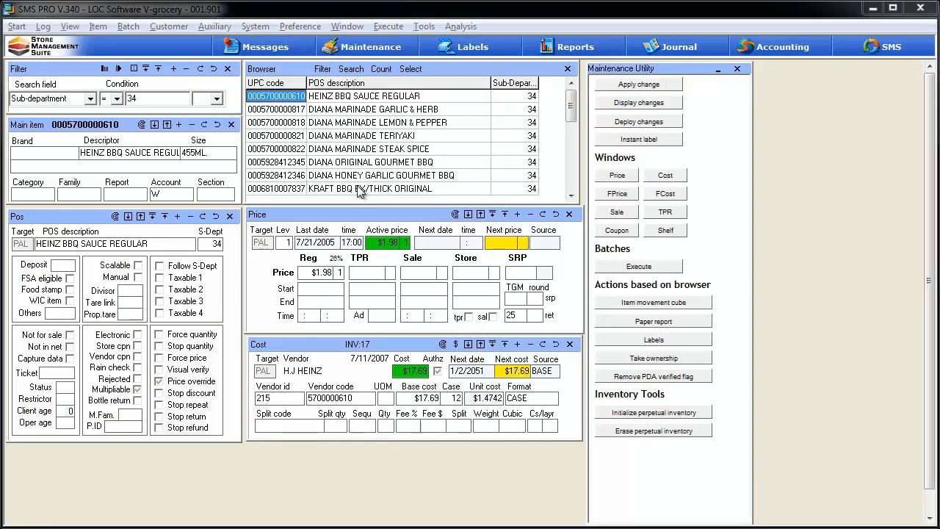
mouse_move(653, 311)
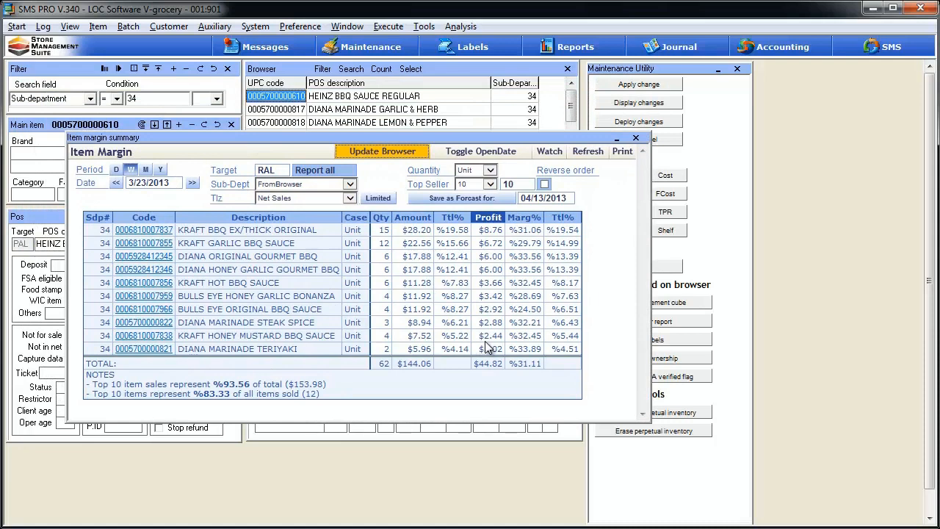
mouse_move(688, 312)
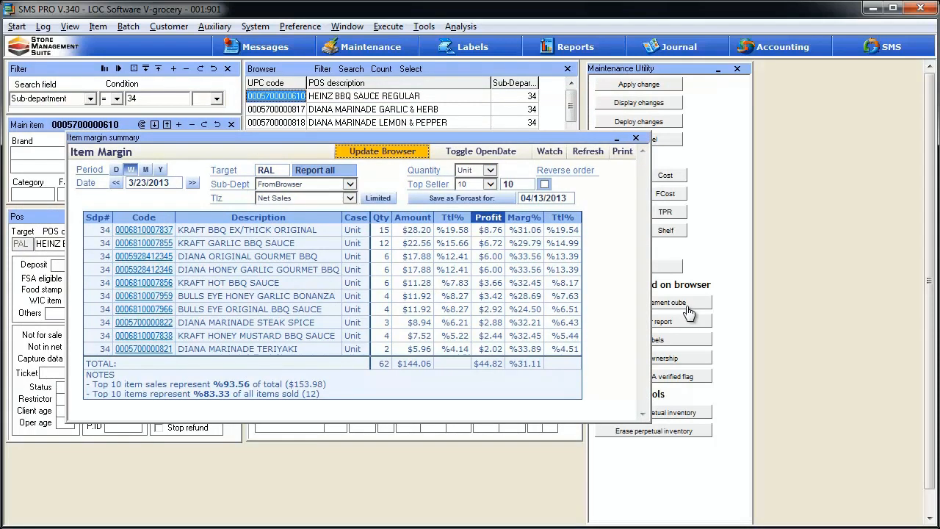
mouse_move(366, 379)
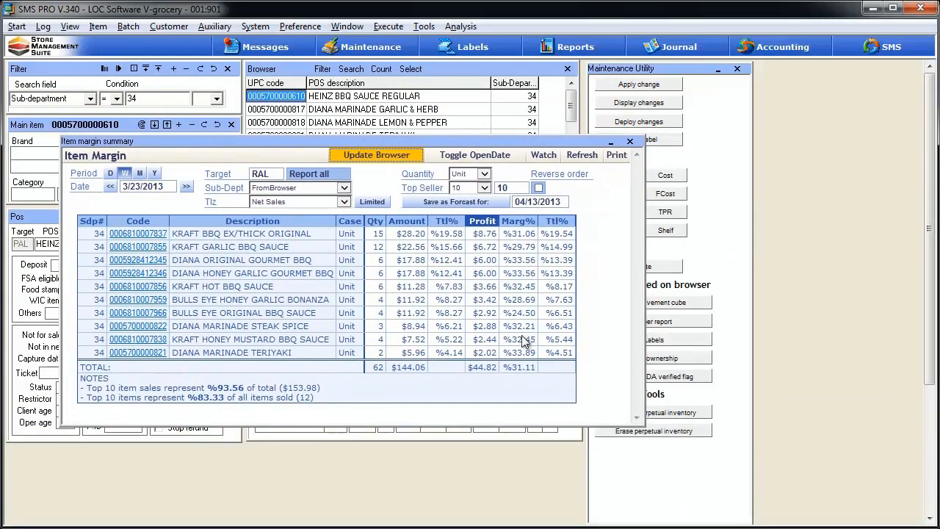
mouse_move(552, 352)
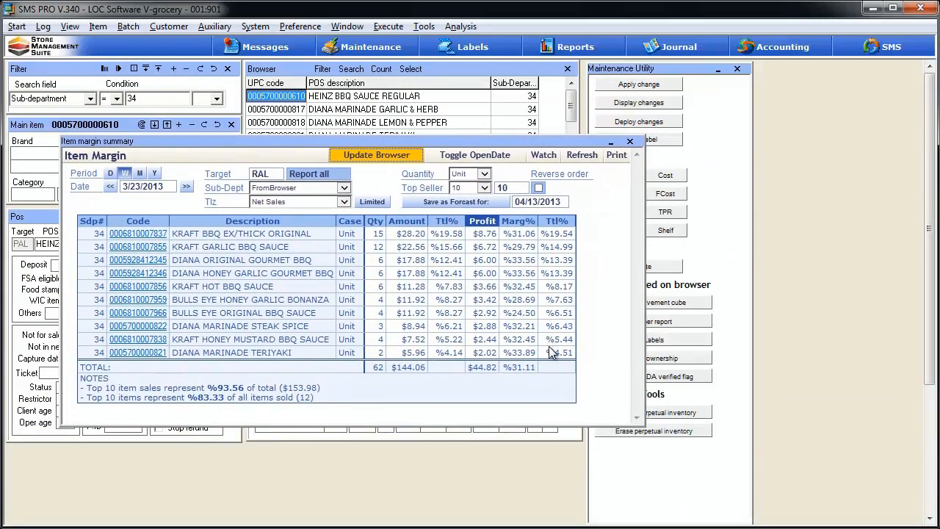
mouse_move(485, 231)
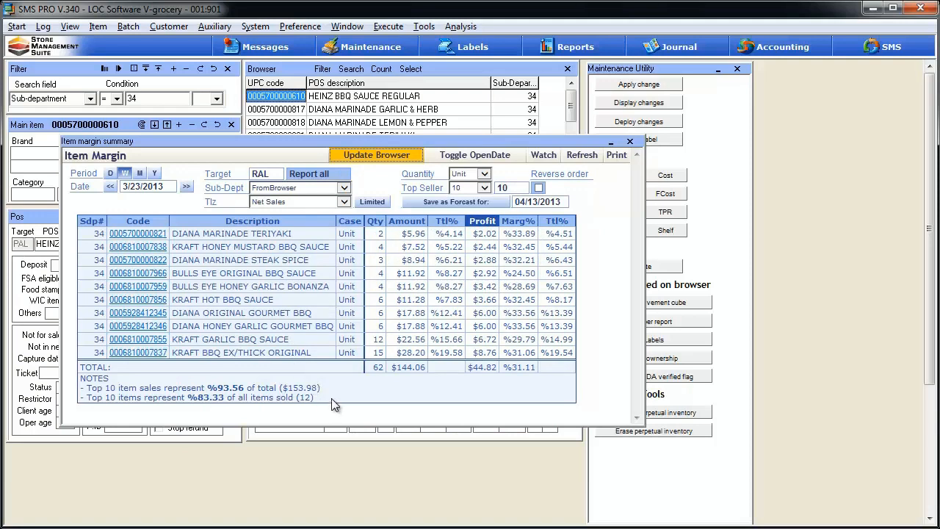
mouse_move(254, 390)
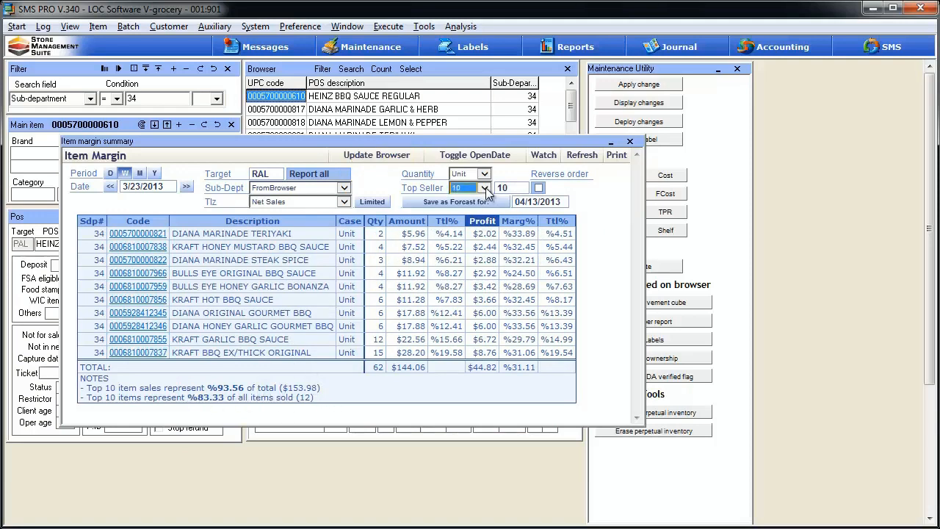
Step: Choose how many top sellers to list from the Top Seller dropdown
click(481, 187)
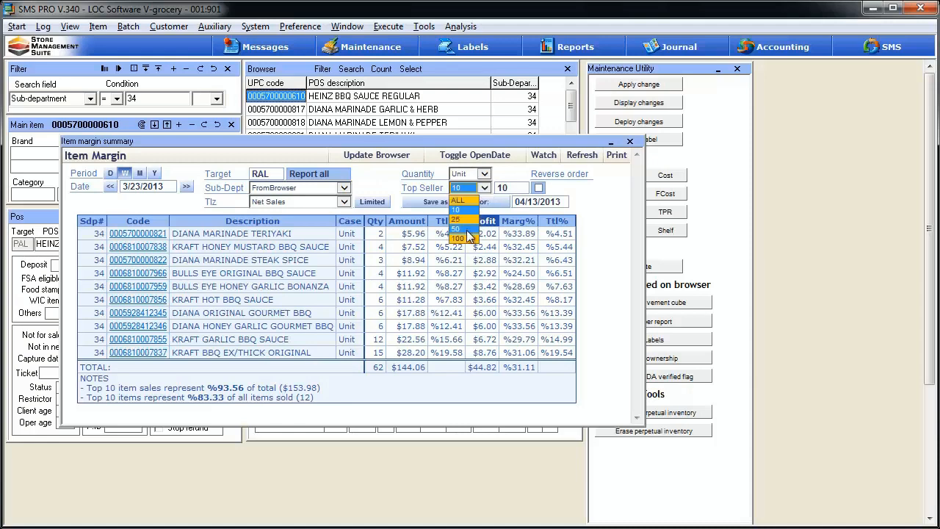
click(456, 226)
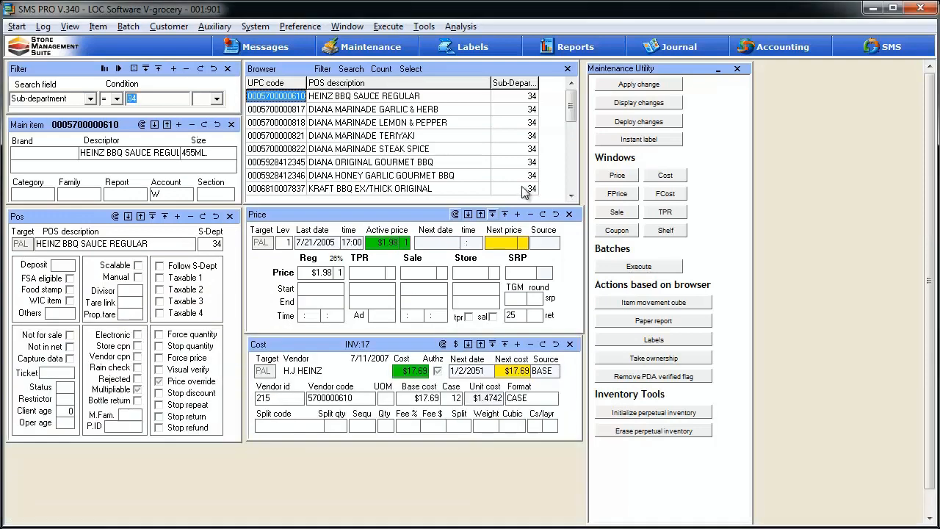
mouse_move(346, 140)
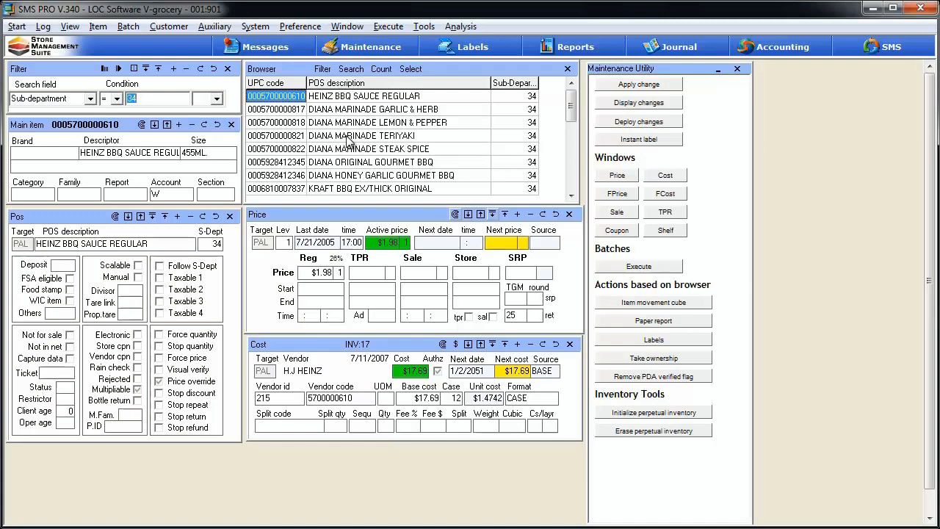
mouse_move(367, 213)
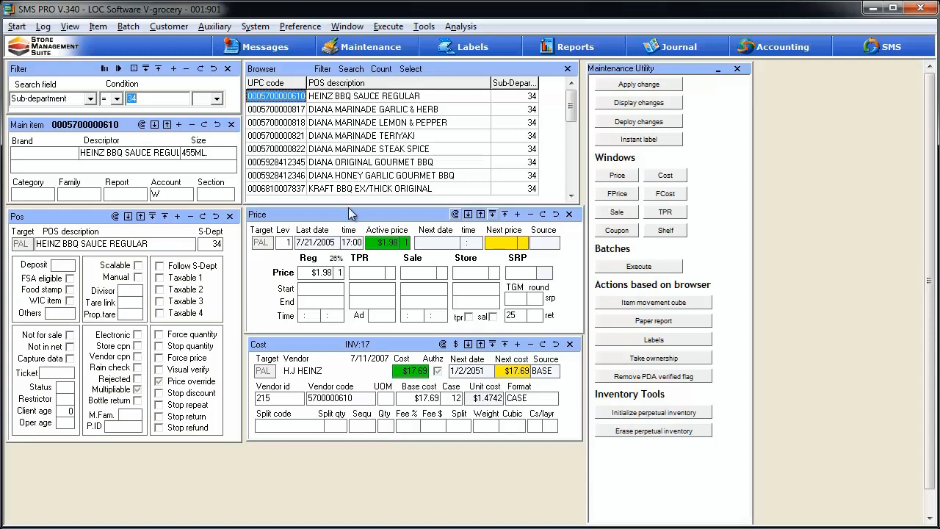
mouse_move(558, 346)
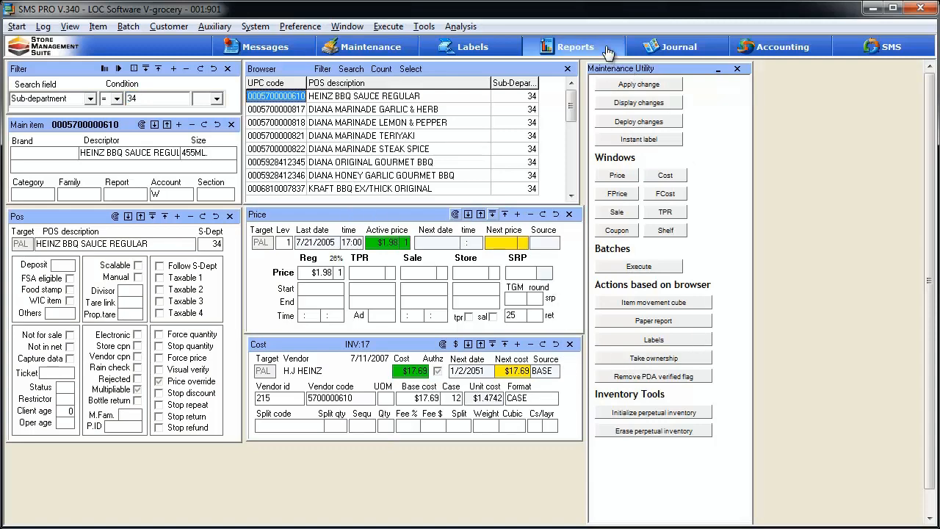
click(572, 46)
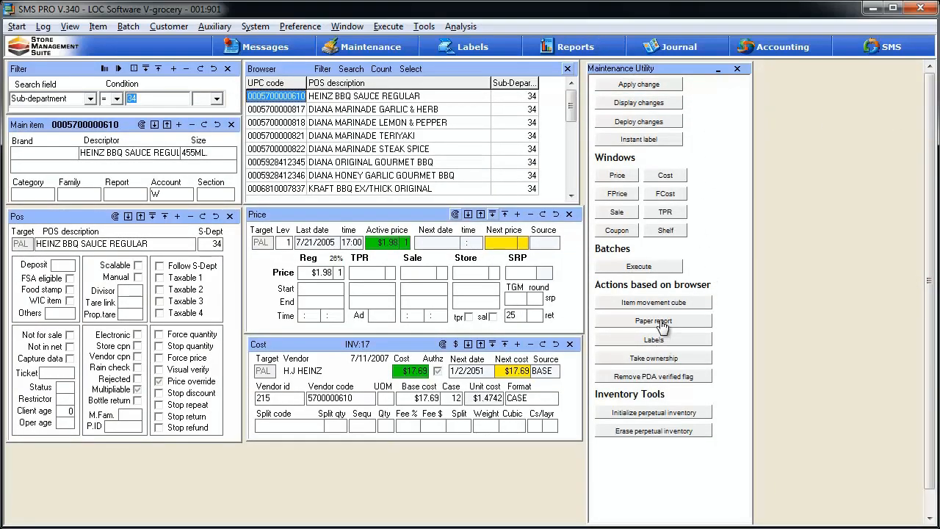
Step: Open the browser items' paper reports and scroll the cost of goods, sales and inventory list
click(653, 320)
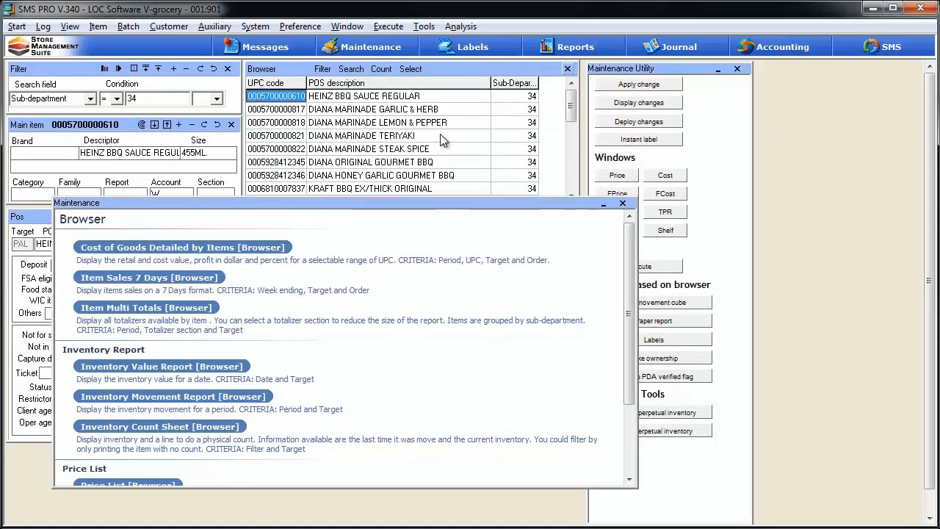
mouse_move(435, 316)
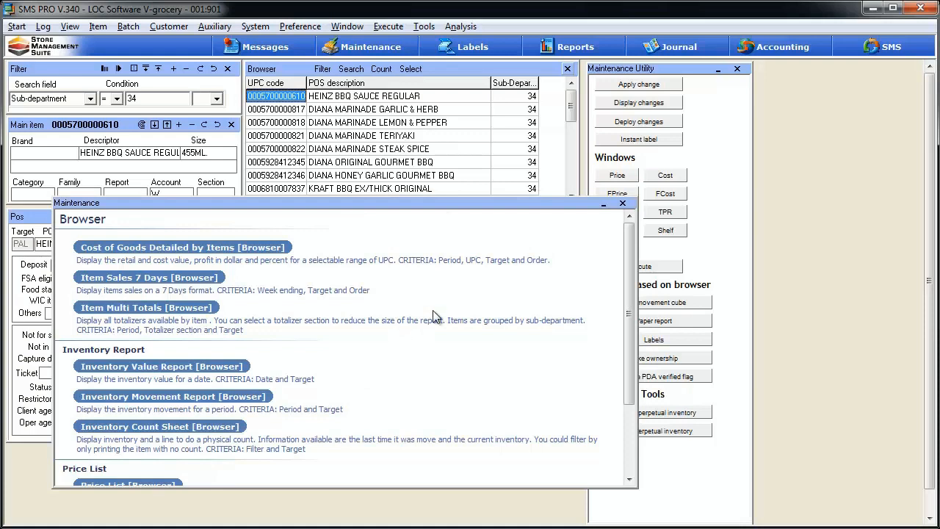
mouse_move(441, 330)
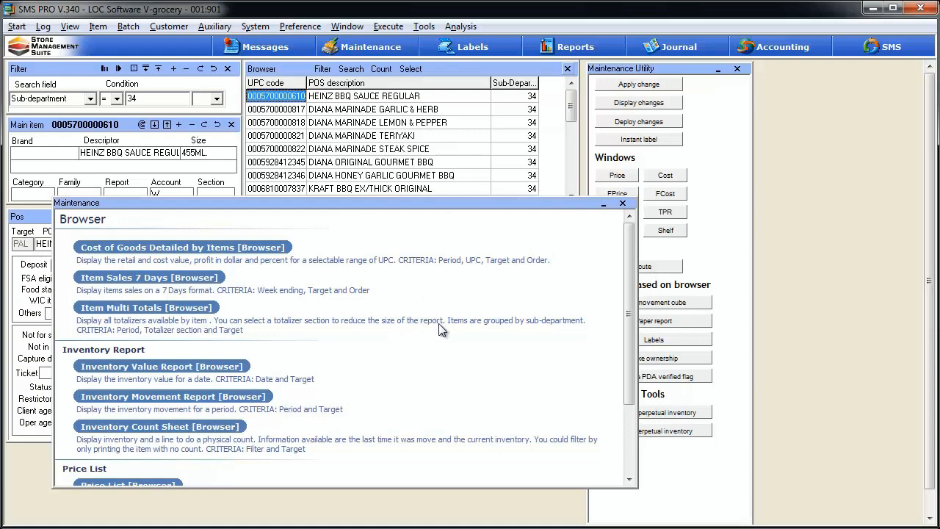
mouse_move(273, 273)
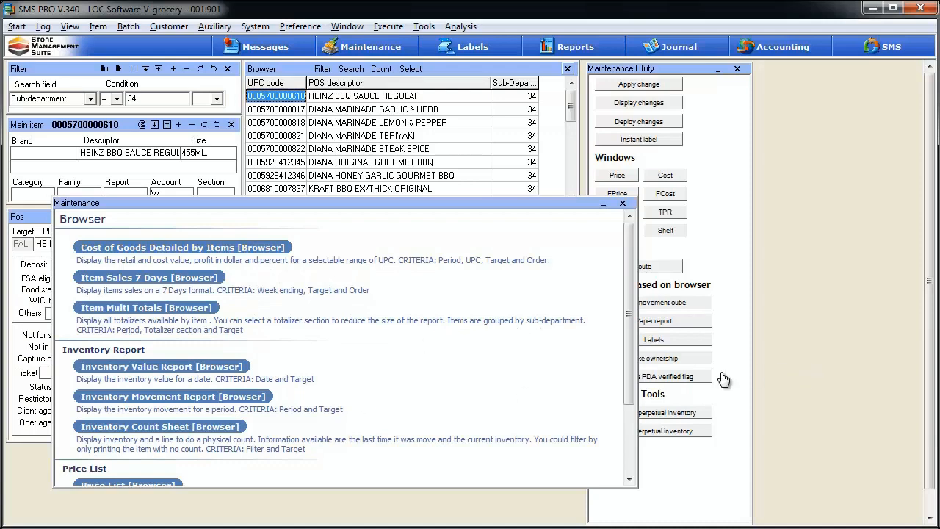
scroll(down, 3)
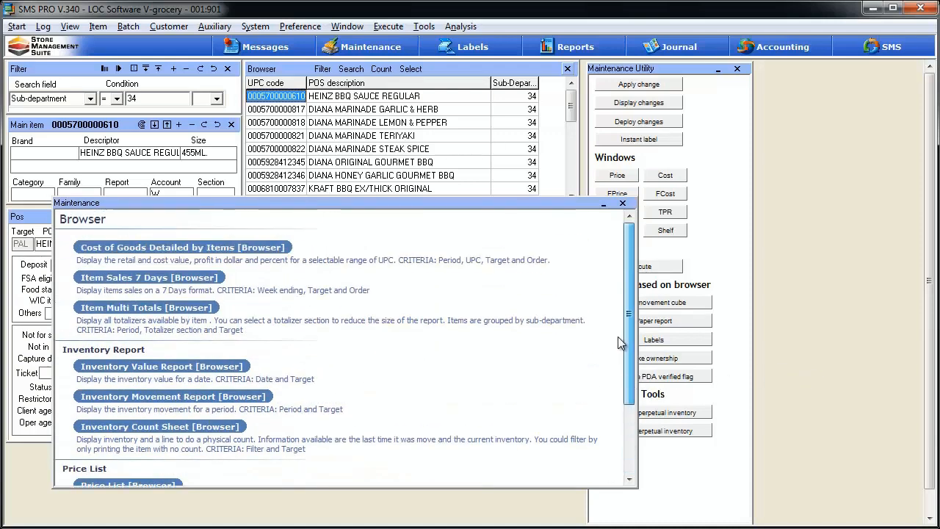
mouse_move(273, 315)
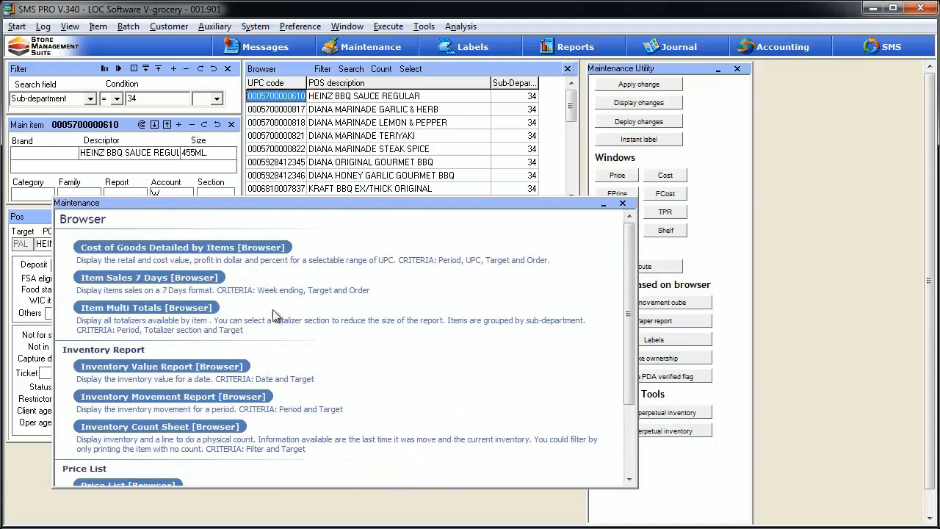
mouse_move(372, 72)
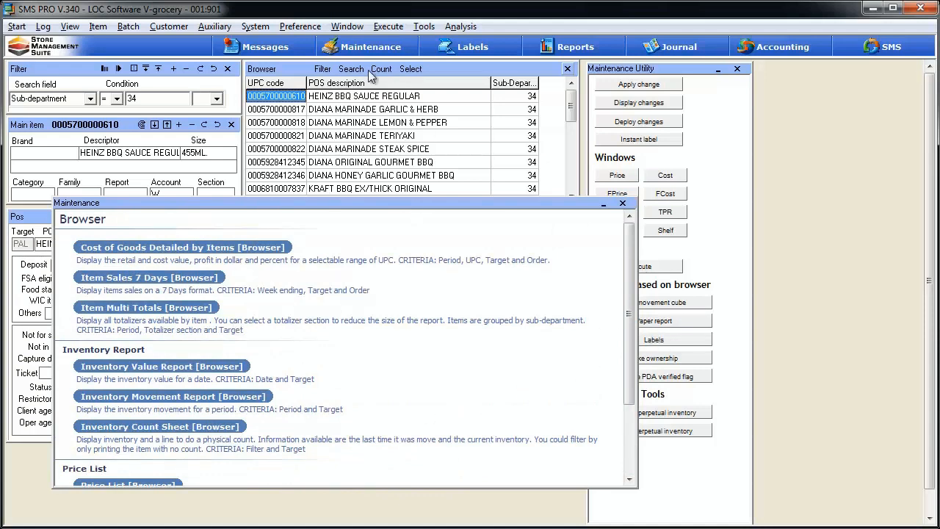
mouse_move(172, 279)
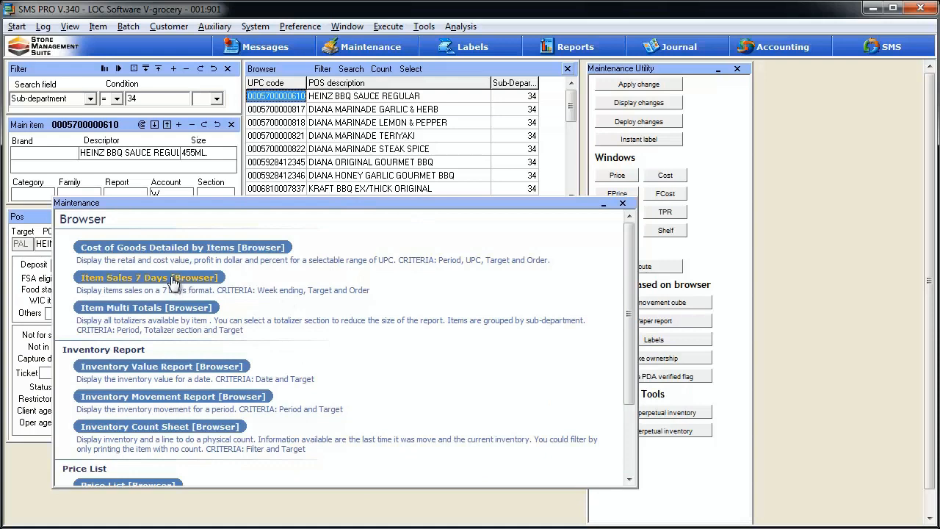
Step: Generate the Item Sales 7 Days report with week ending moved back two weeks
click(149, 277)
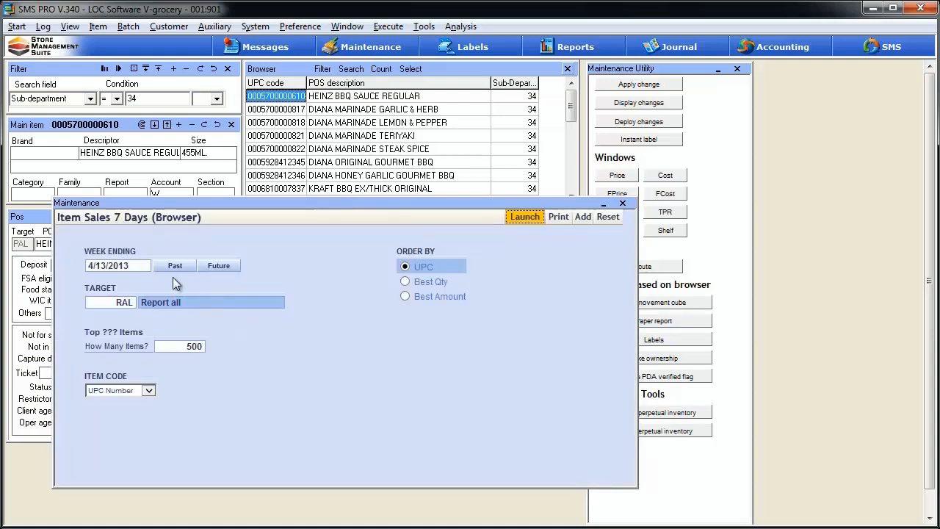
click(175, 266)
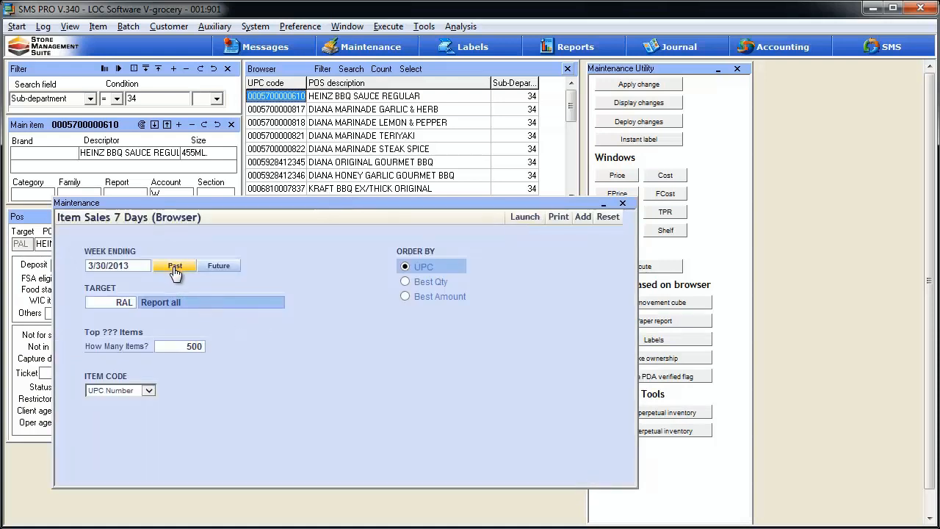
click(175, 266)
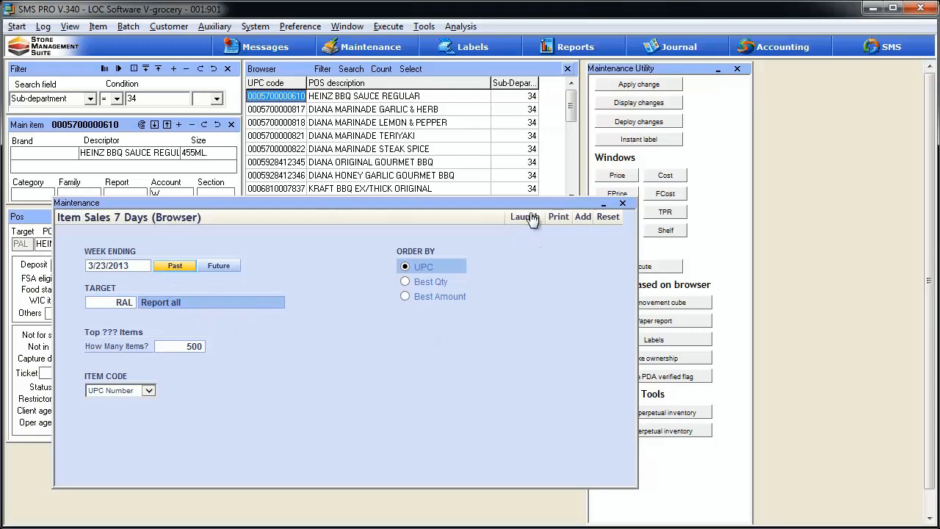
click(521, 216)
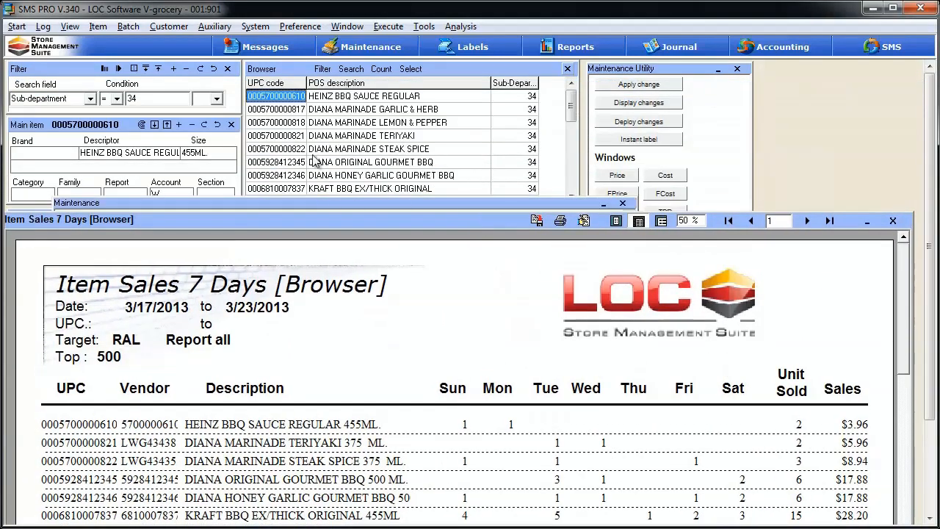
mouse_move(362, 322)
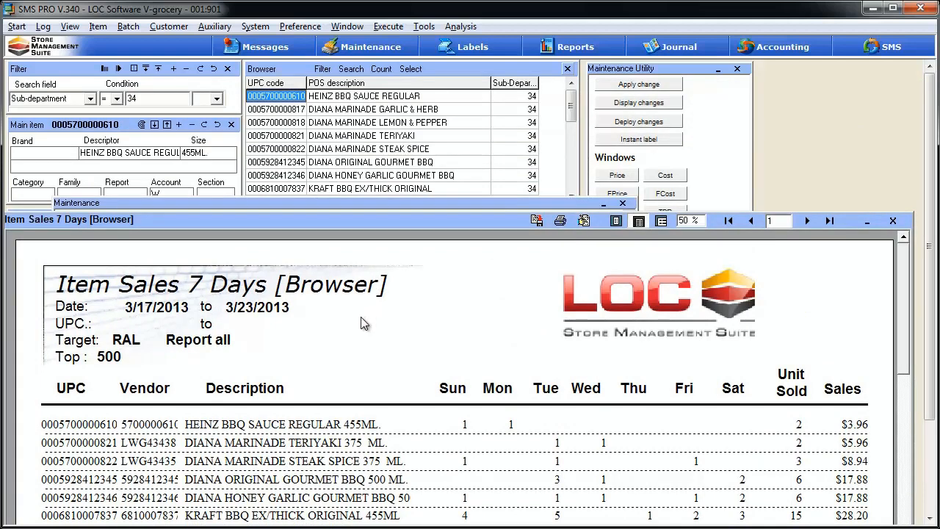
mouse_move(767, 281)
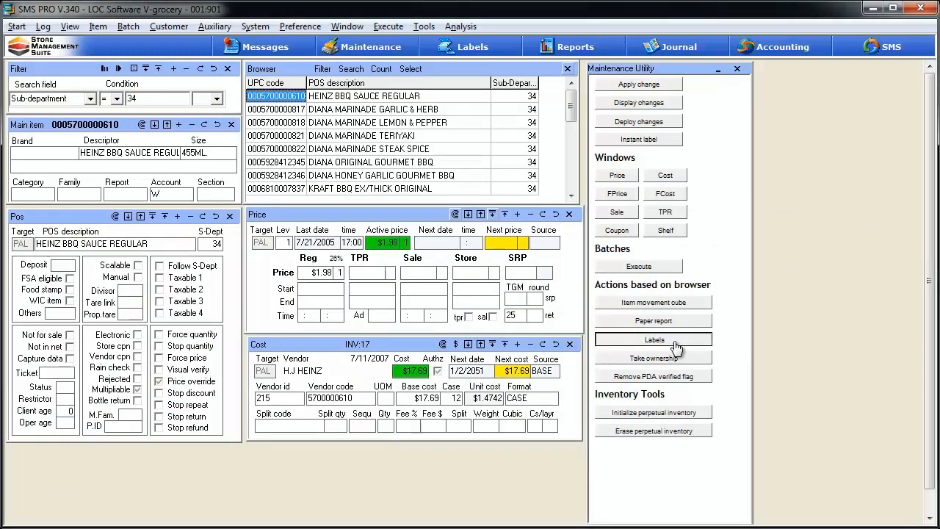
click(653, 339)
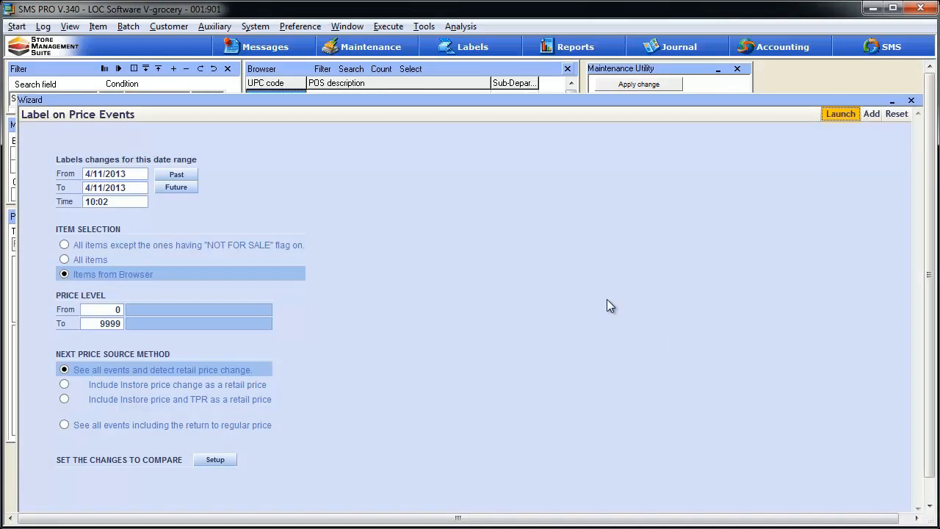
mouse_move(266, 233)
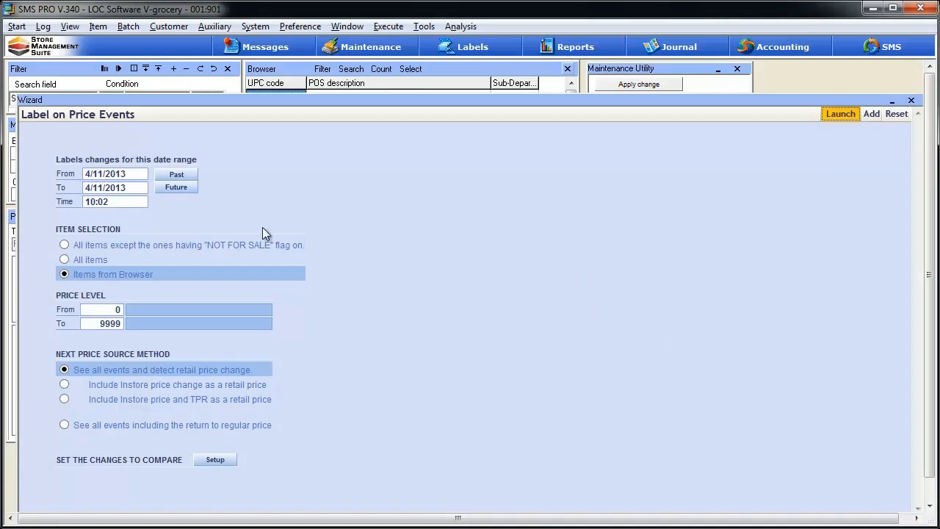
mouse_move(77, 135)
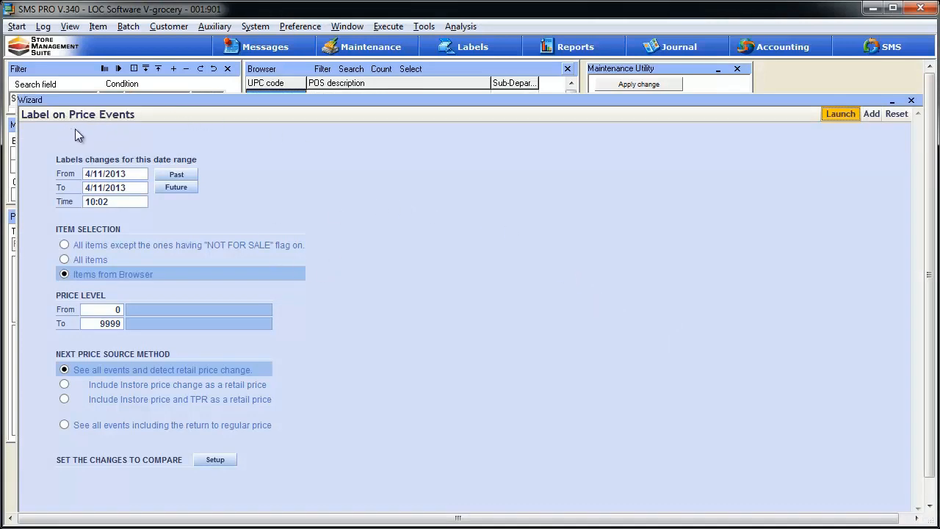
mouse_move(122, 158)
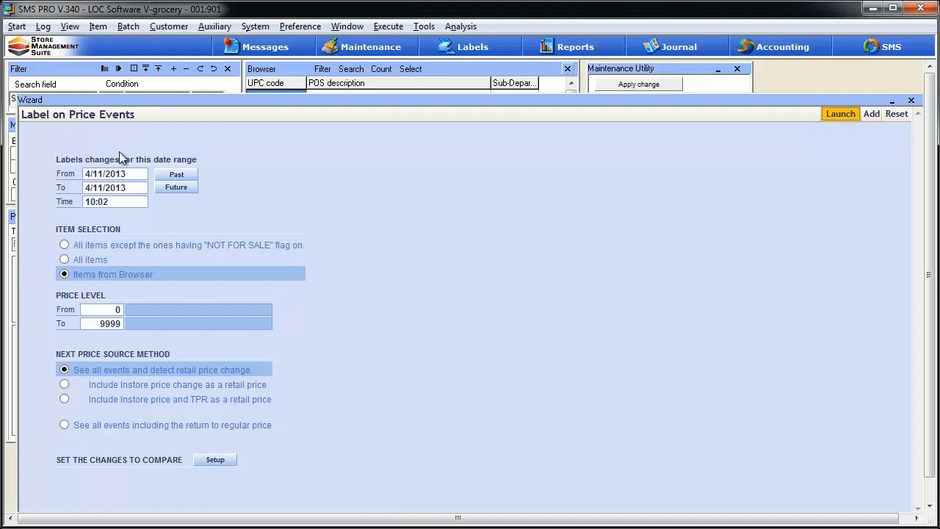
mouse_move(125, 408)
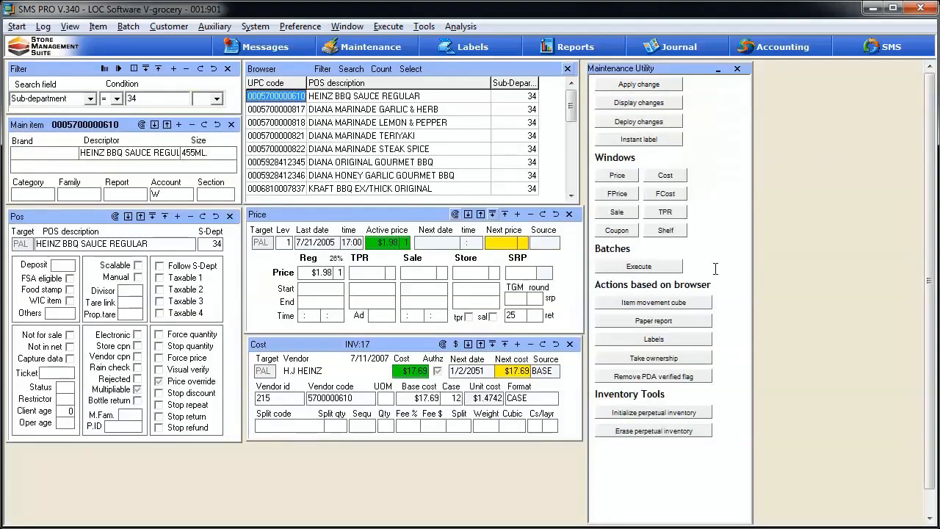
mouse_move(473, 71)
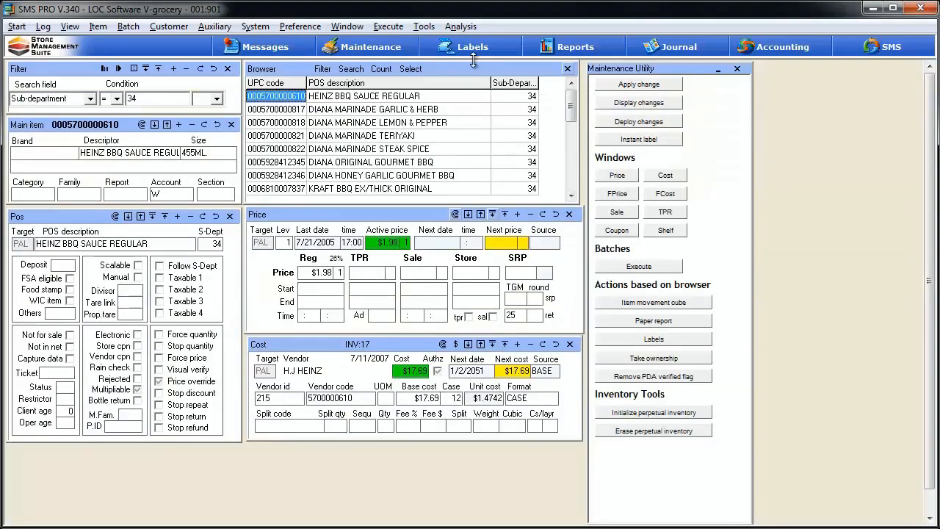
mouse_move(715, 195)
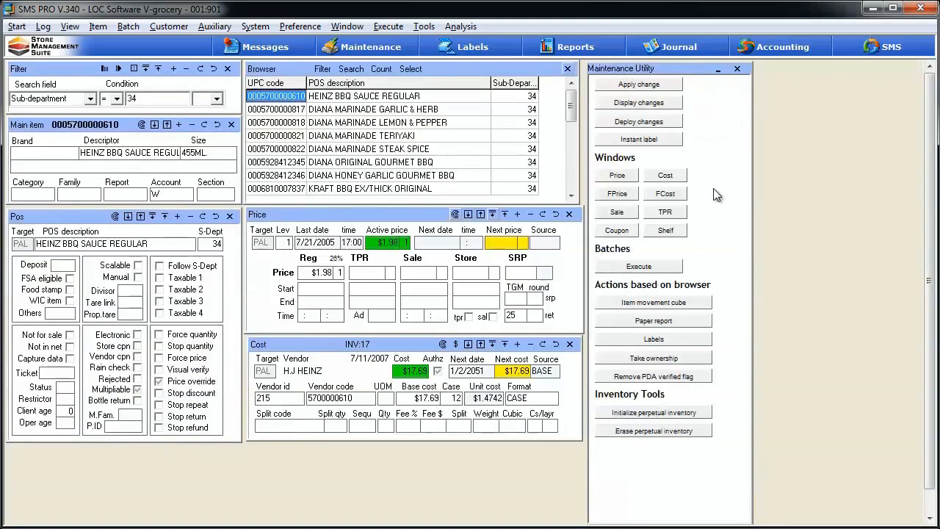
mouse_move(334, 149)
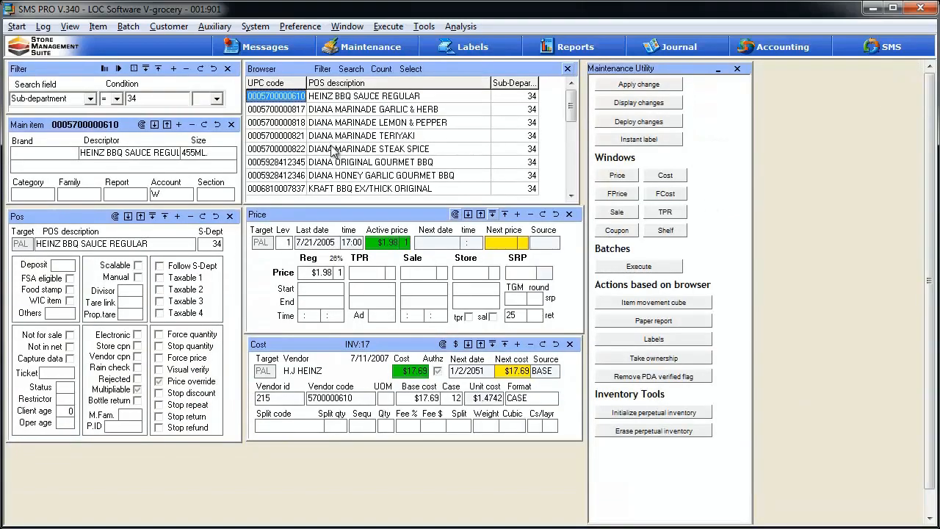
mouse_move(652, 338)
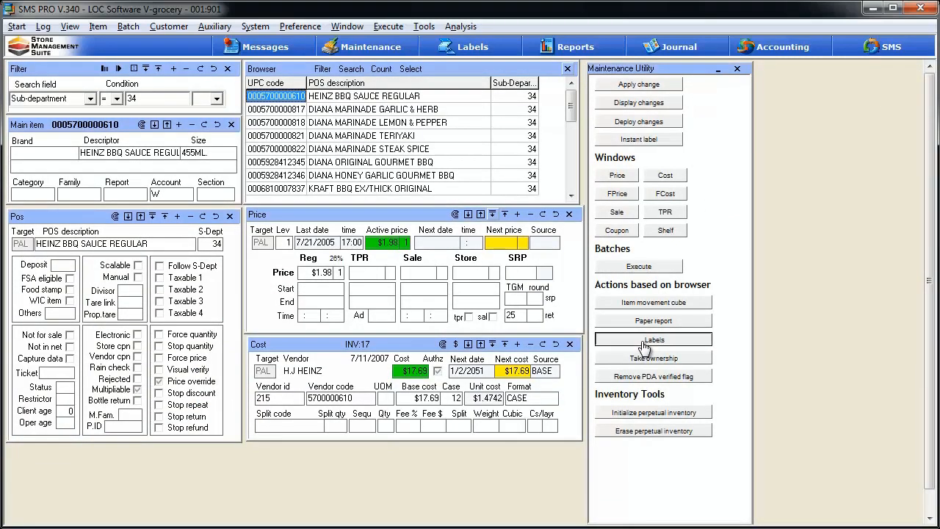
click(653, 339)
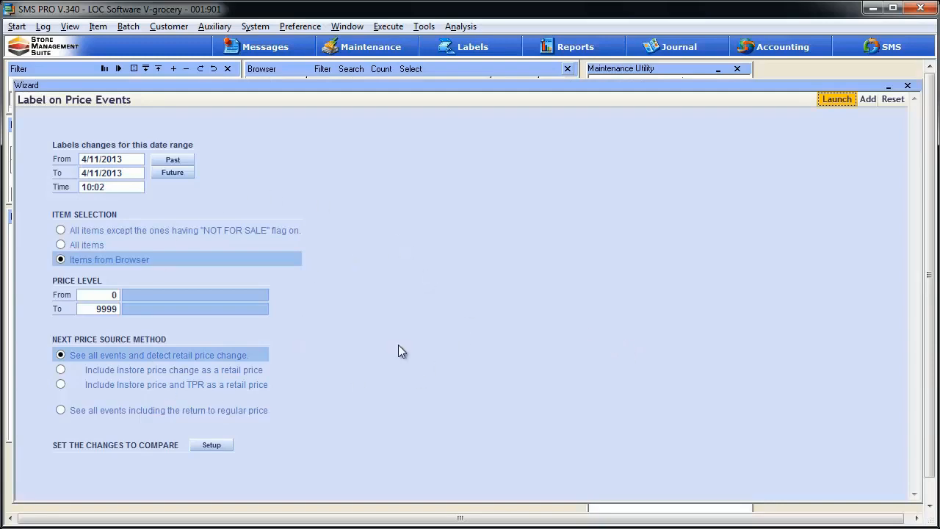
mouse_move(825, 135)
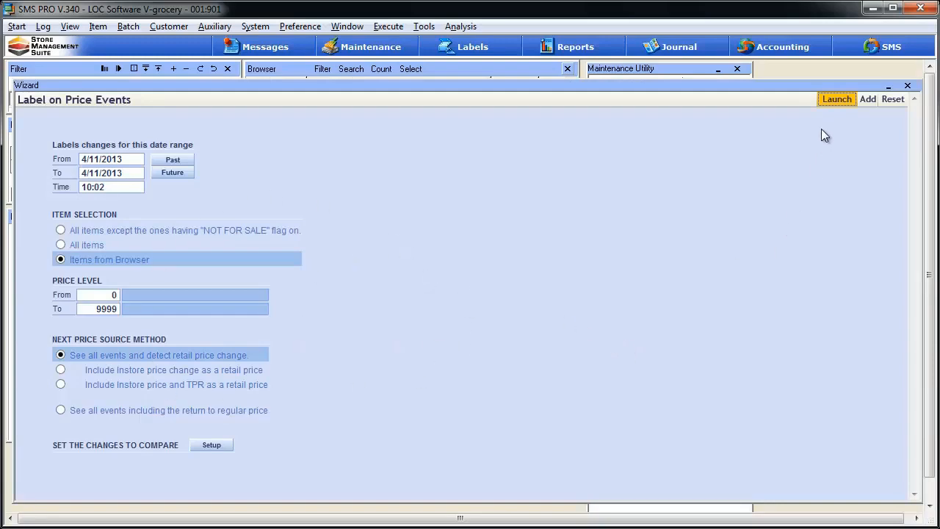
click(836, 99)
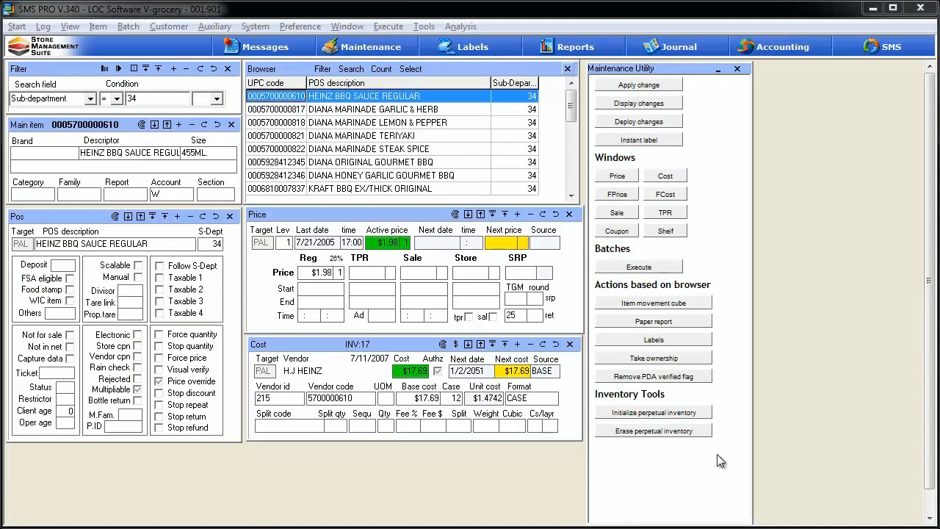
mouse_move(726, 365)
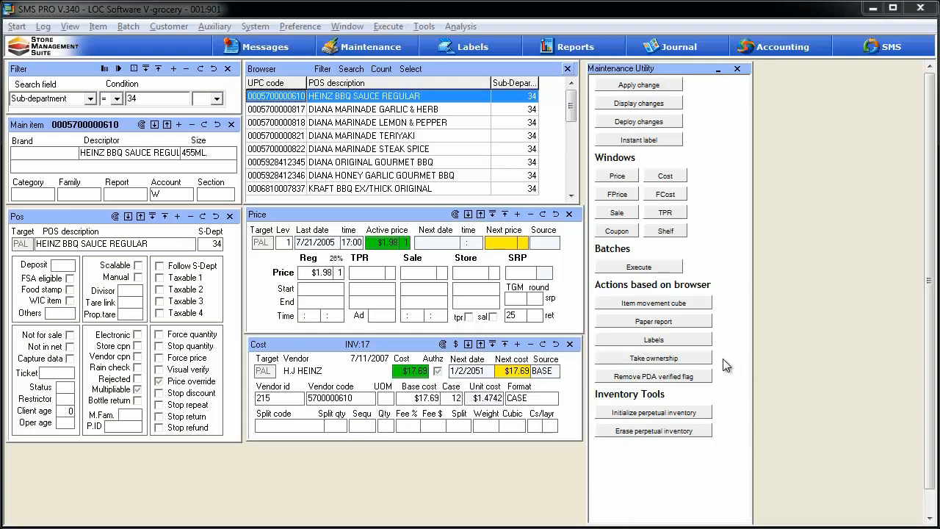
mouse_move(722, 365)
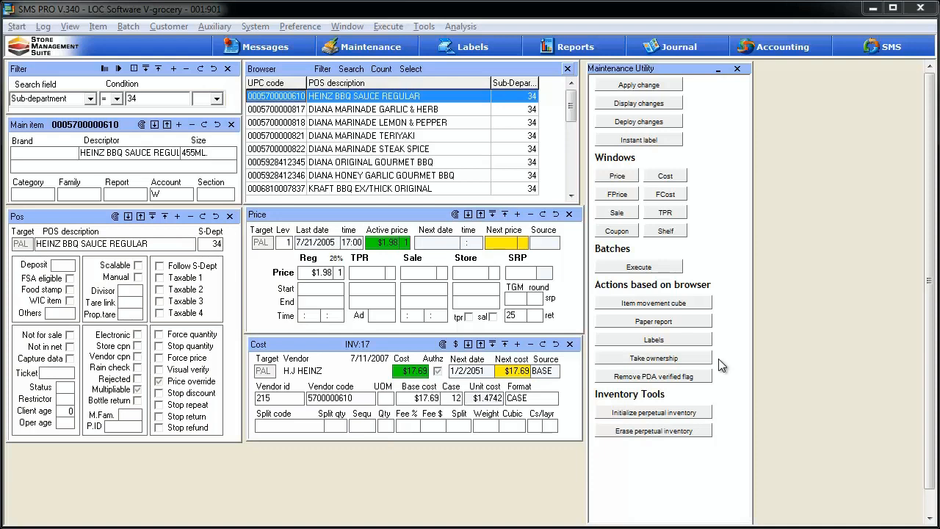
mouse_move(552, 315)
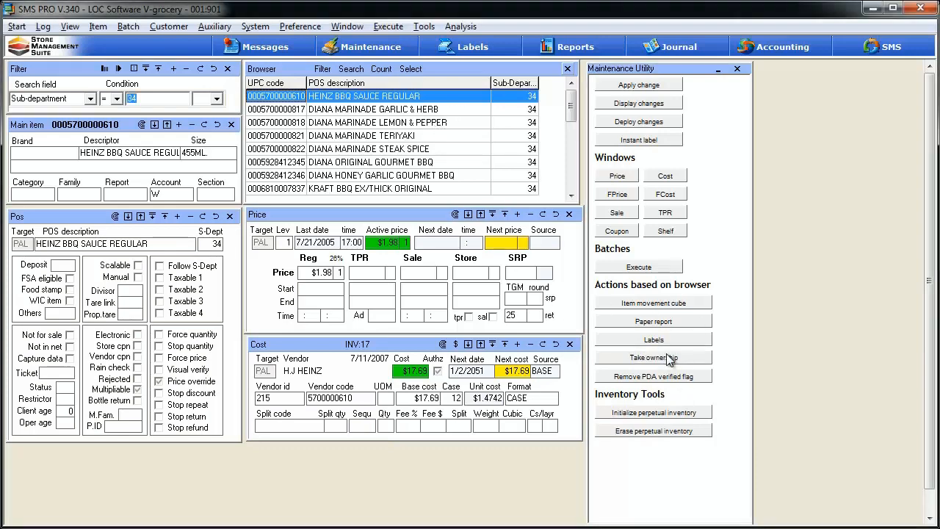
click(652, 357)
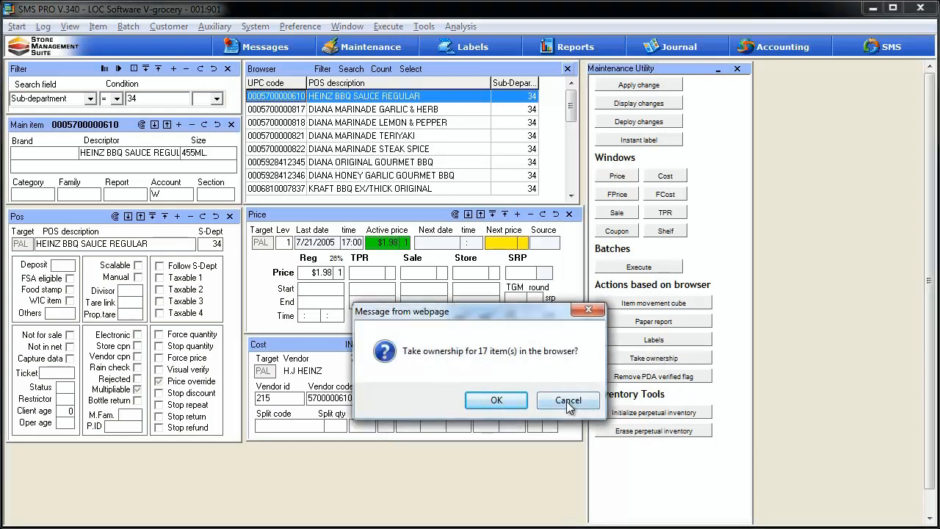
click(568, 400)
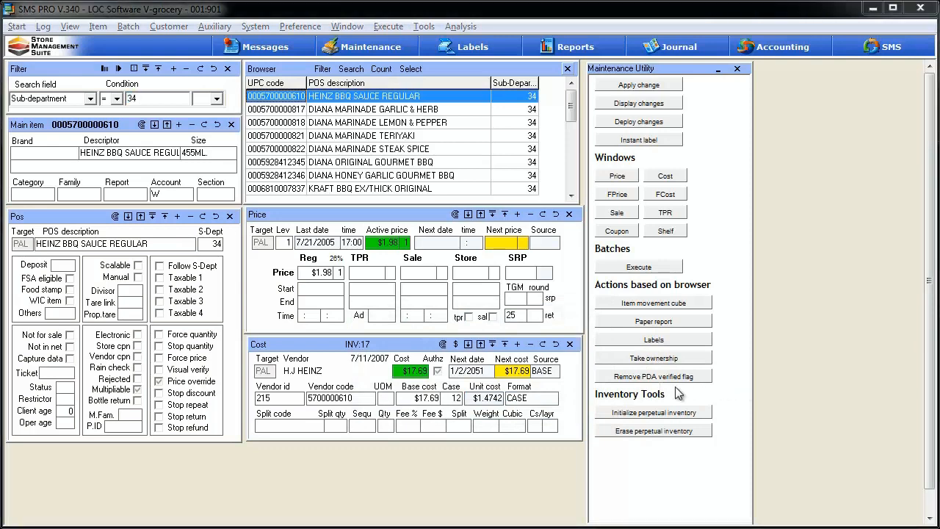
mouse_move(723, 385)
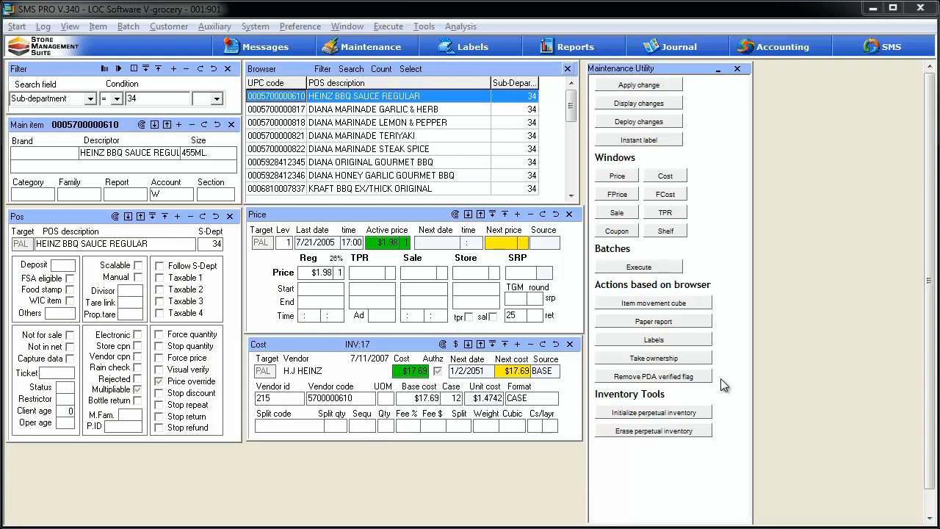
mouse_move(675, 395)
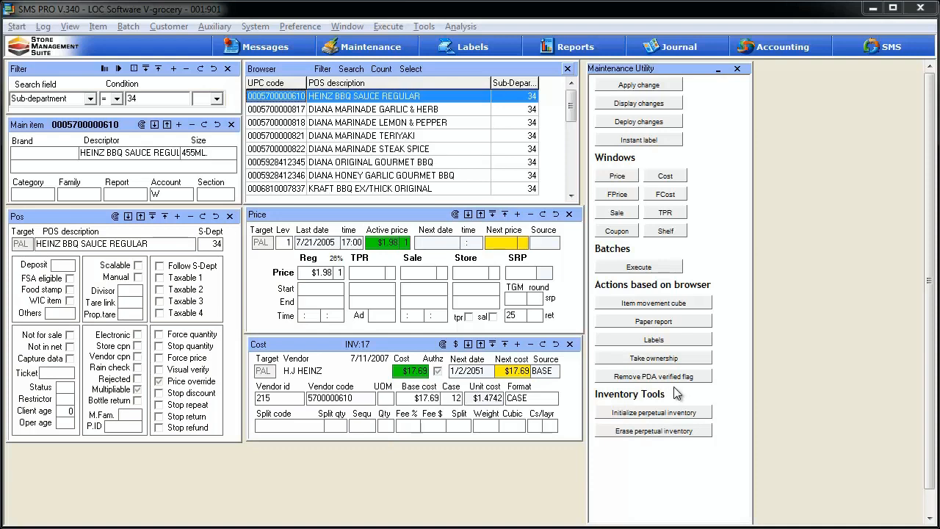
mouse_move(661, 463)
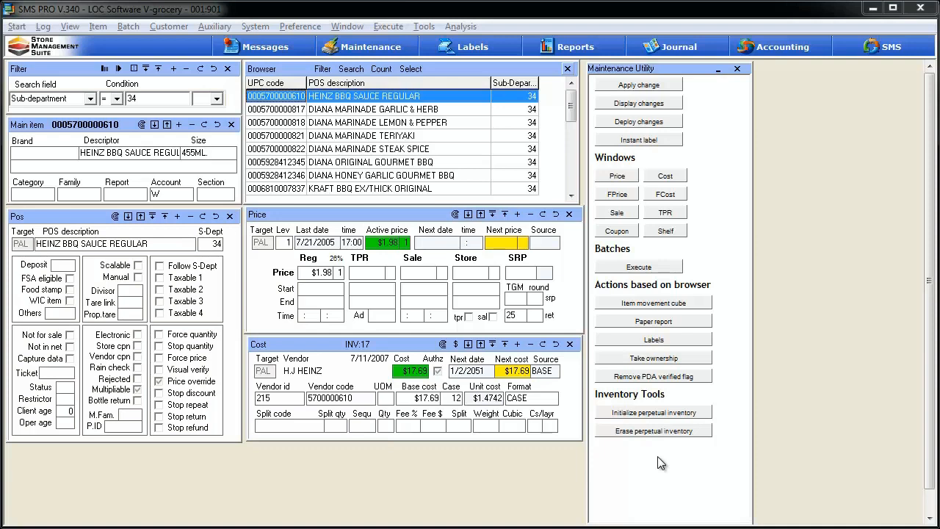
mouse_move(649, 468)
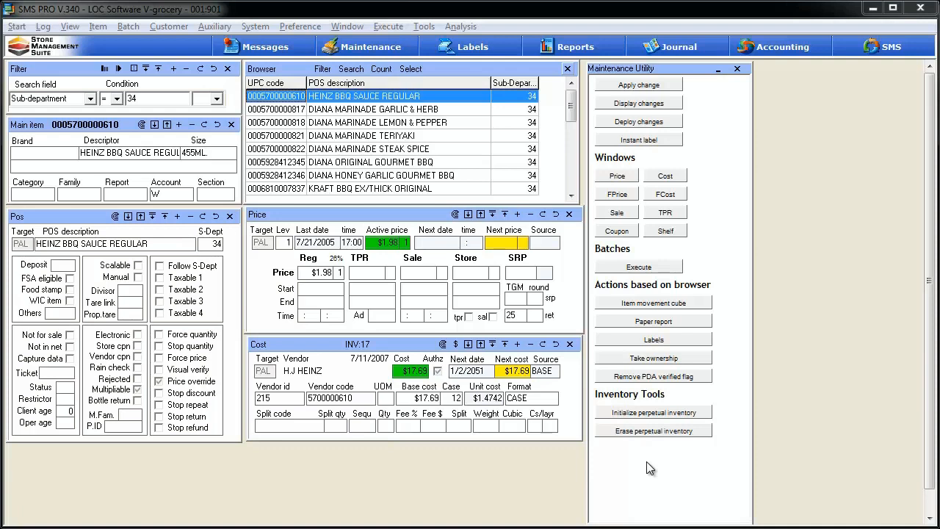
mouse_move(648, 465)
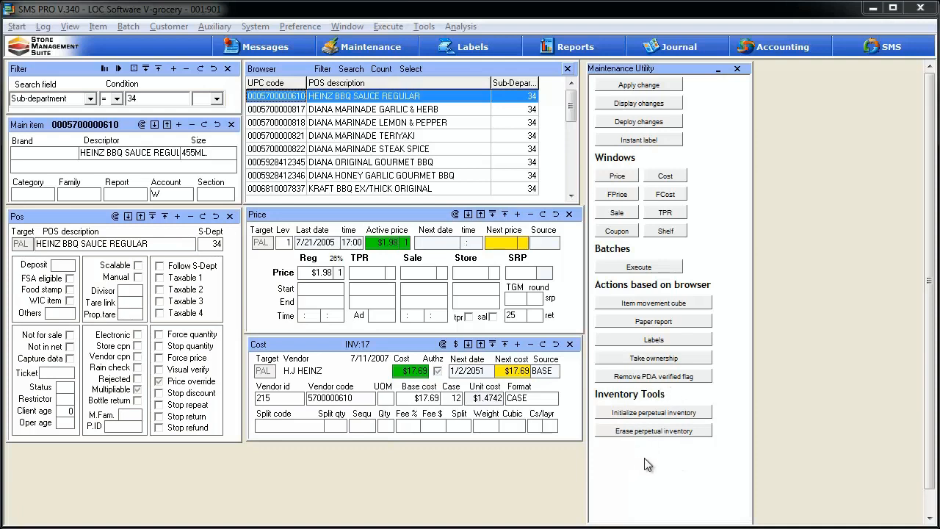